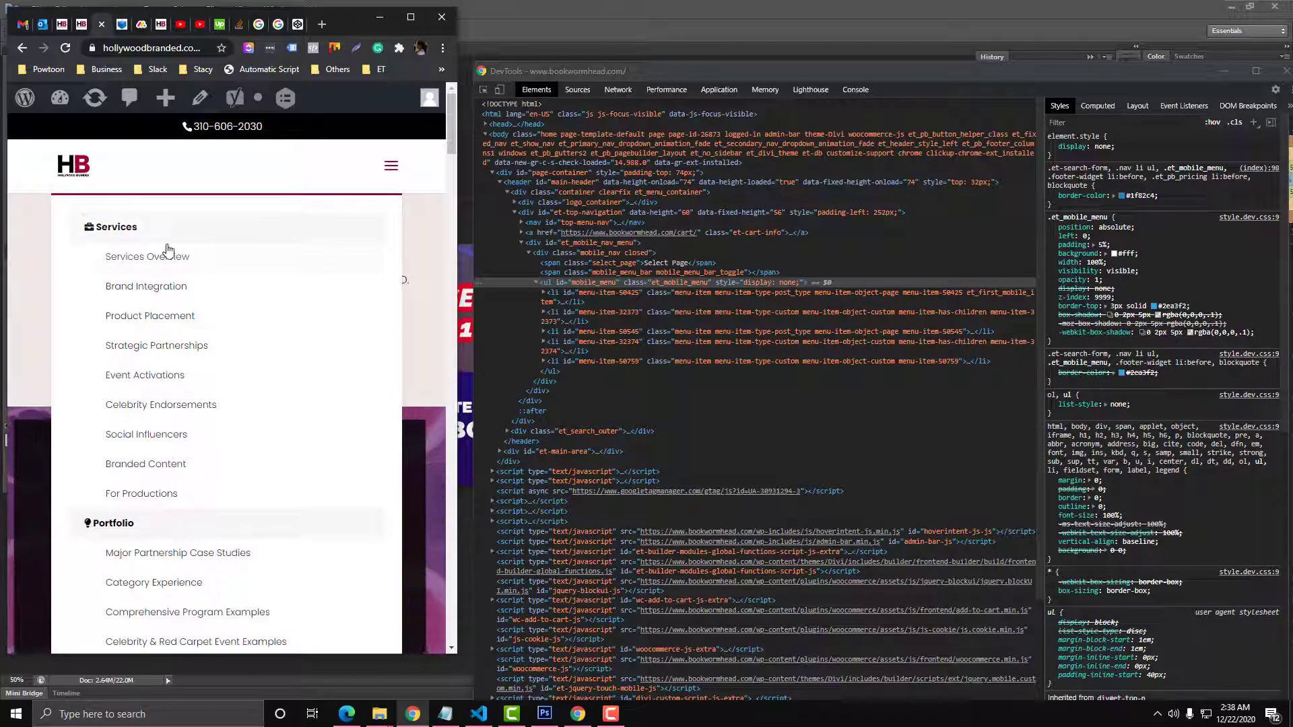
- Copy all the mobile-menu collapse CSS from VS Code
scroll("down", 3)
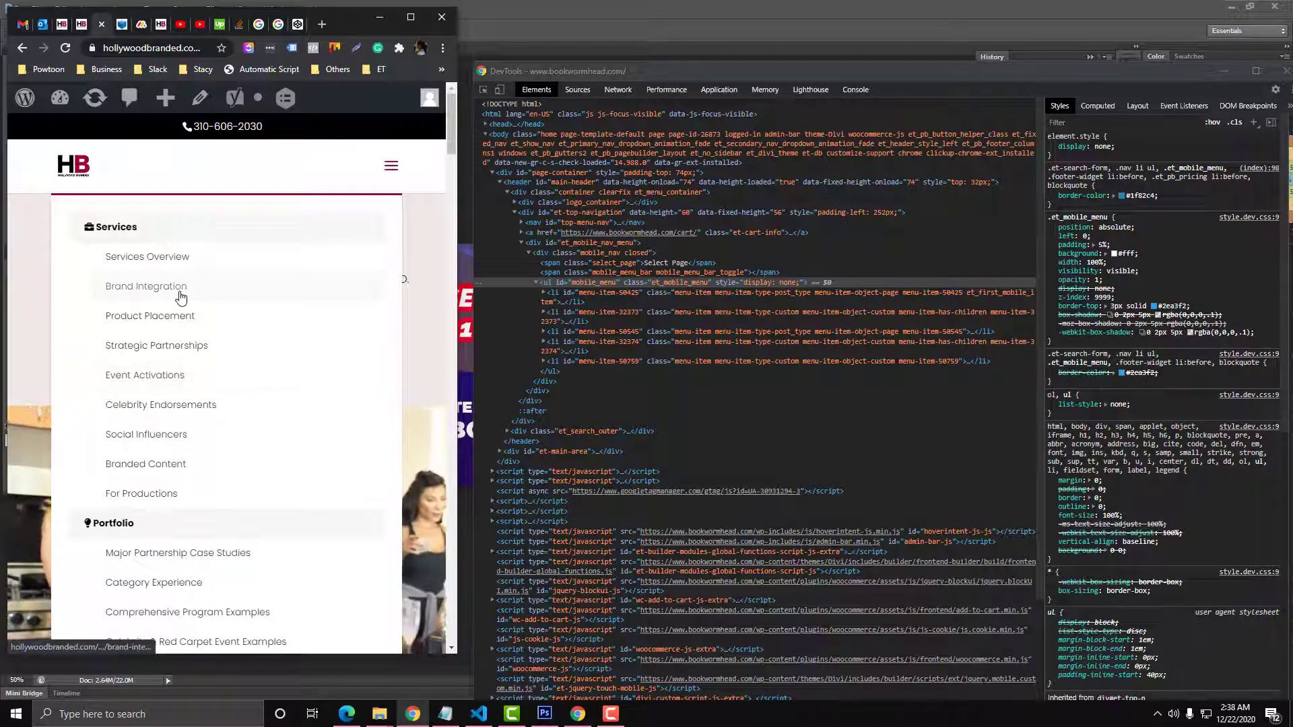
mouse_move(192, 389)
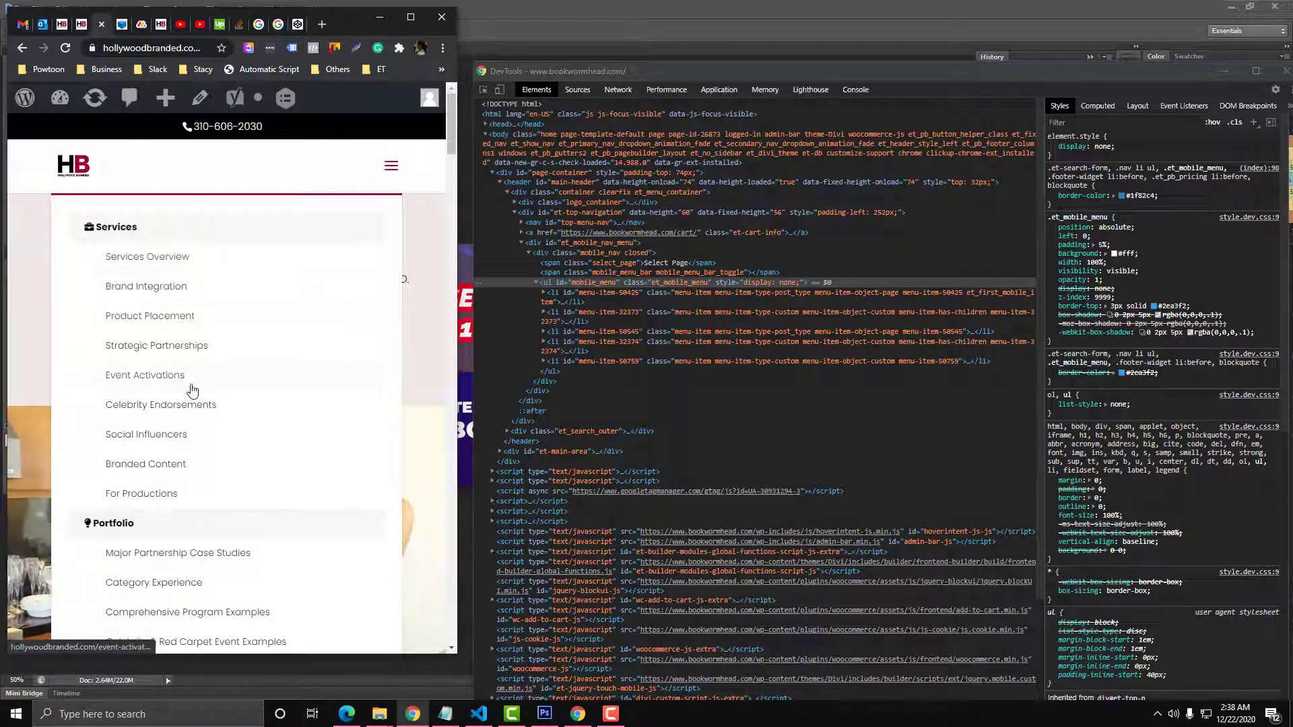
scroll("down", 3)
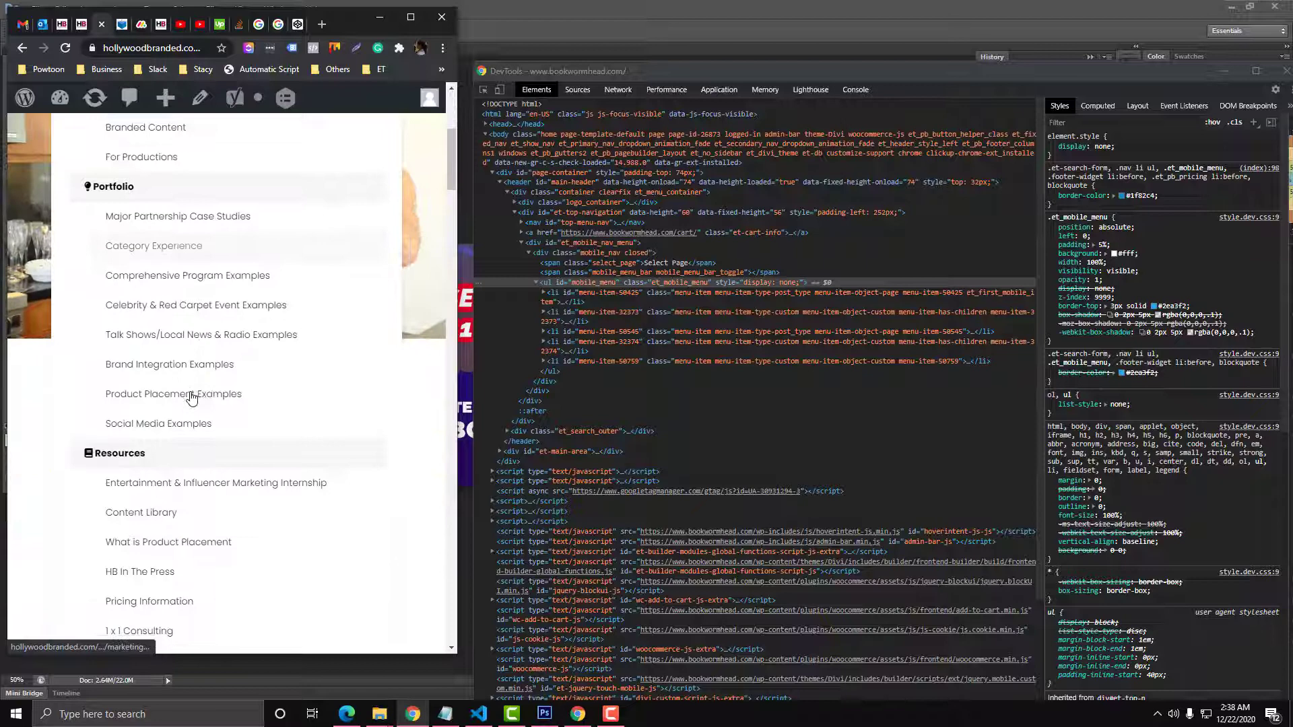
scroll("up", 3)
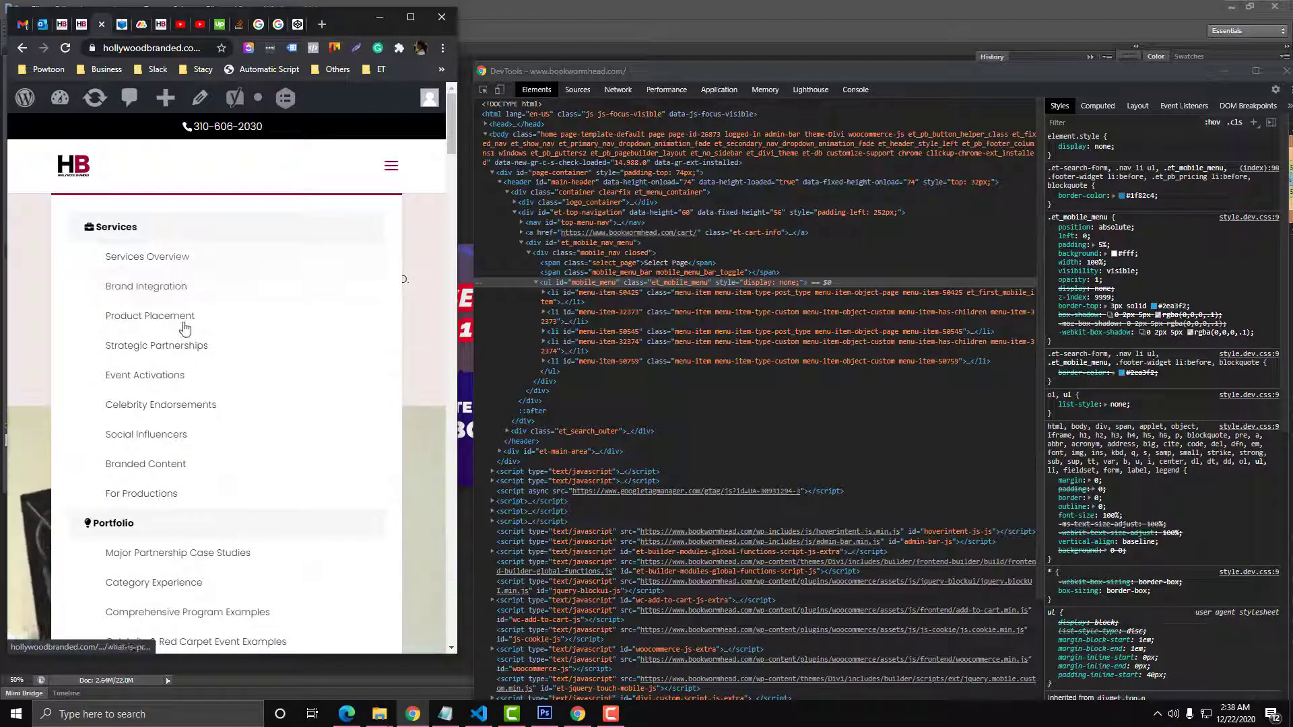
scroll("down", 3)
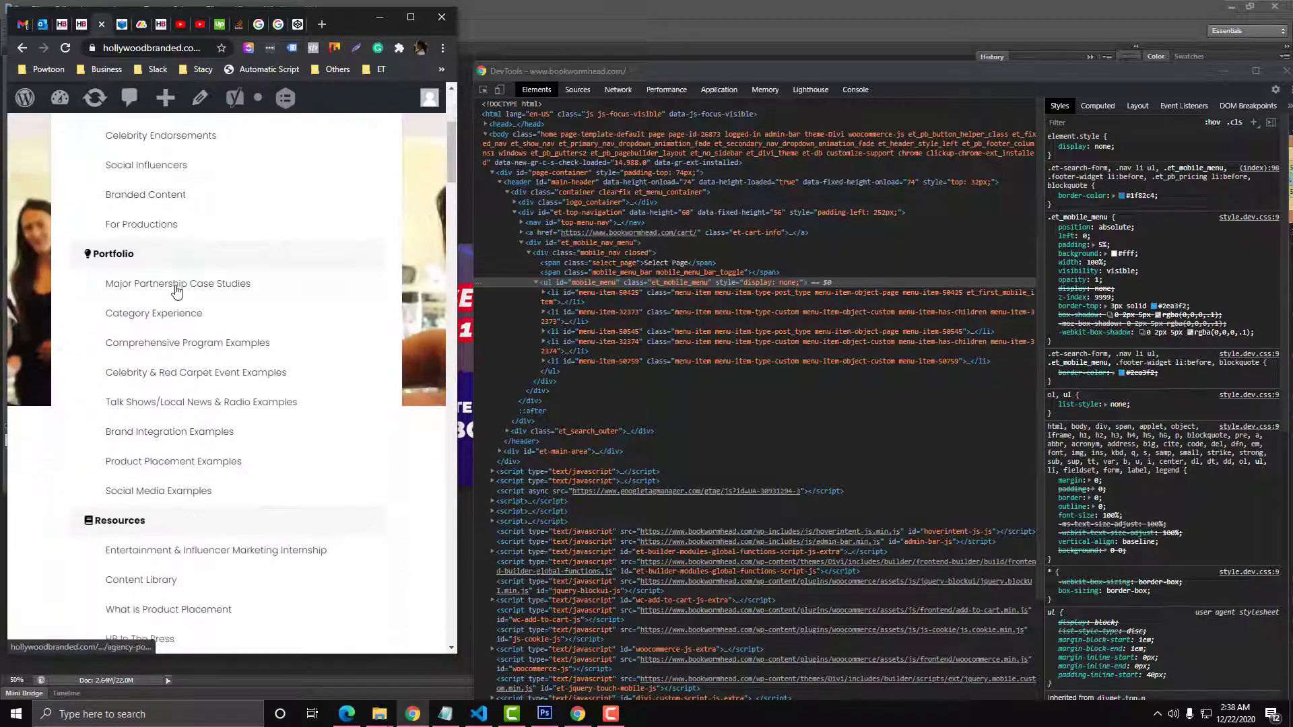
scroll("down", 3)
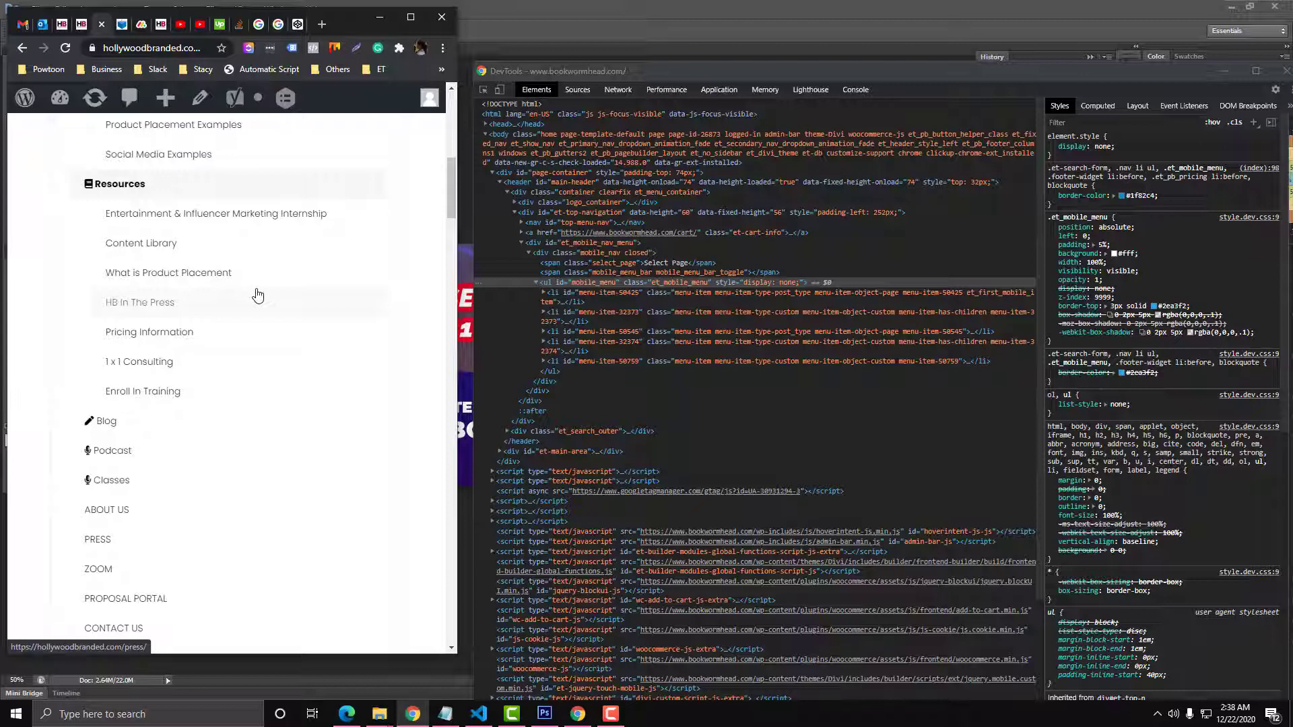
scroll("down", 3)
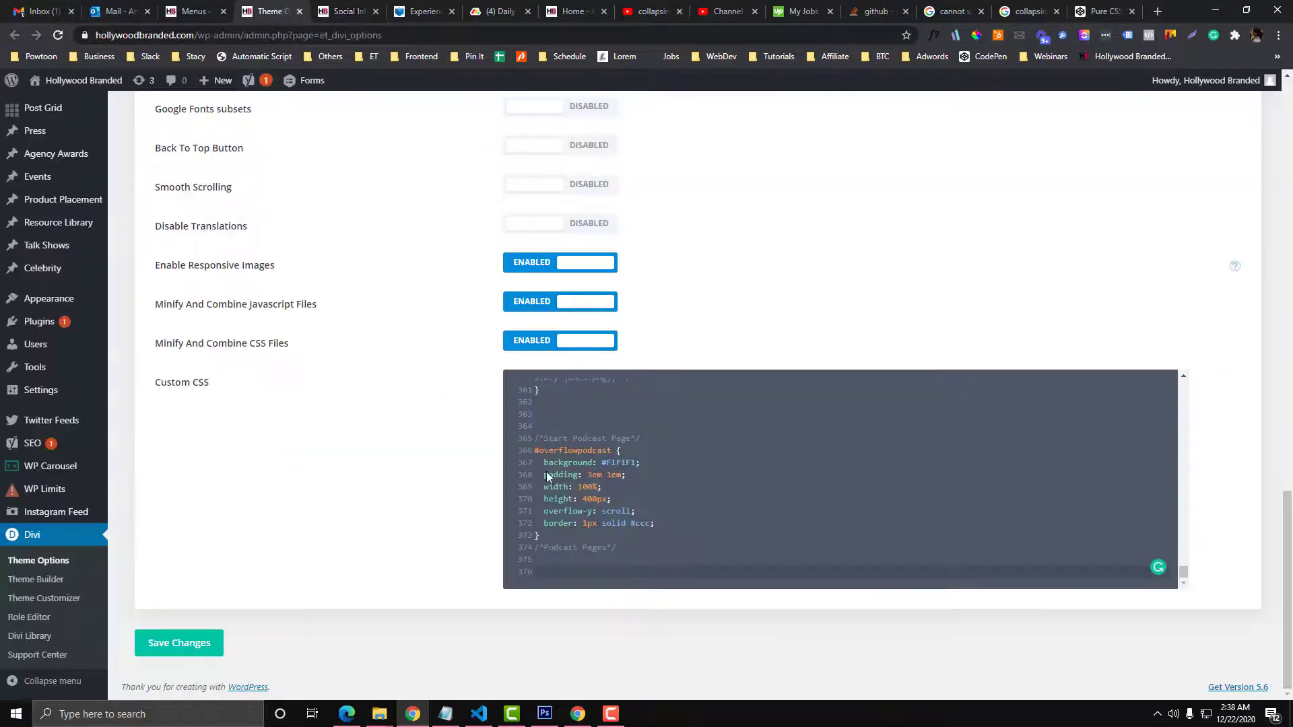
left_click(477, 713)
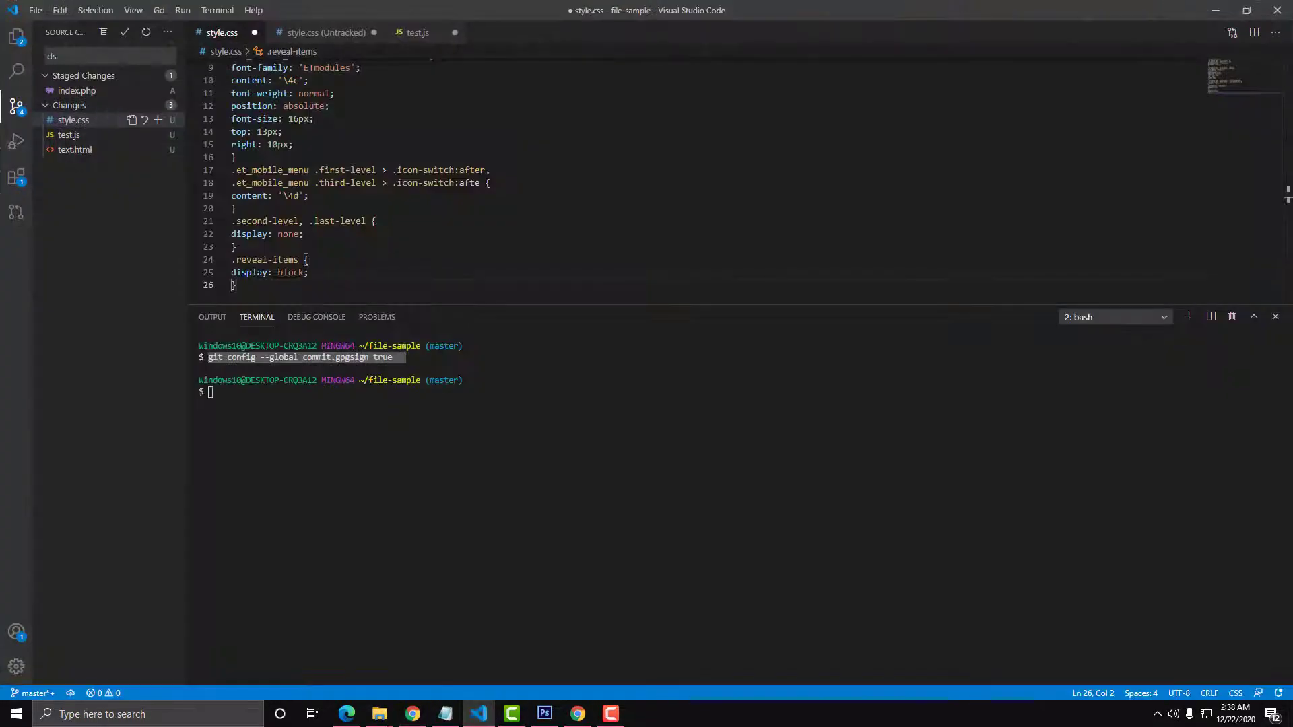
key("ctrl+a")
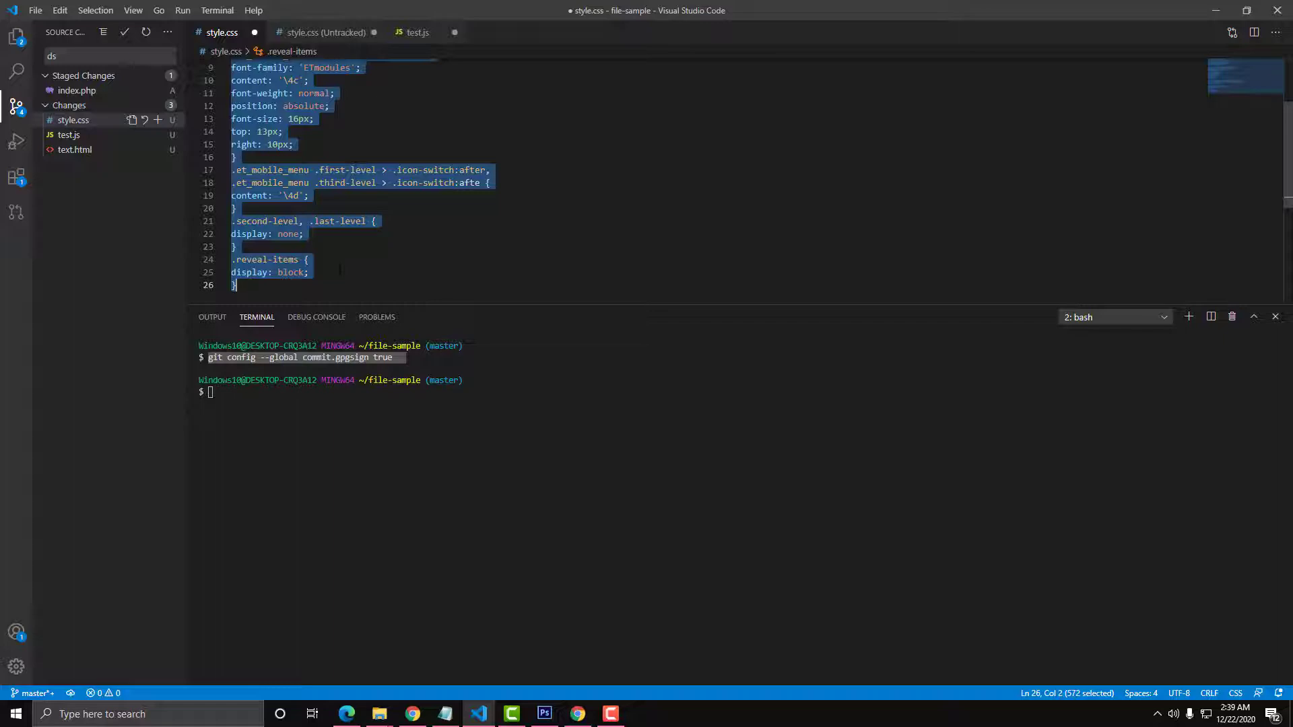
mouse_move(1182, 22)
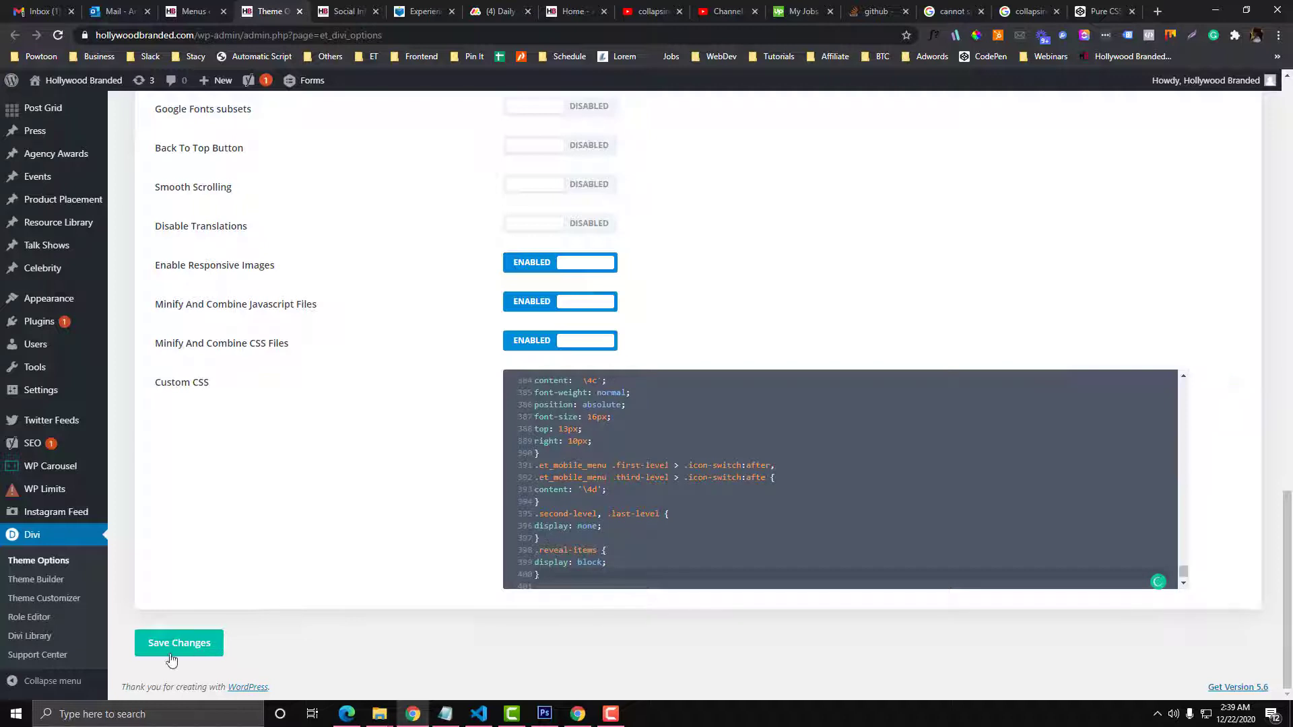
- Paste it into Divi Custom CSS, fix the unexpected token error, and save changes
left_click(178, 642)
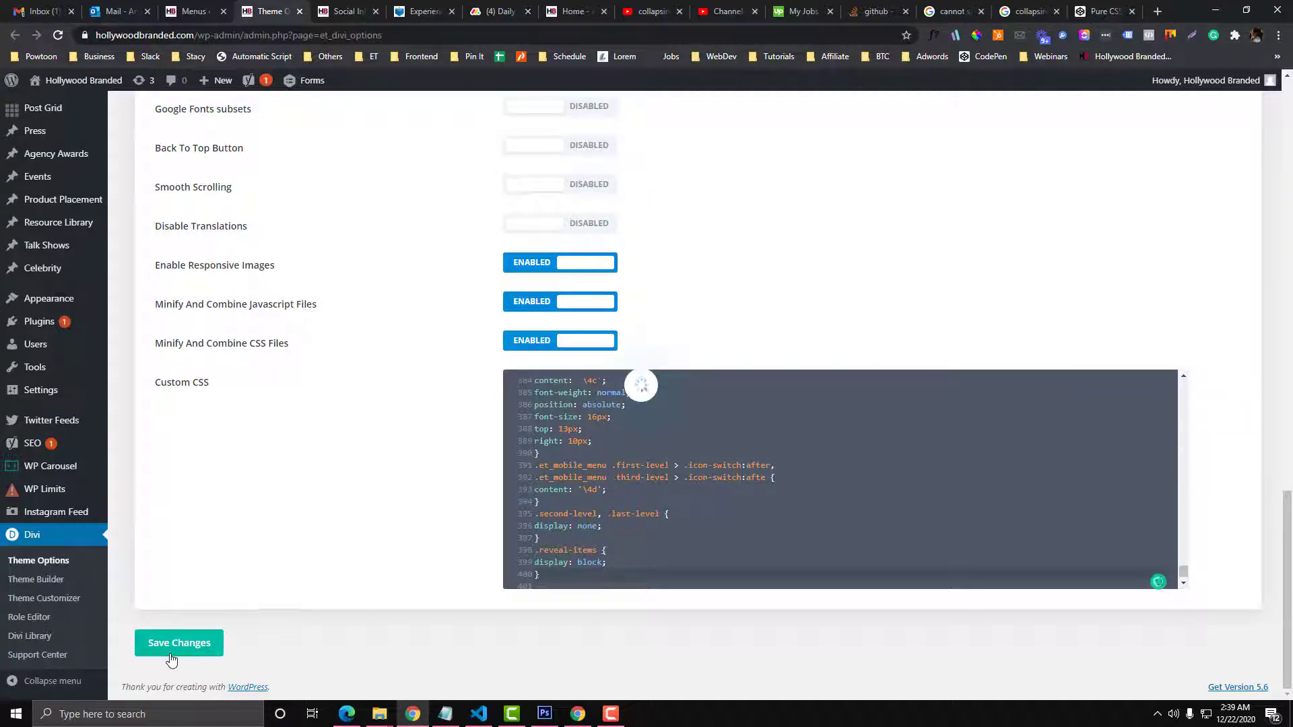
left_click(178, 642)
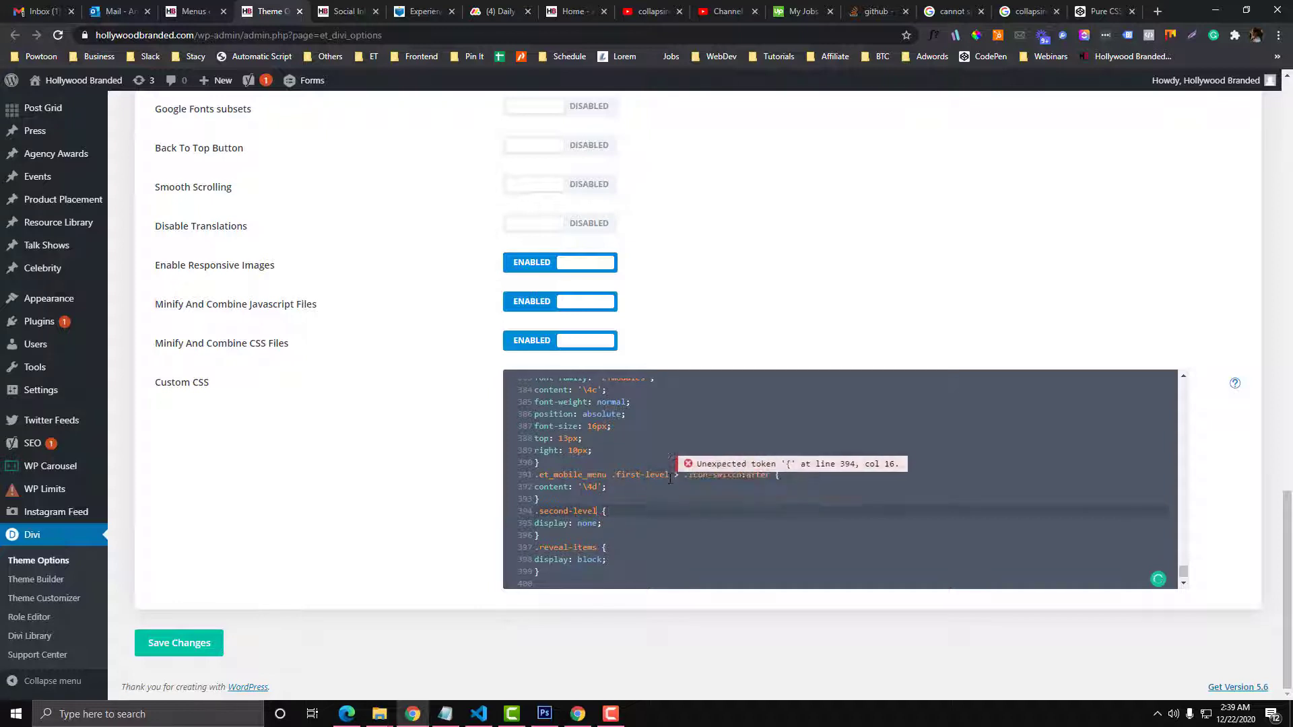
scroll("up", 3)
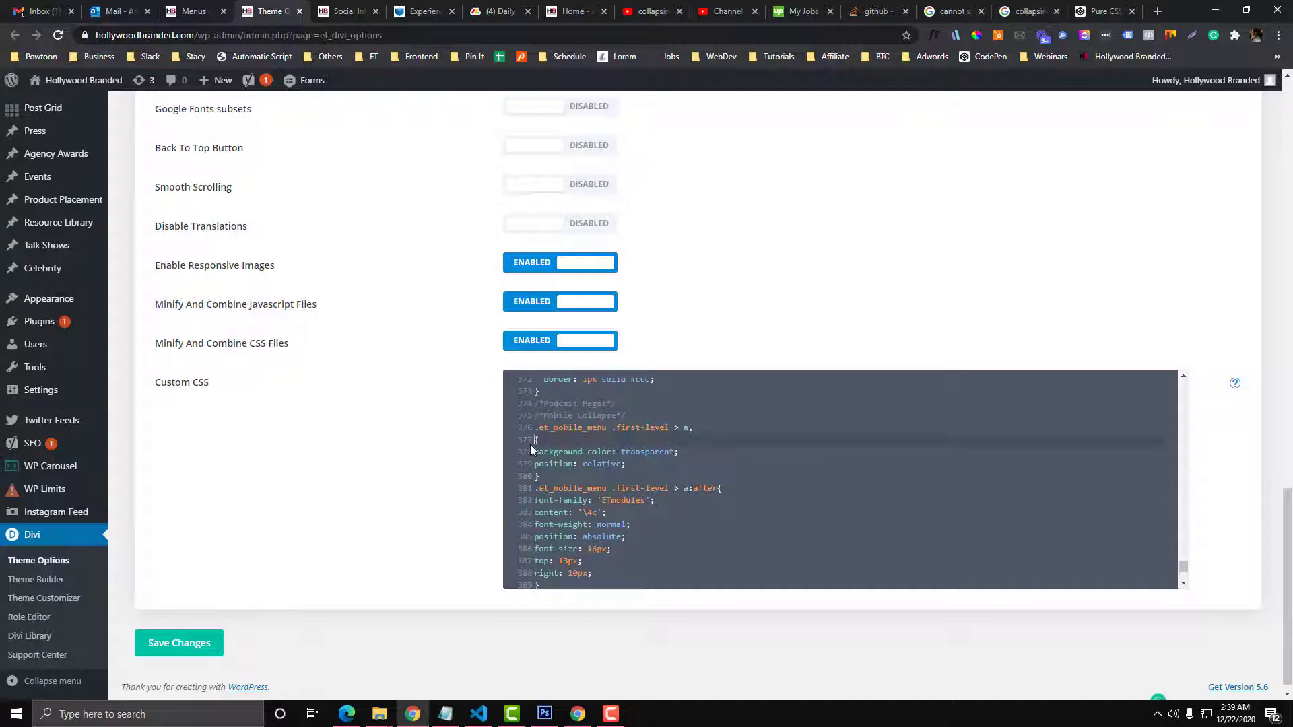
scroll("down", 3)
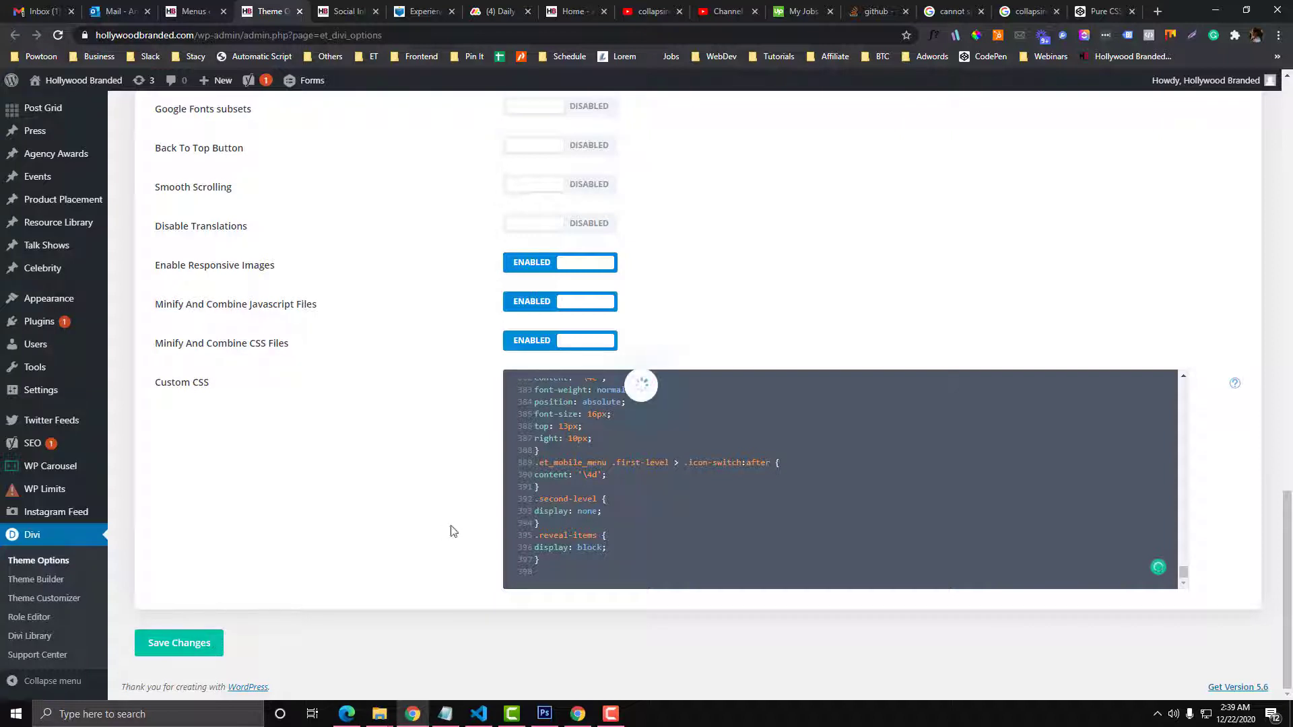
mouse_move(486, 528)
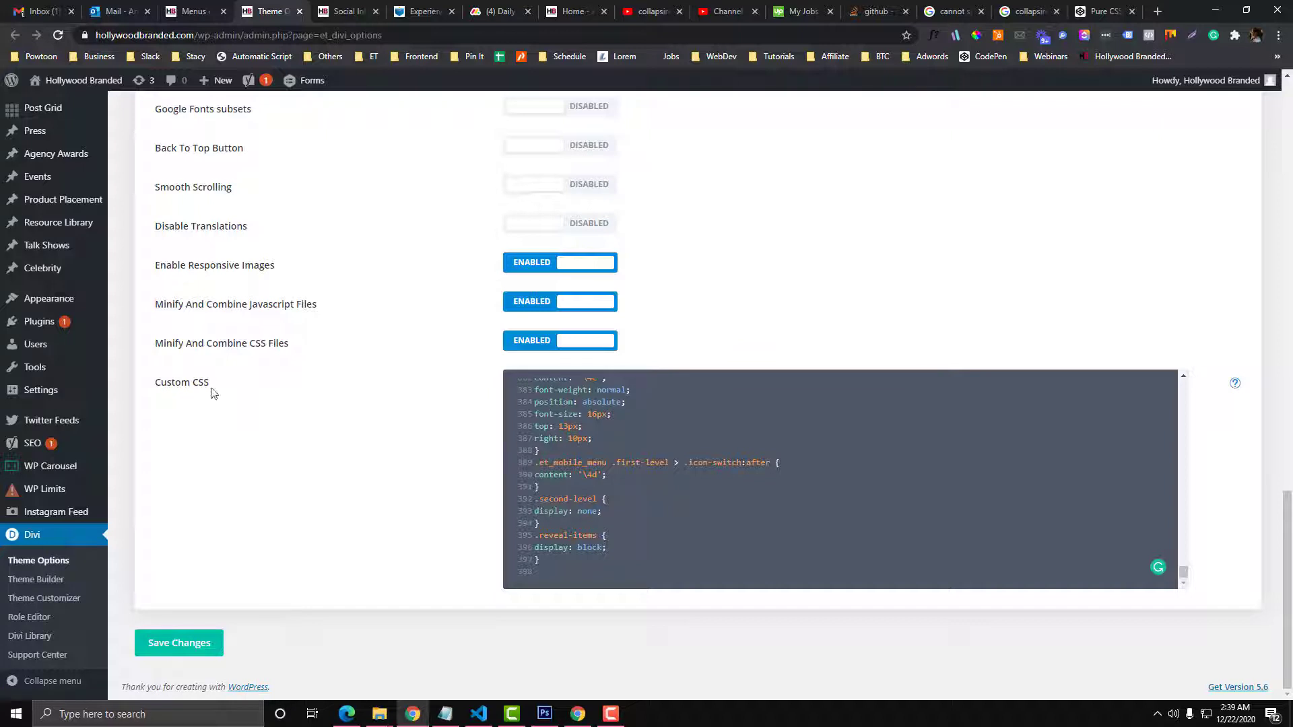
mouse_move(279, 393)
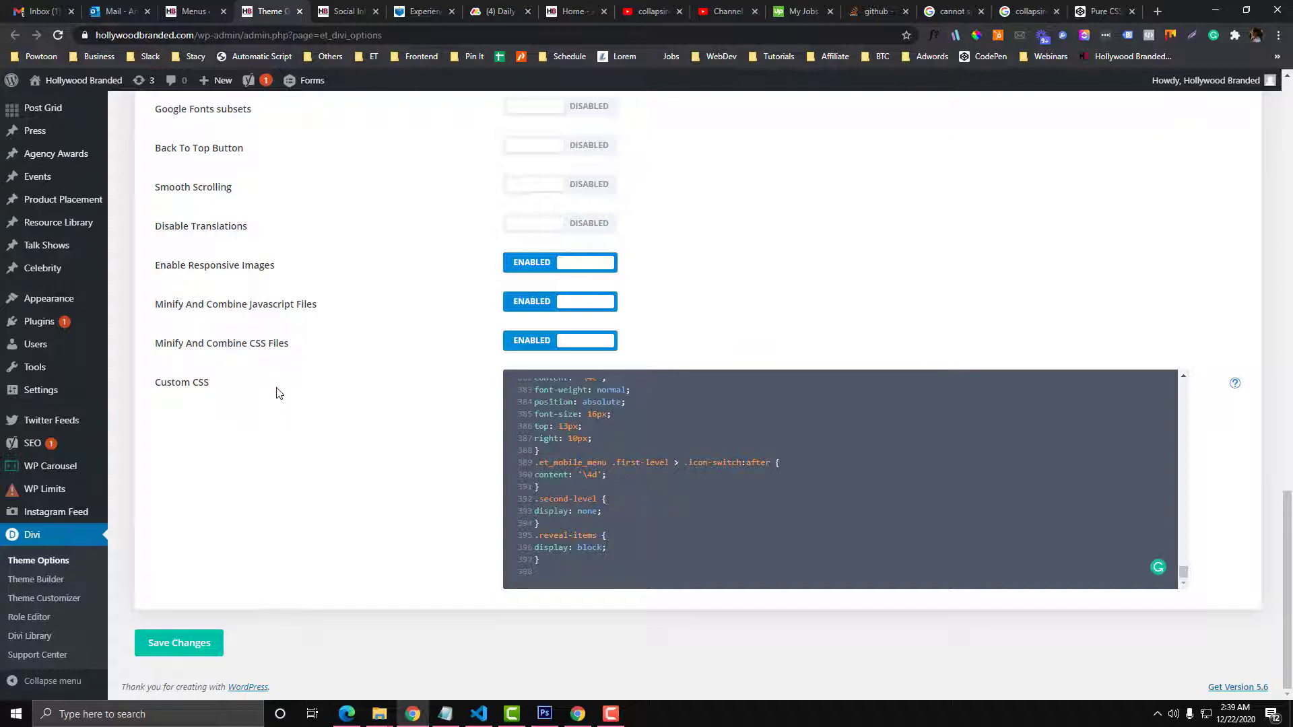
- Switch between the menu editor, theme options and live Services page tabs
left_click(194, 11)
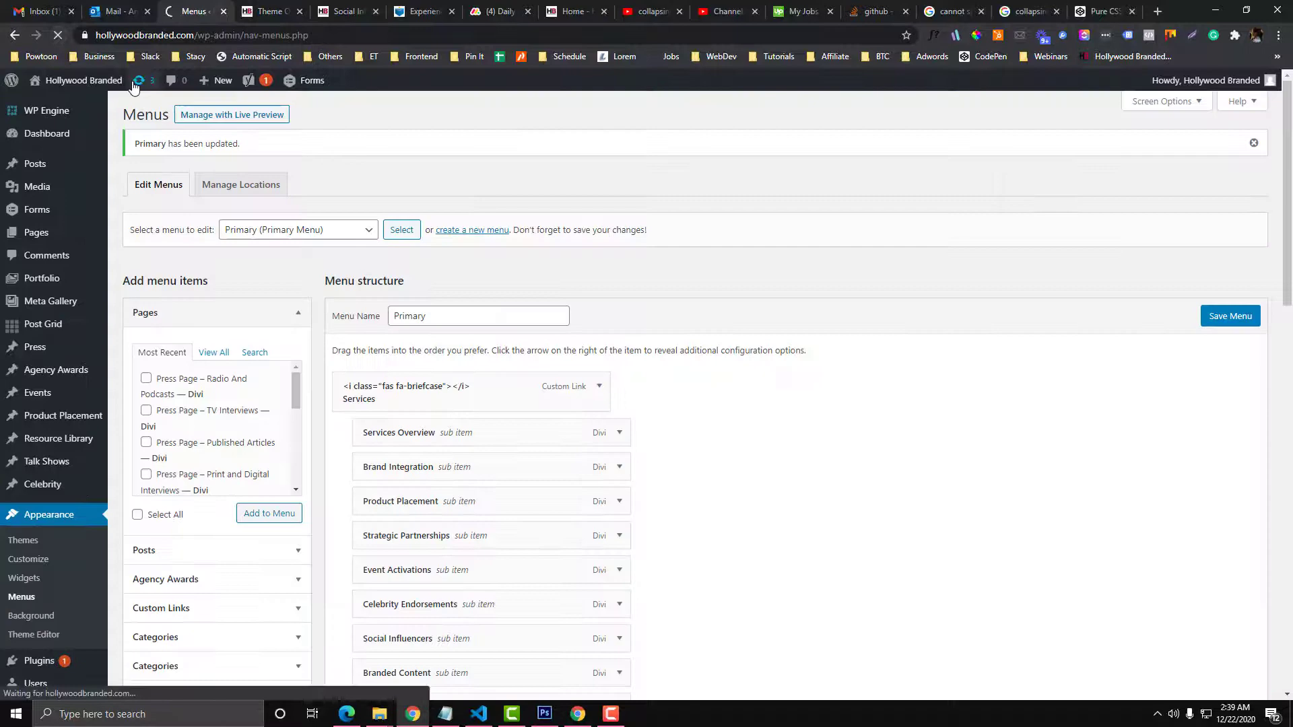
mouse_move(138, 81)
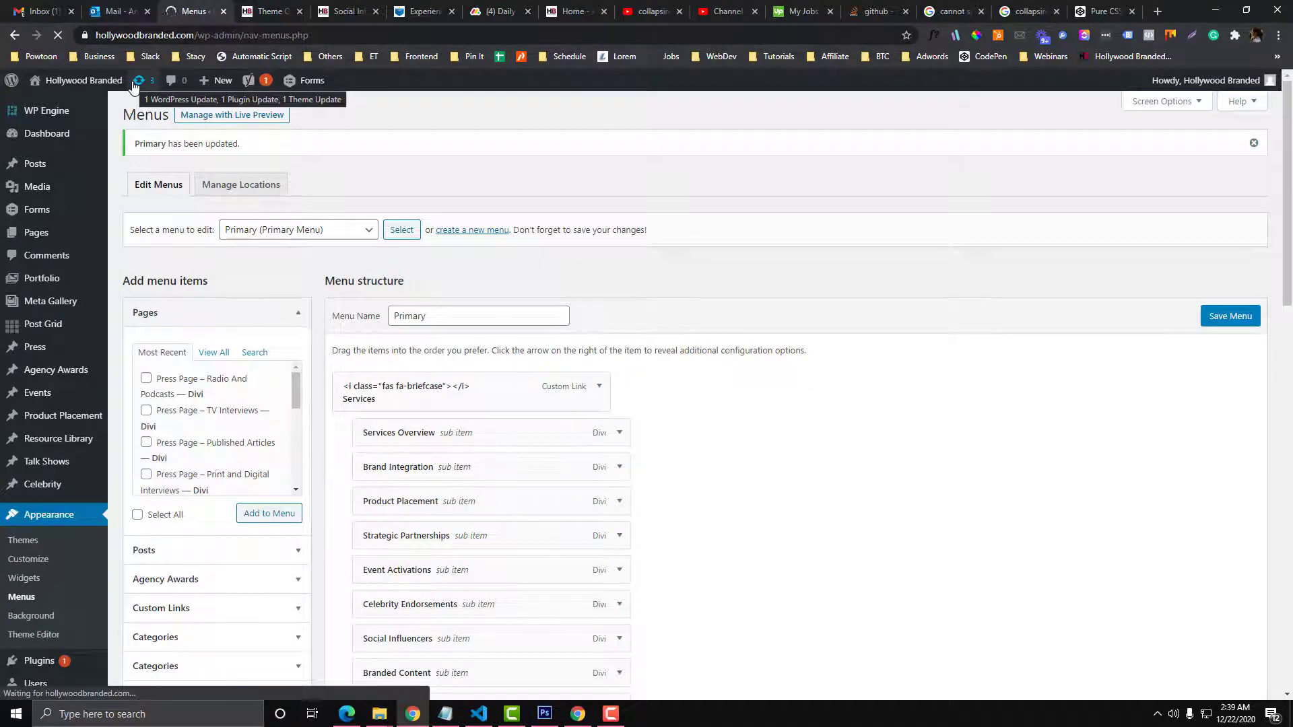
left_click(264, 11)
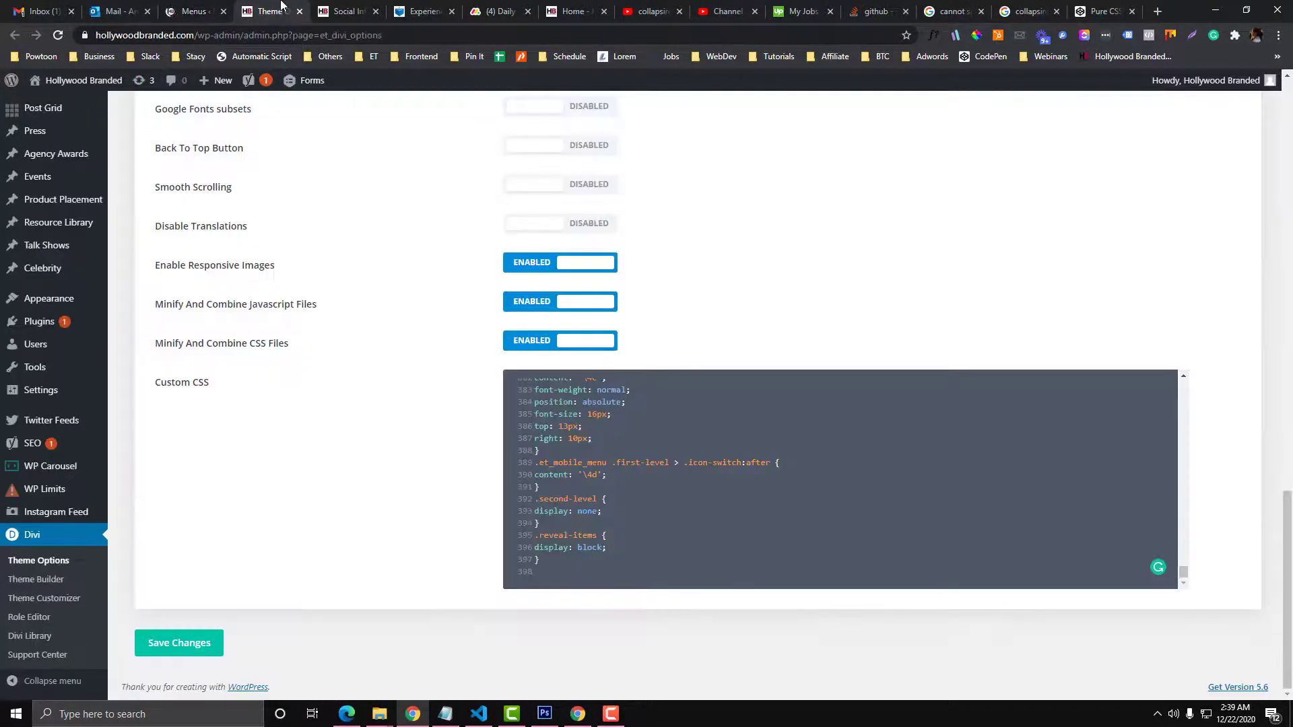
left_click(193, 11)
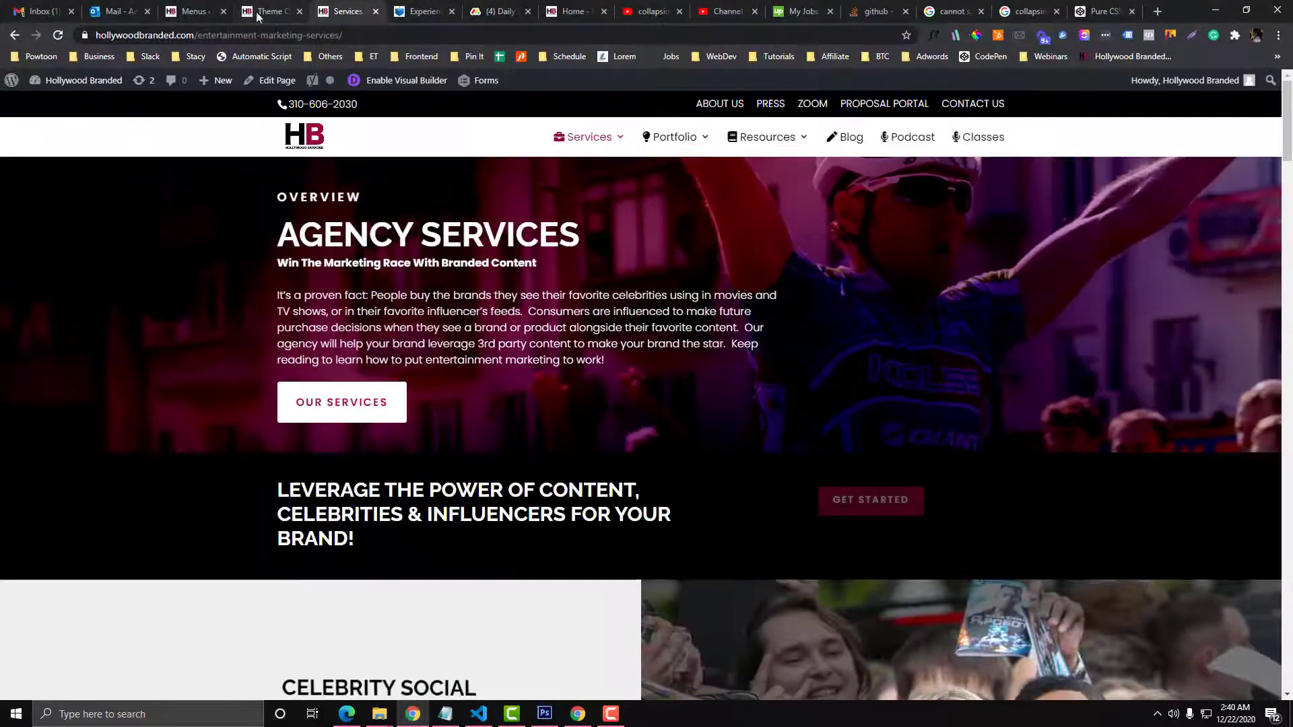
- Expand Brand Integration in the Primary menu and check its second-level CSS class
left_click(194, 11)
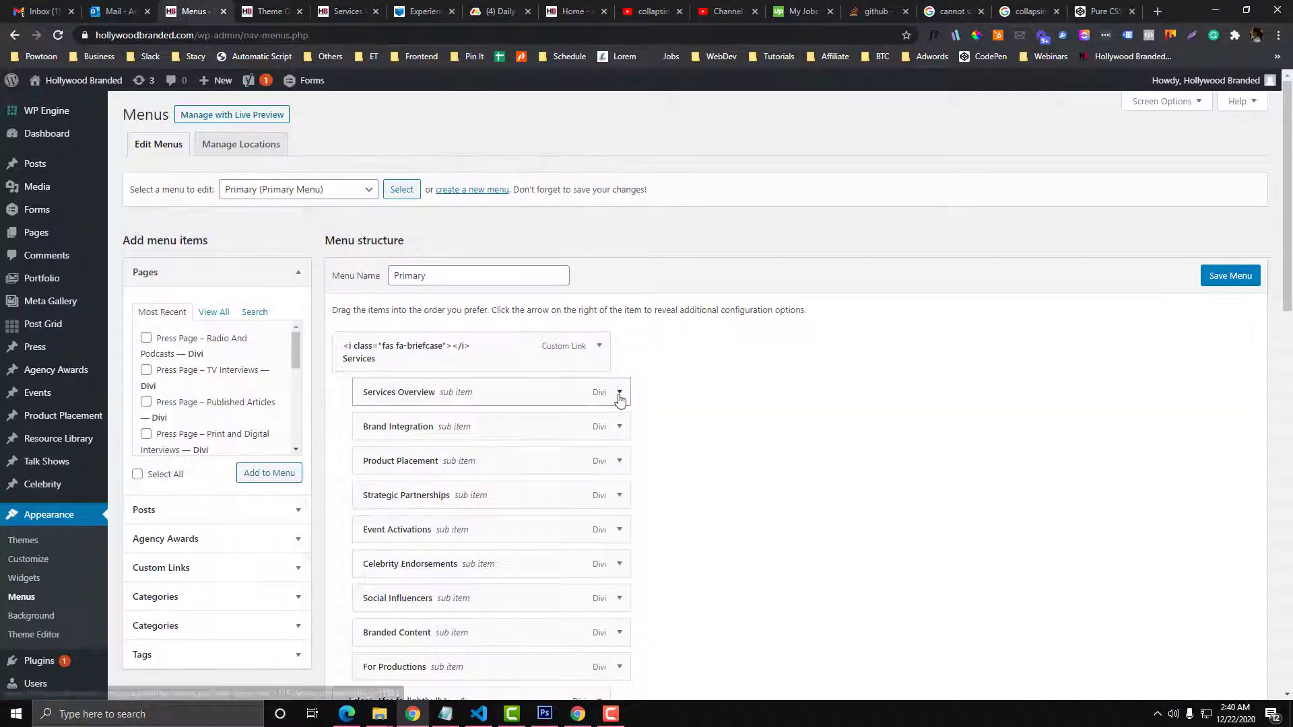
left_click(619, 397)
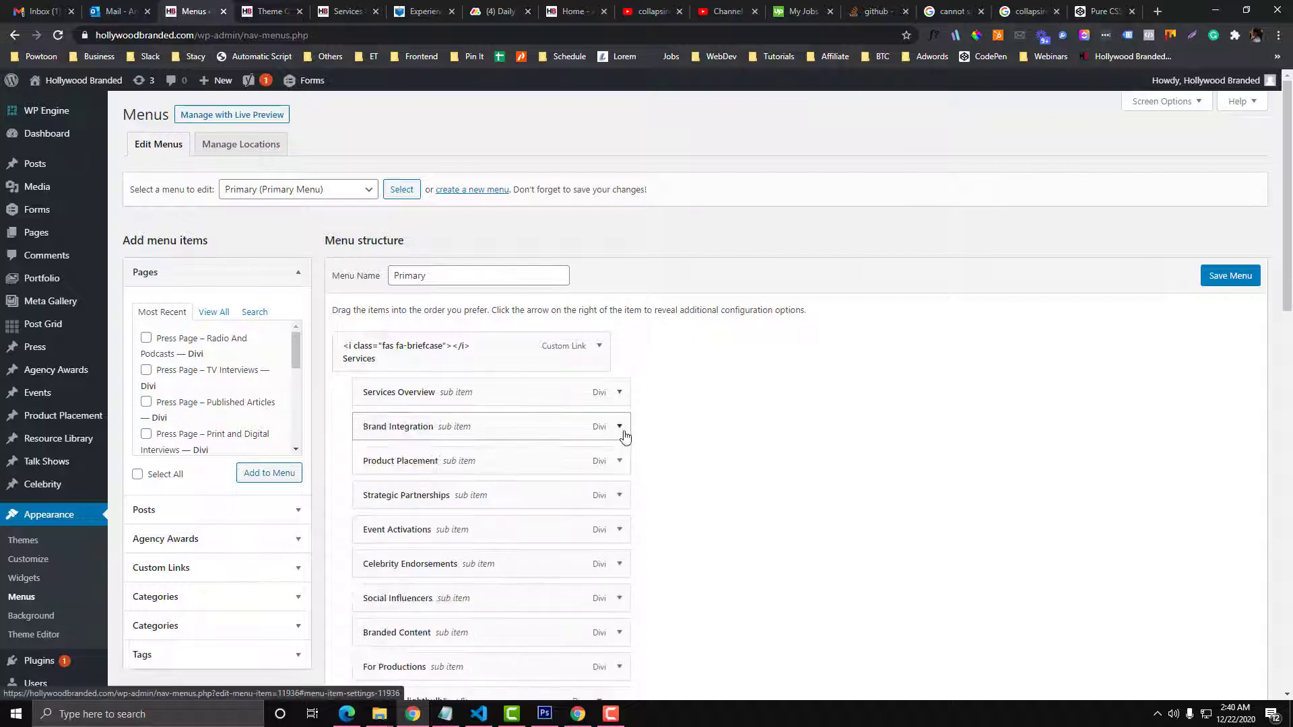
left_click(618, 426)
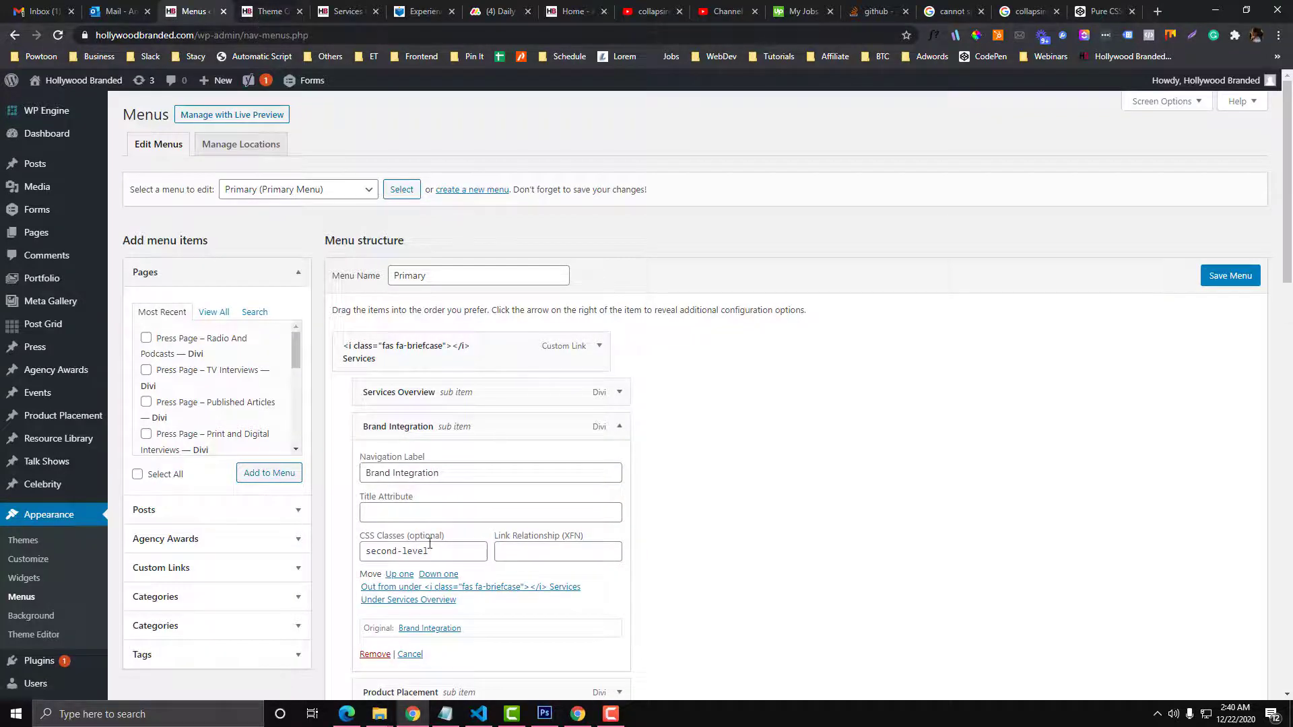
scroll("down", 3)
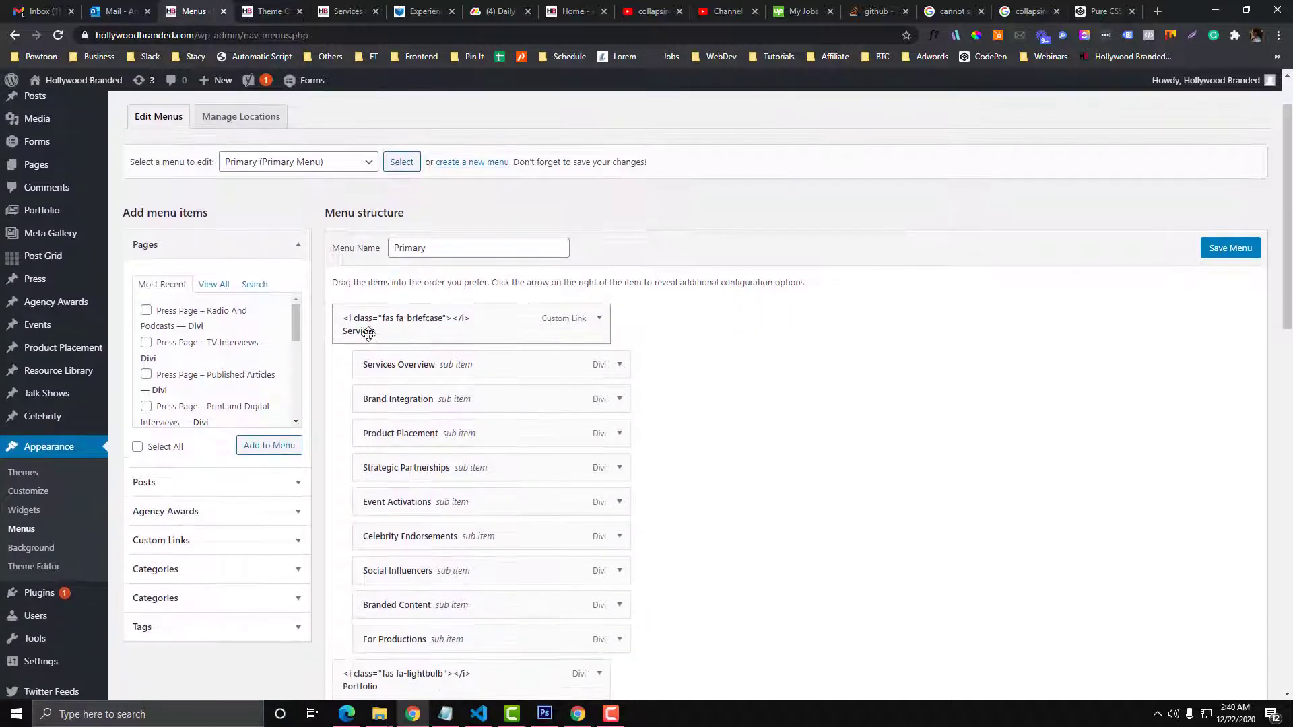
scroll("down", 3)
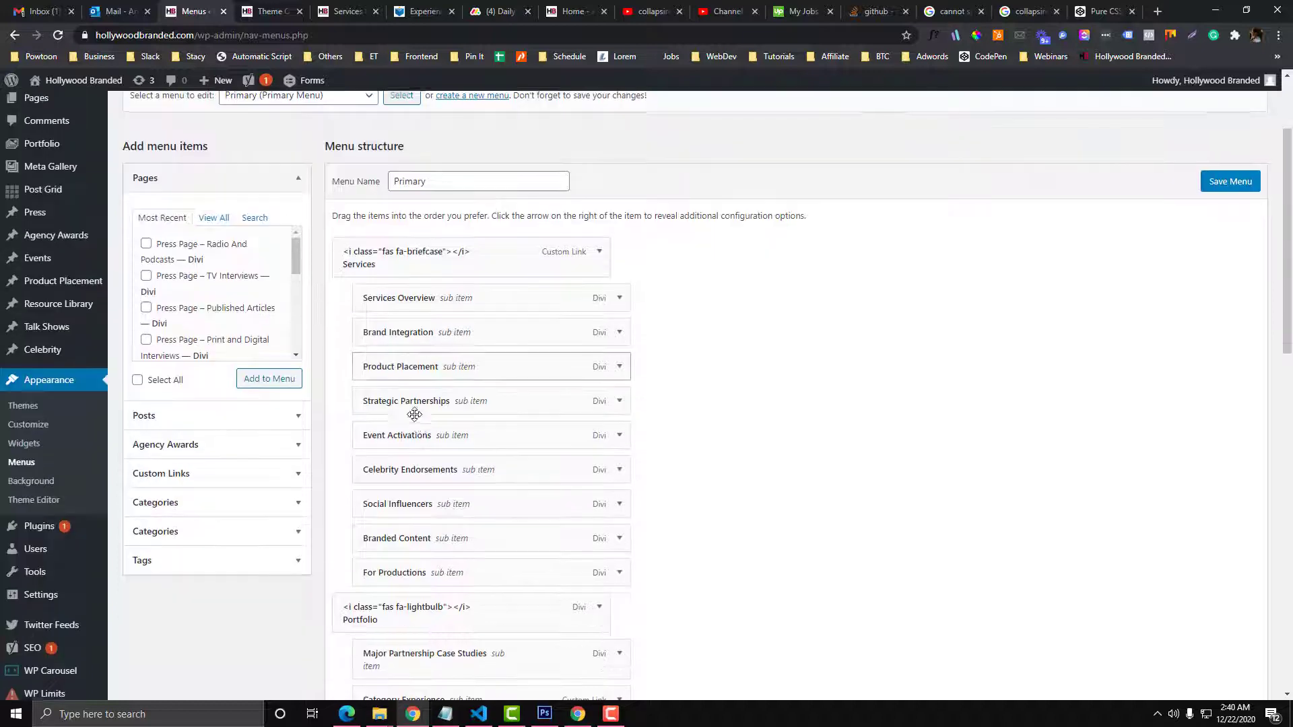
left_click(617, 572)
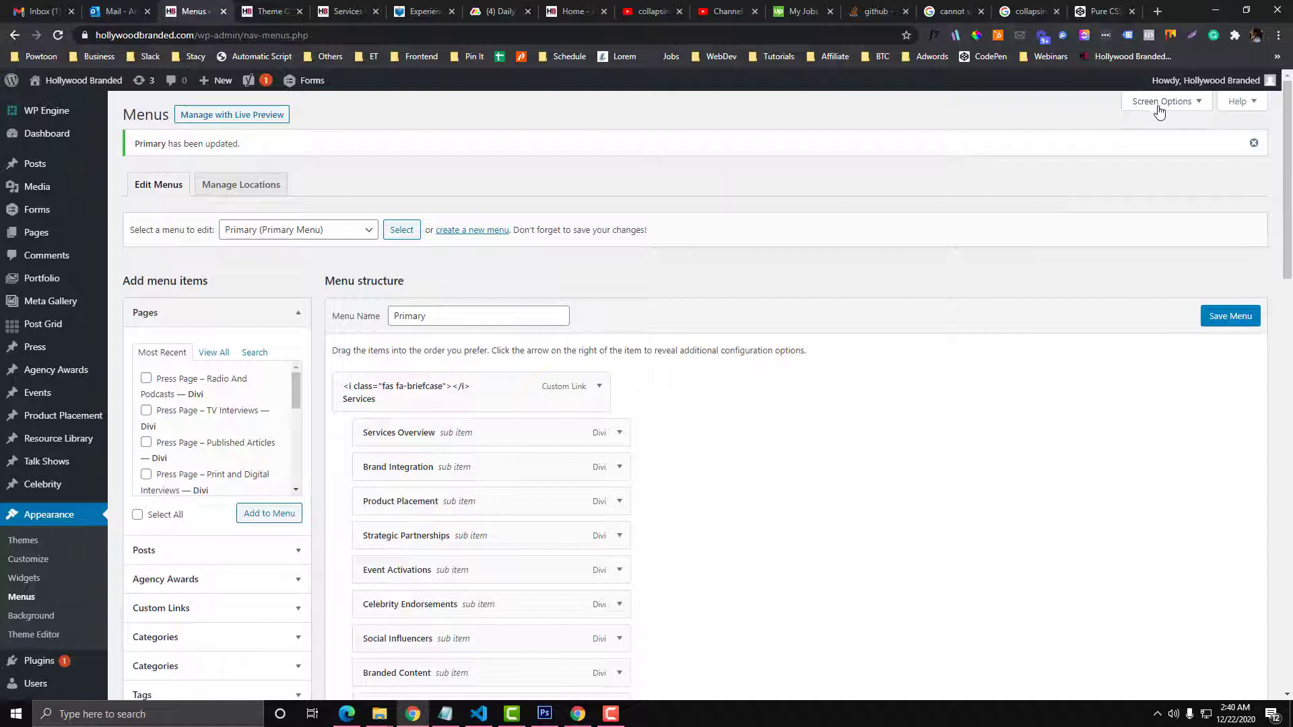
- Enable the CSS Classes field for menu items in Screen Options
left_click(1163, 100)
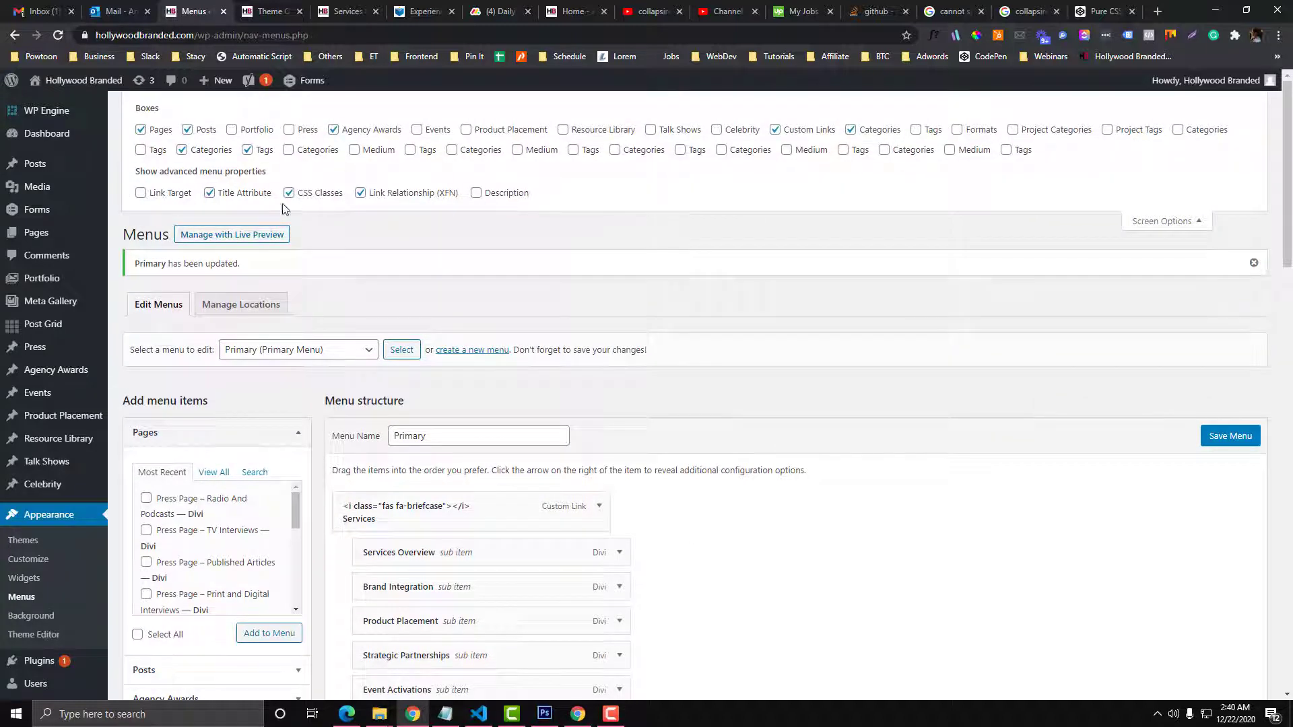
mouse_move(295, 206)
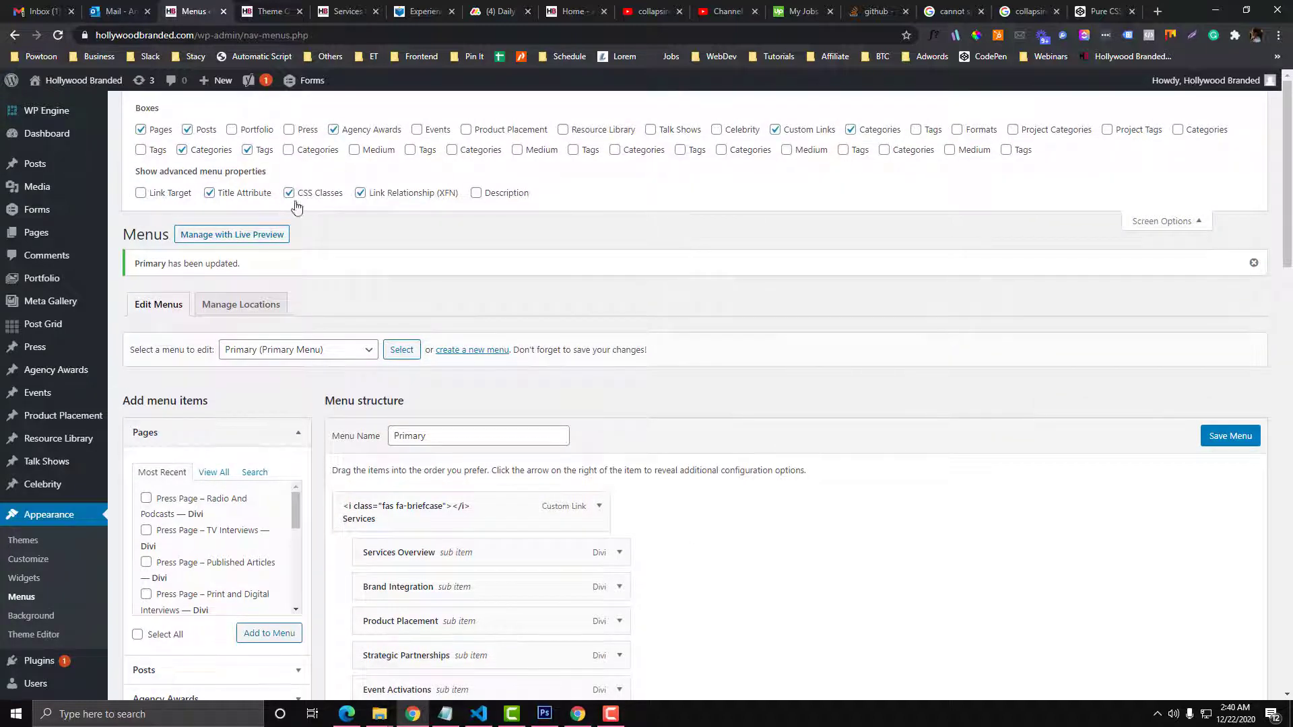
scroll("down", 3)
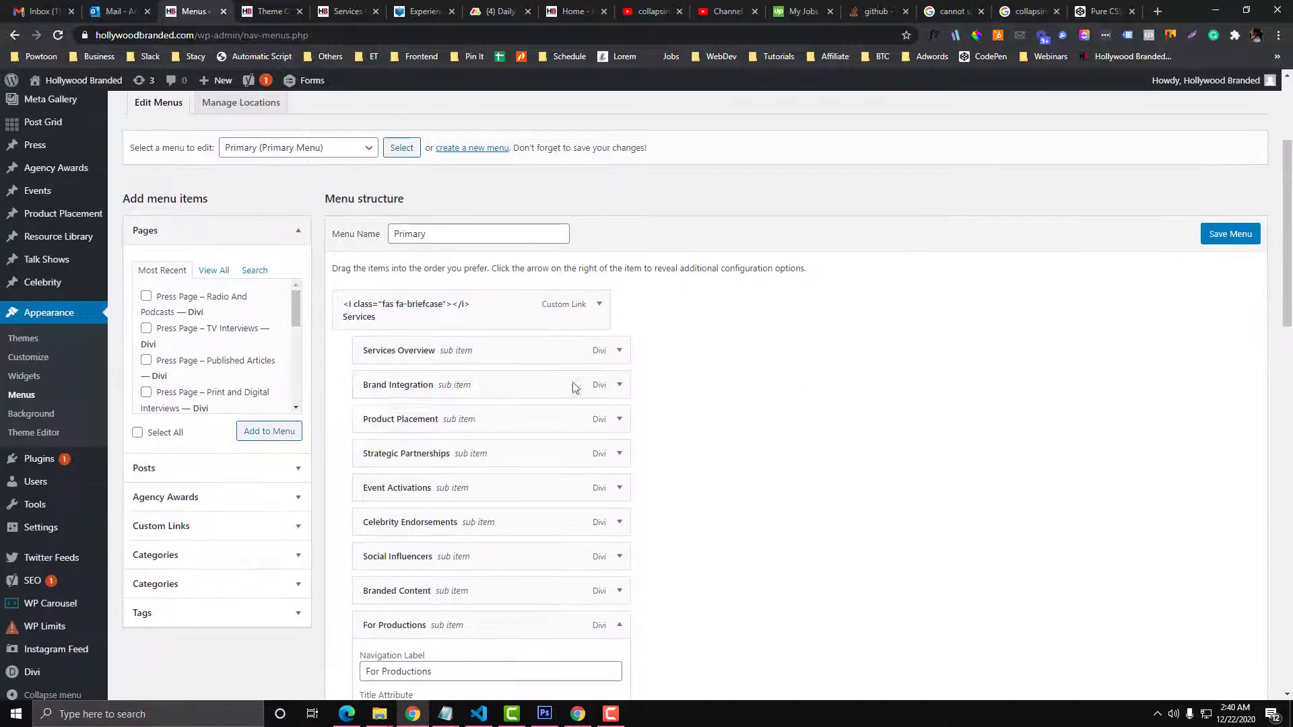
left_click(617, 349)
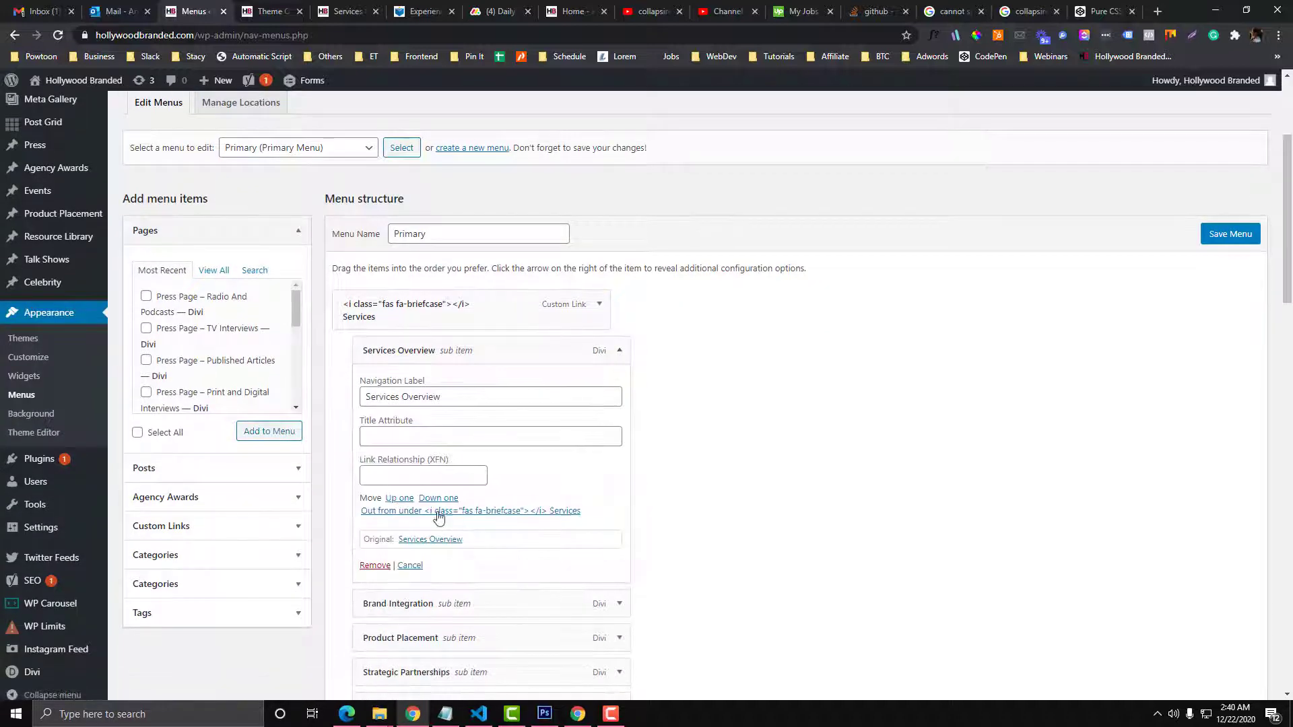
mouse_move(513, 482)
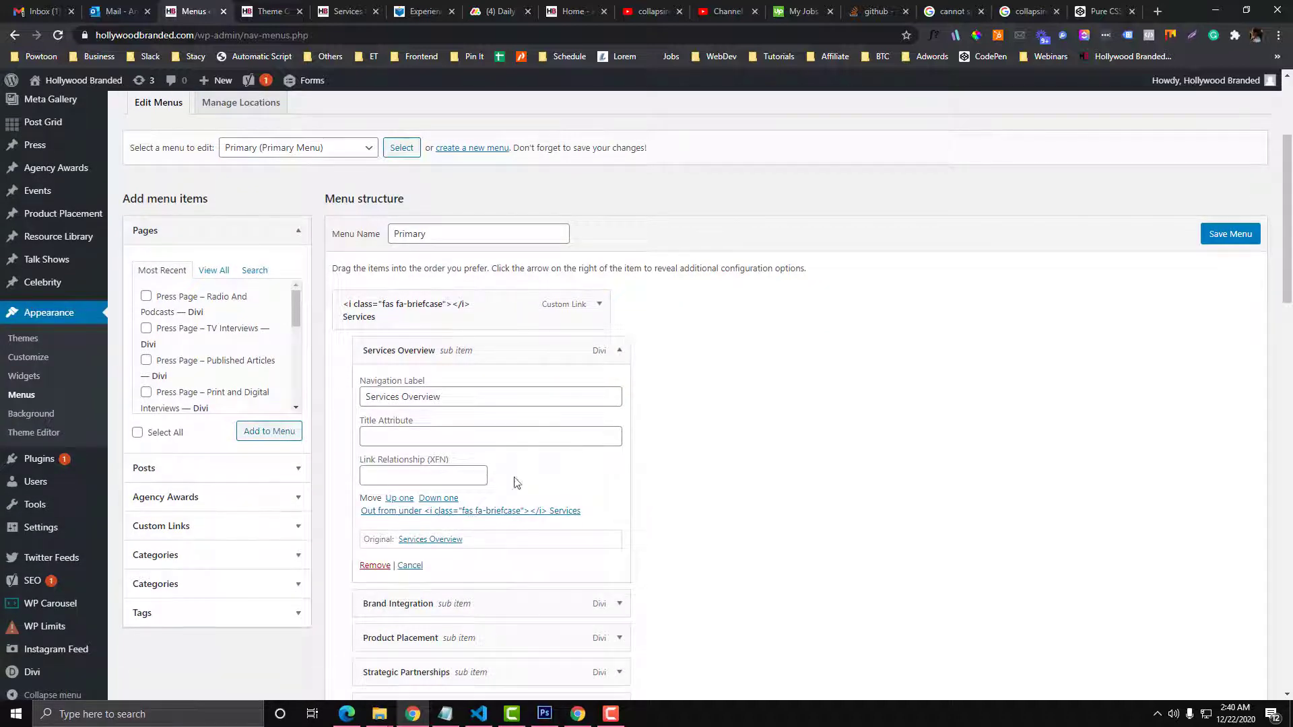
left_click(1229, 234)
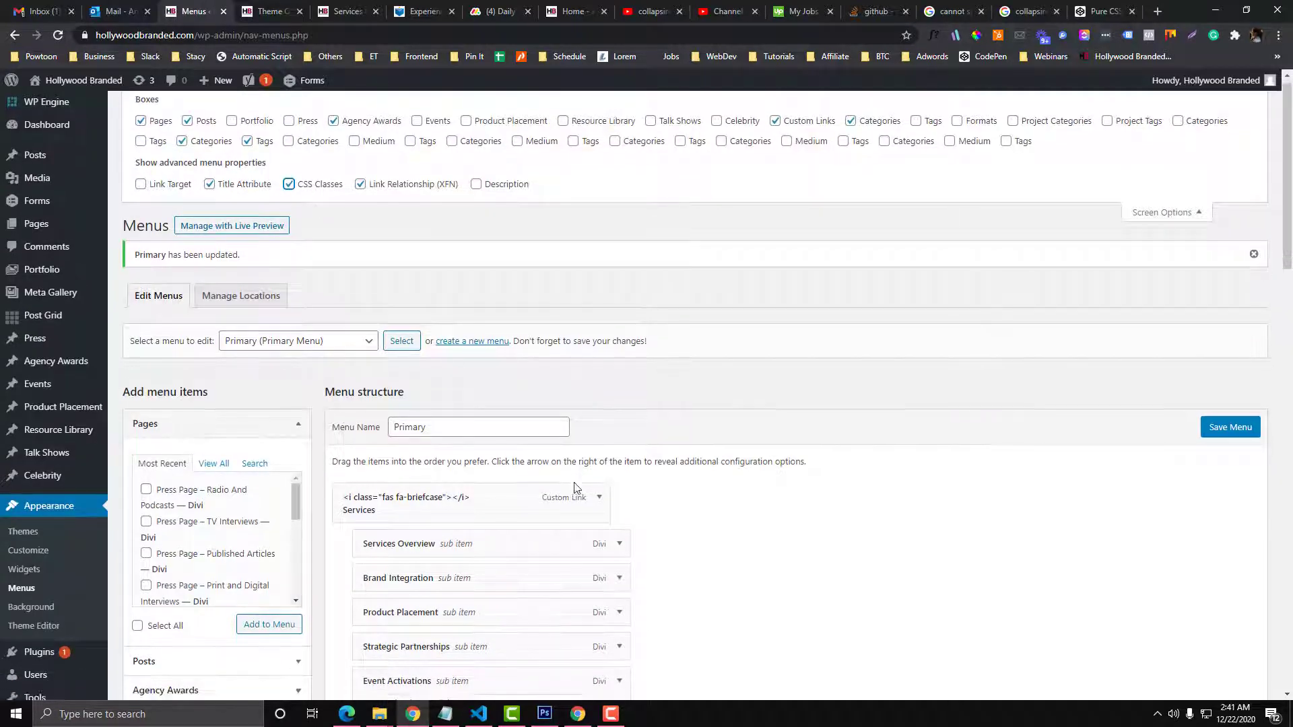
- Expand Services Overview and Brand Integration to confirm their second-level class
left_click(618, 543)
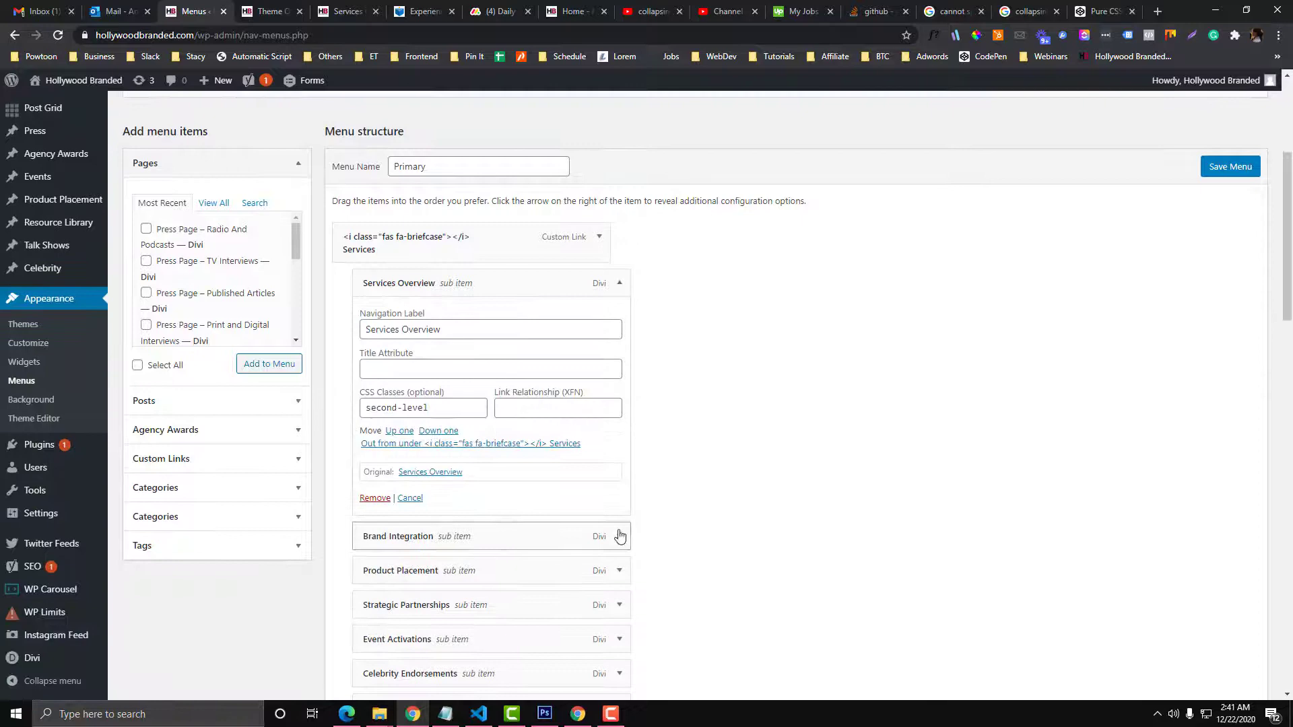
left_click(619, 535)
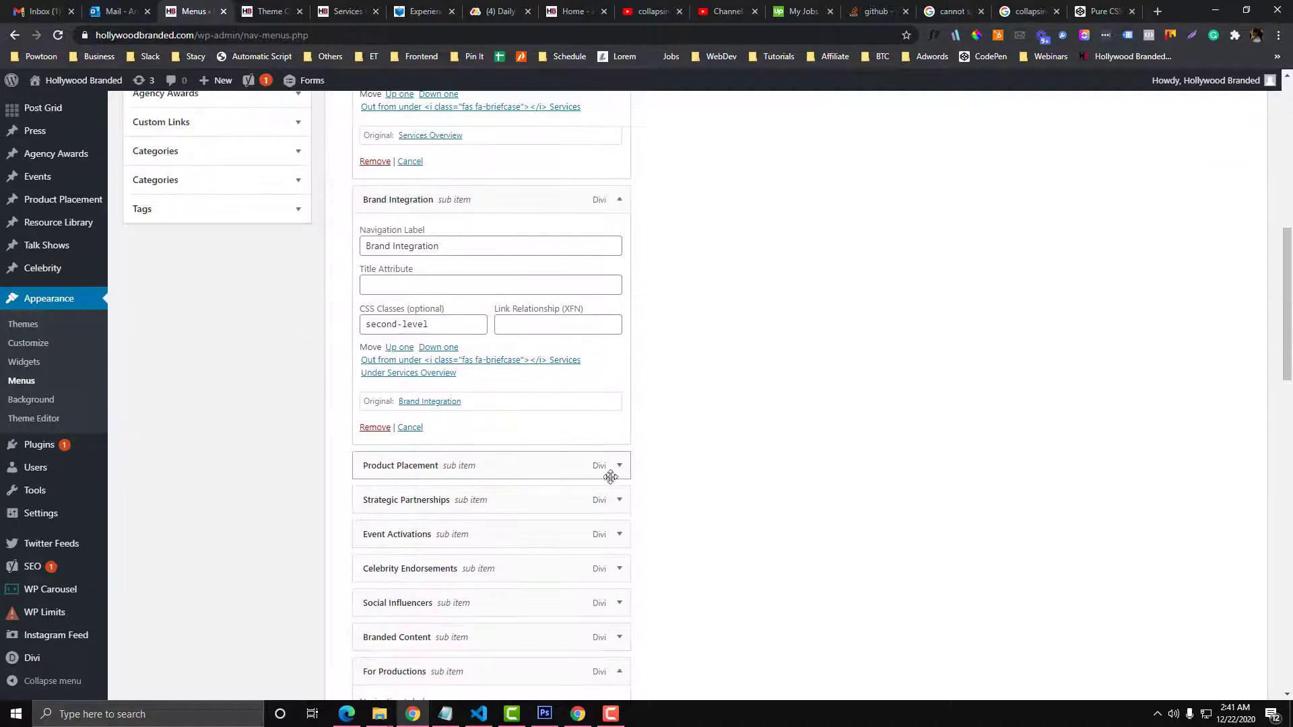
scroll("up", 3)
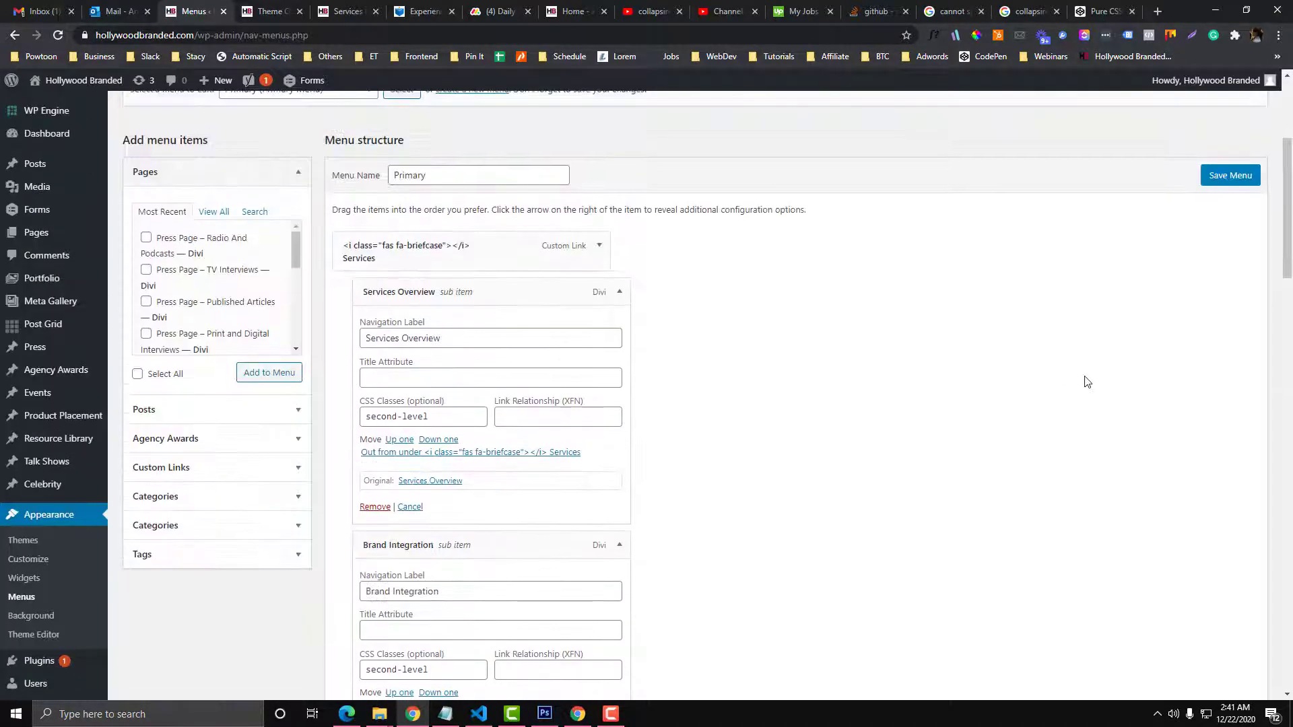
scroll("down", 3)
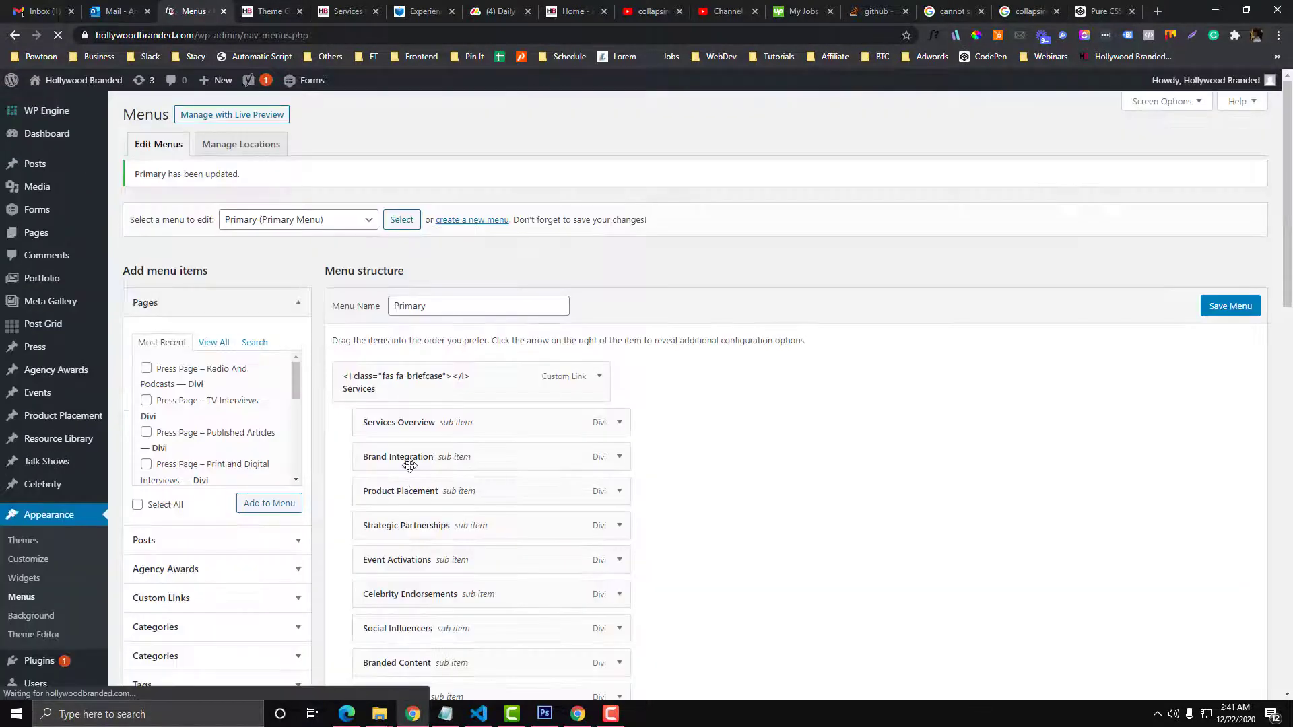
scroll("down", 3)
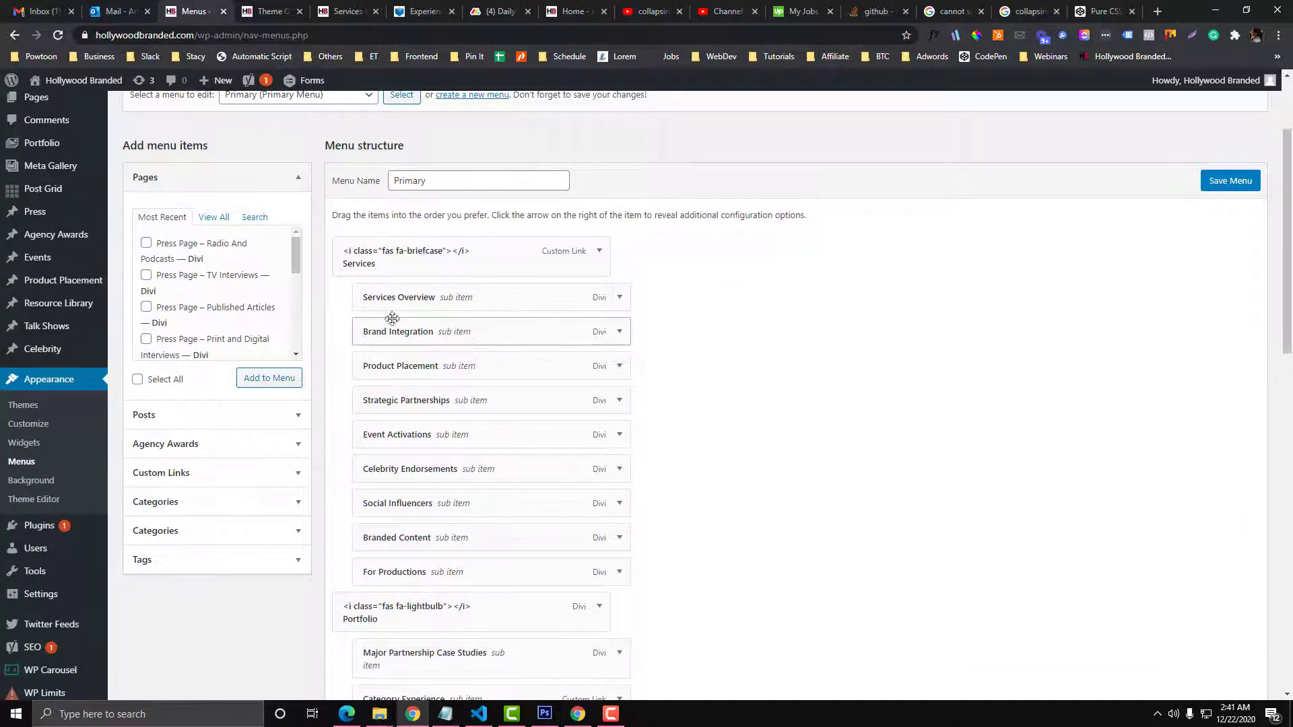
scroll("down", 3)
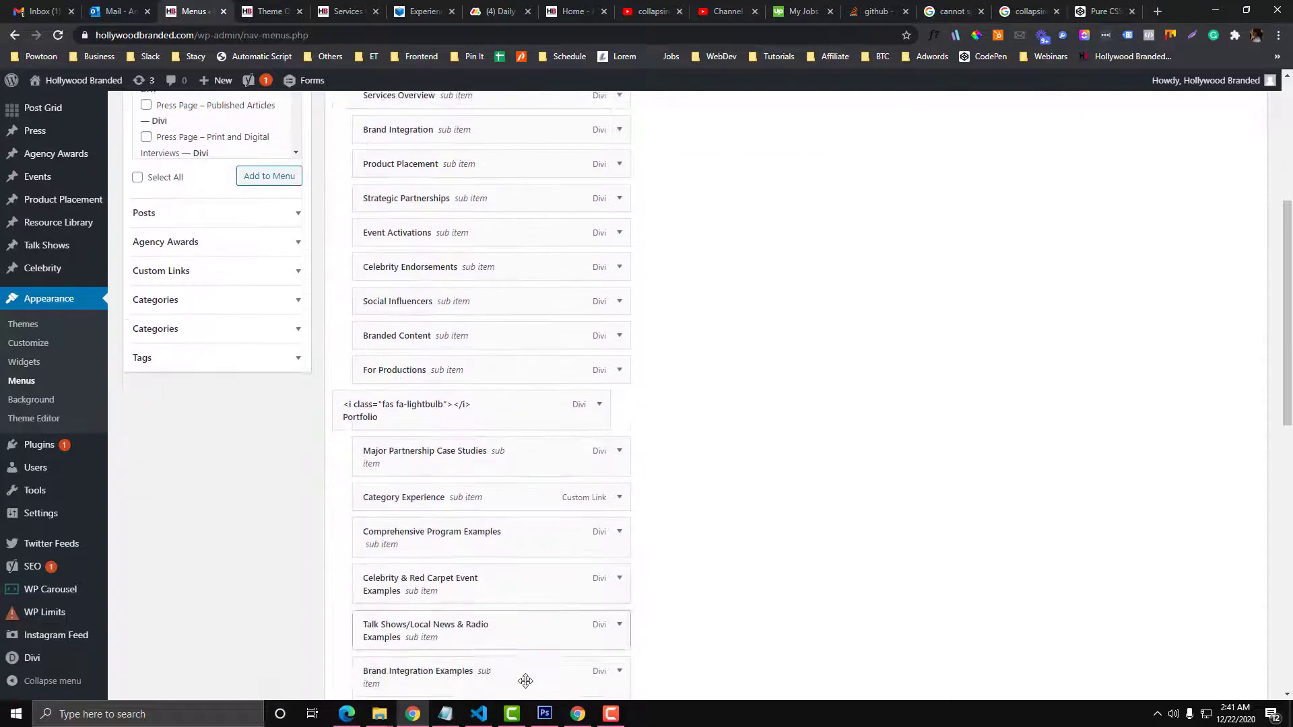
- Open test.js with the collapsible-submenu jQuery script from VS Code's Source Control changes
left_click(477, 713)
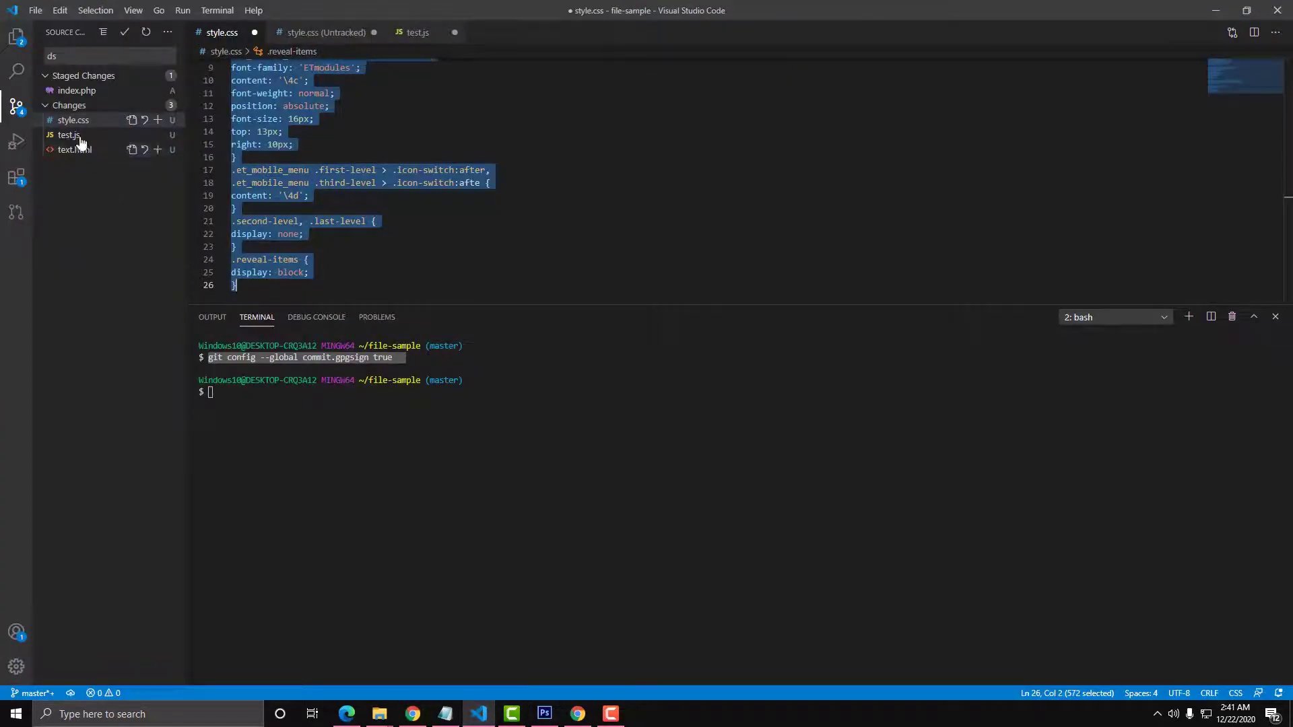
left_click(70, 135)
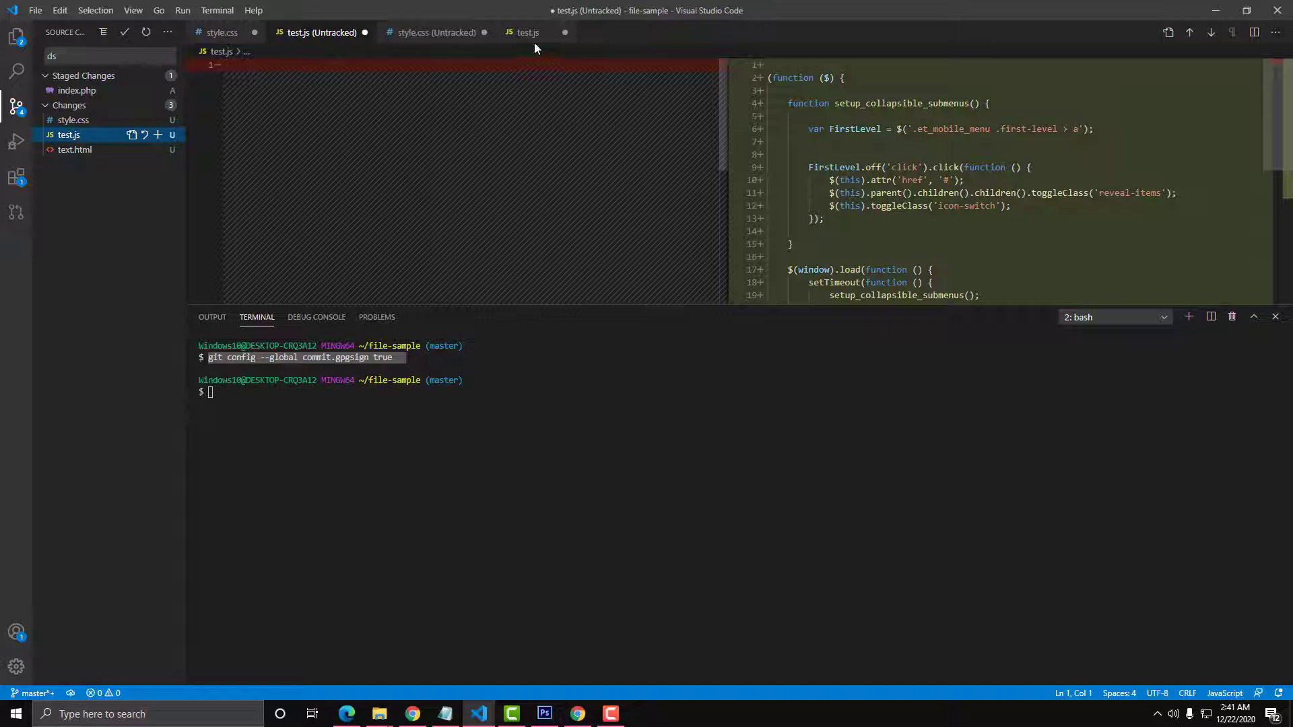
left_click(528, 32)
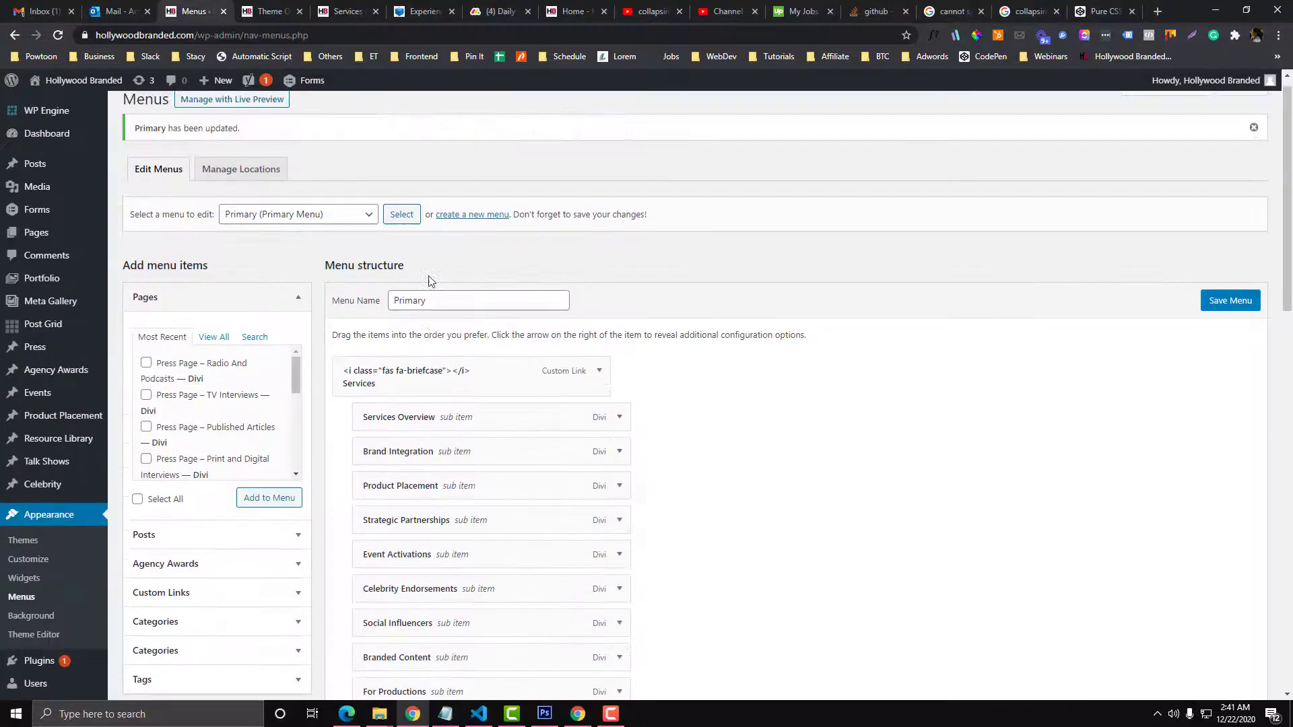
- Review Divi's Custom CSS and the Integration head and body code with the jQuery script
scroll("up", 3)
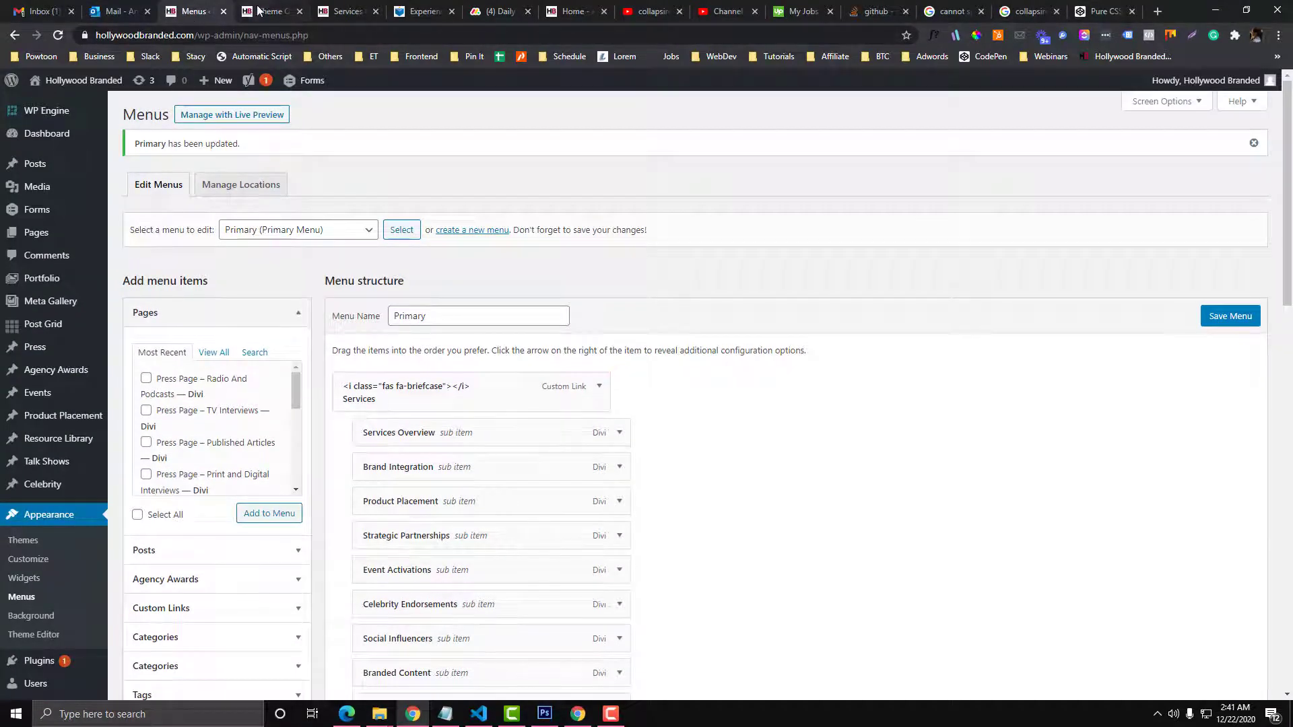
left_click(268, 11)
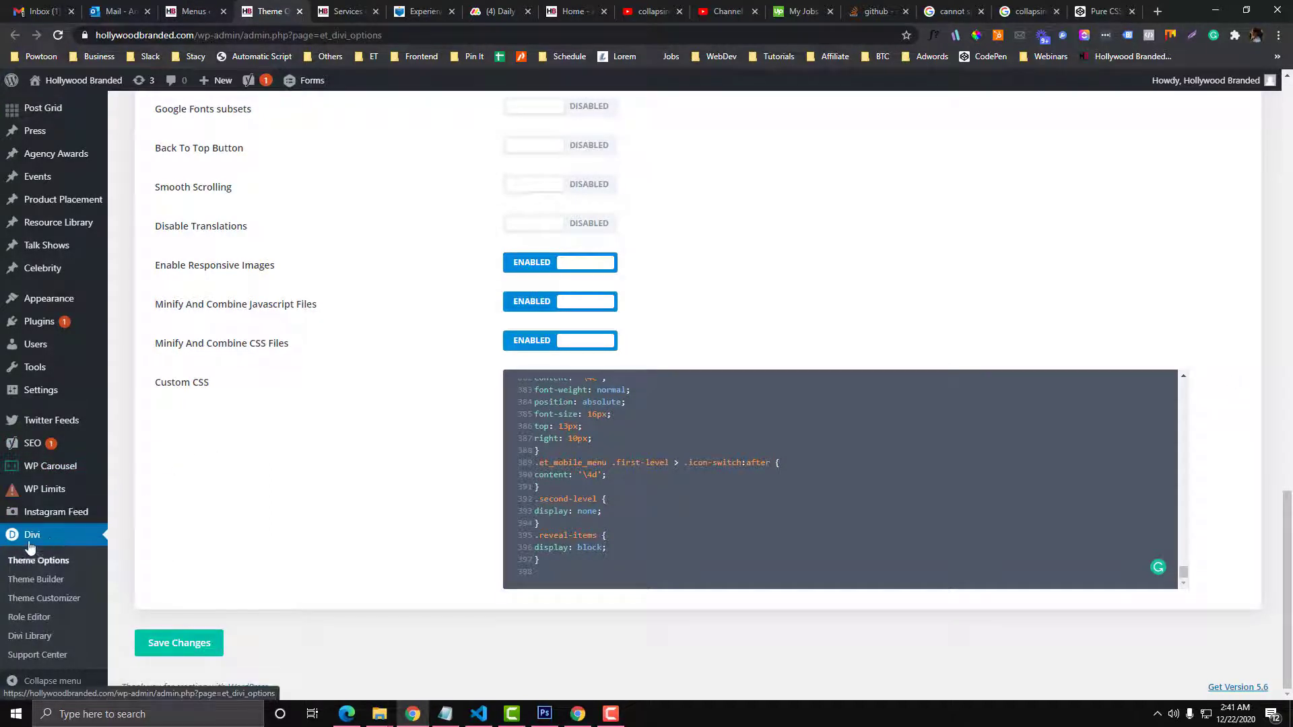
left_click(177, 643)
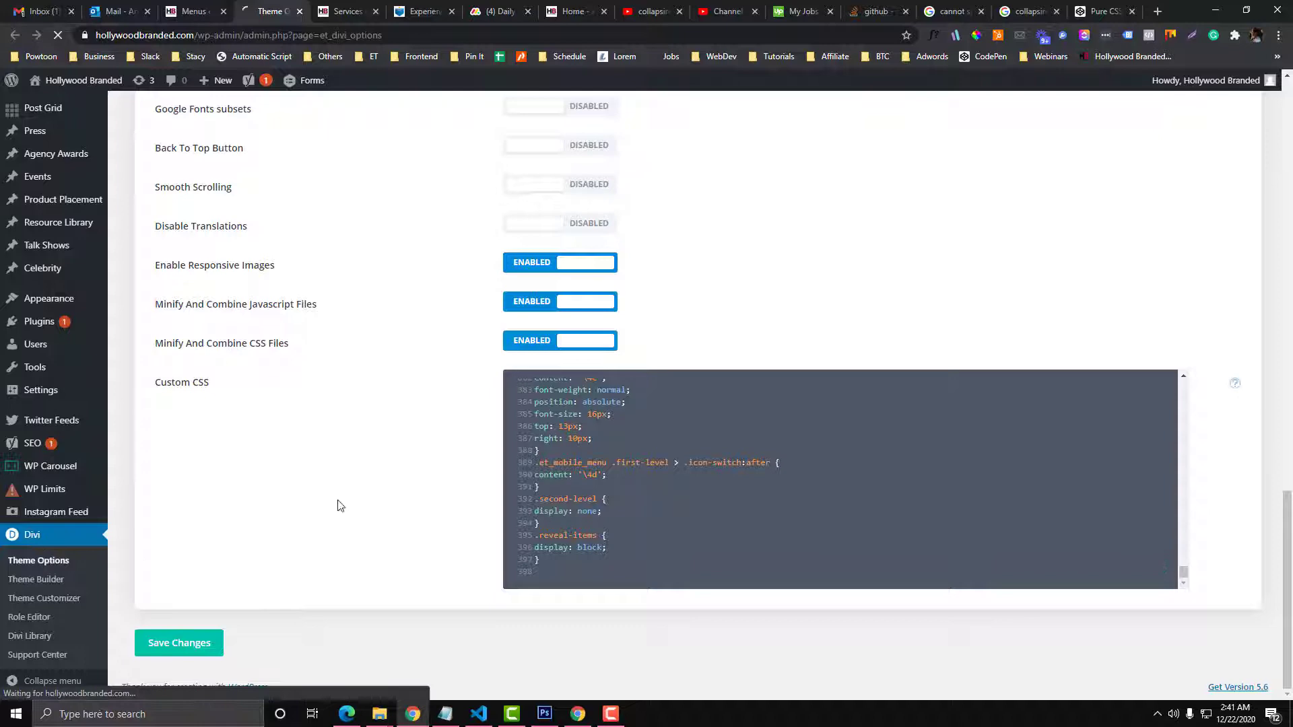
scroll("up", 3)
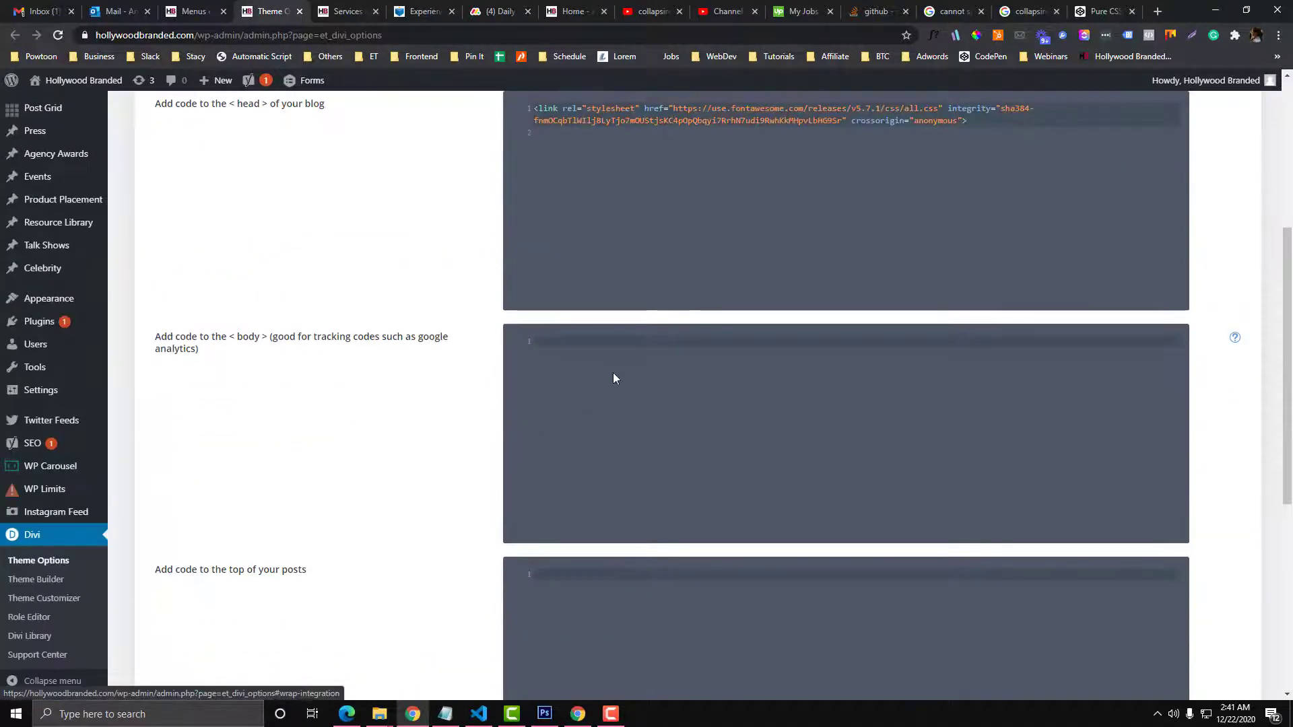
scroll("down", 3)
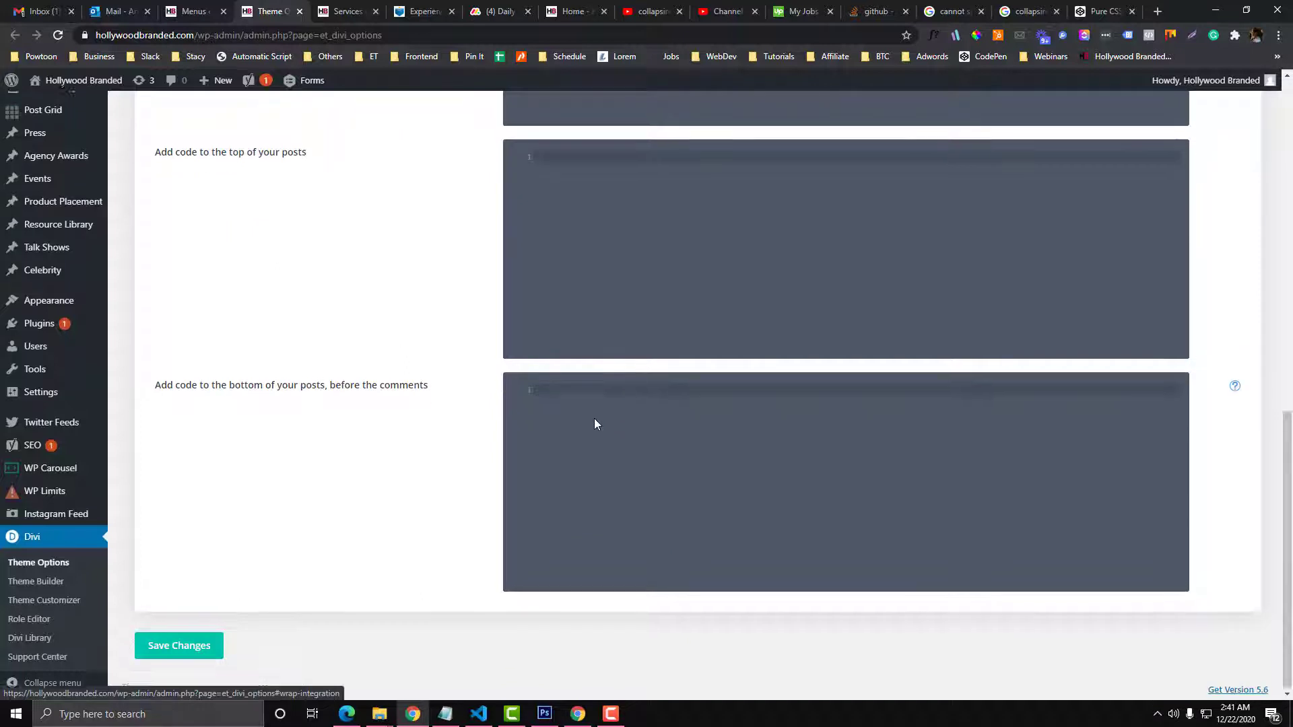
scroll("up", 3)
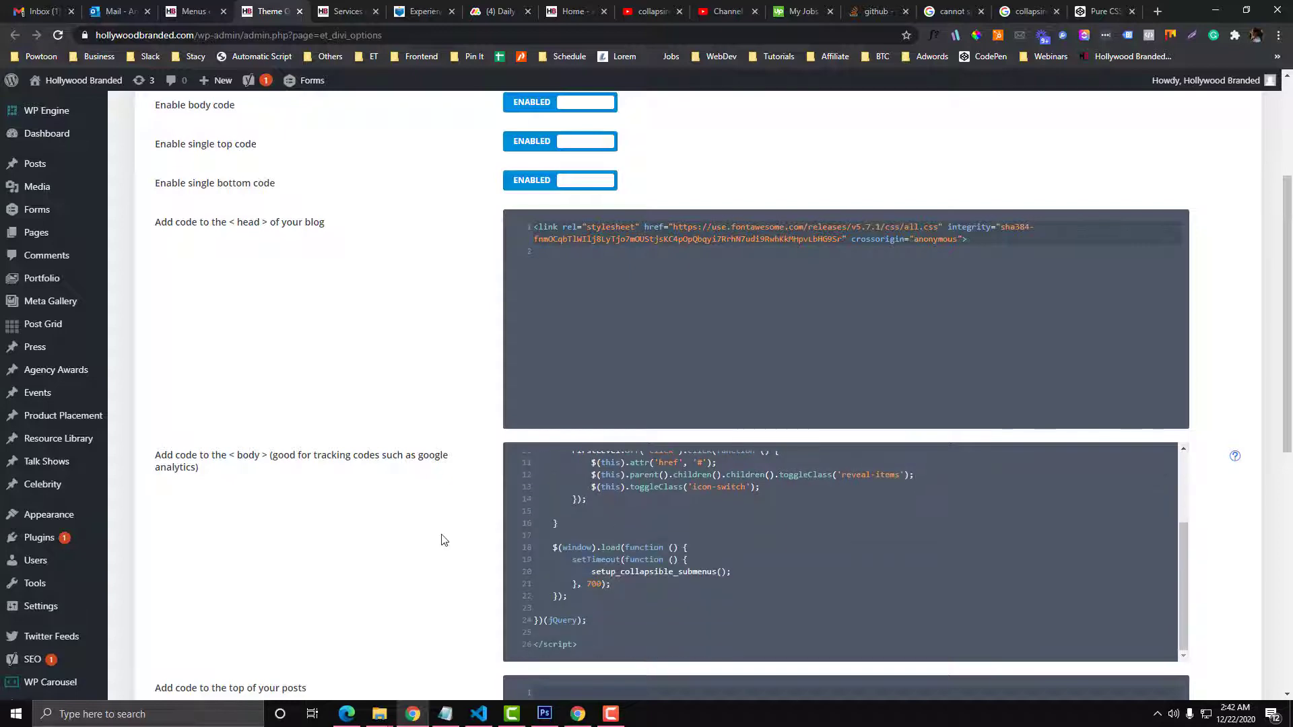
scroll("down", 3)
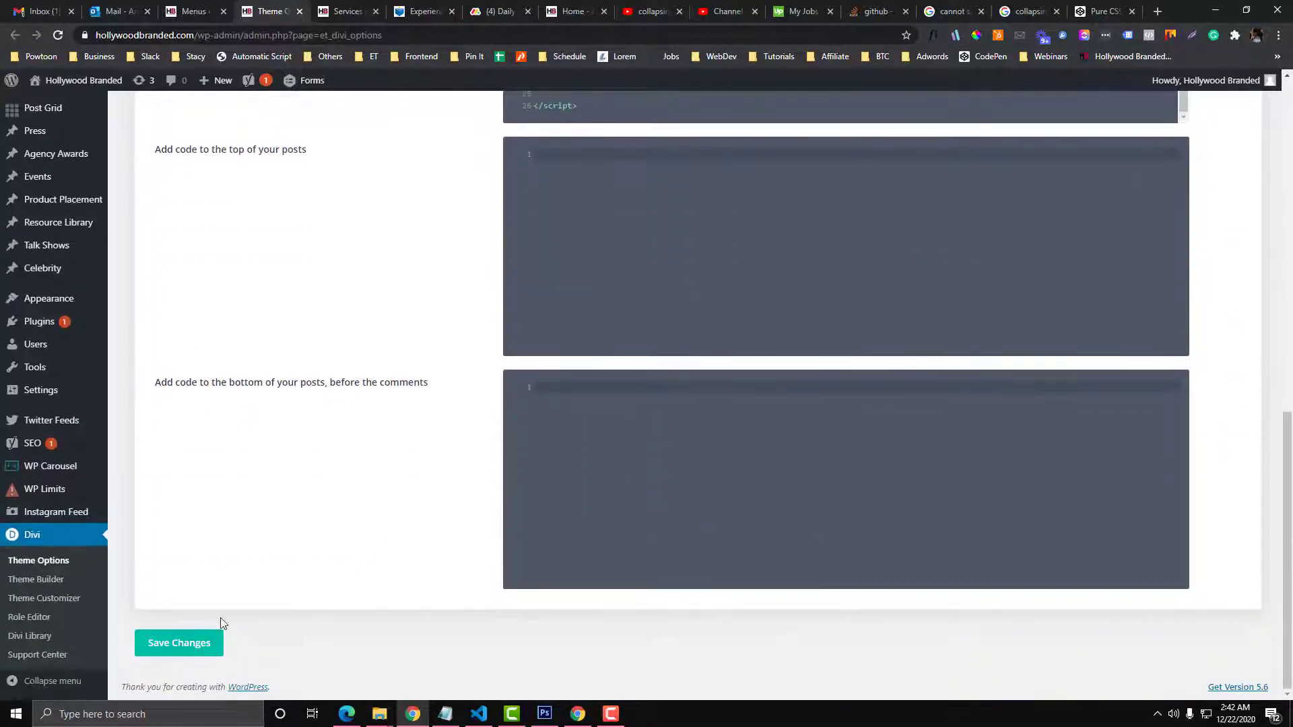
scroll("up", 3)
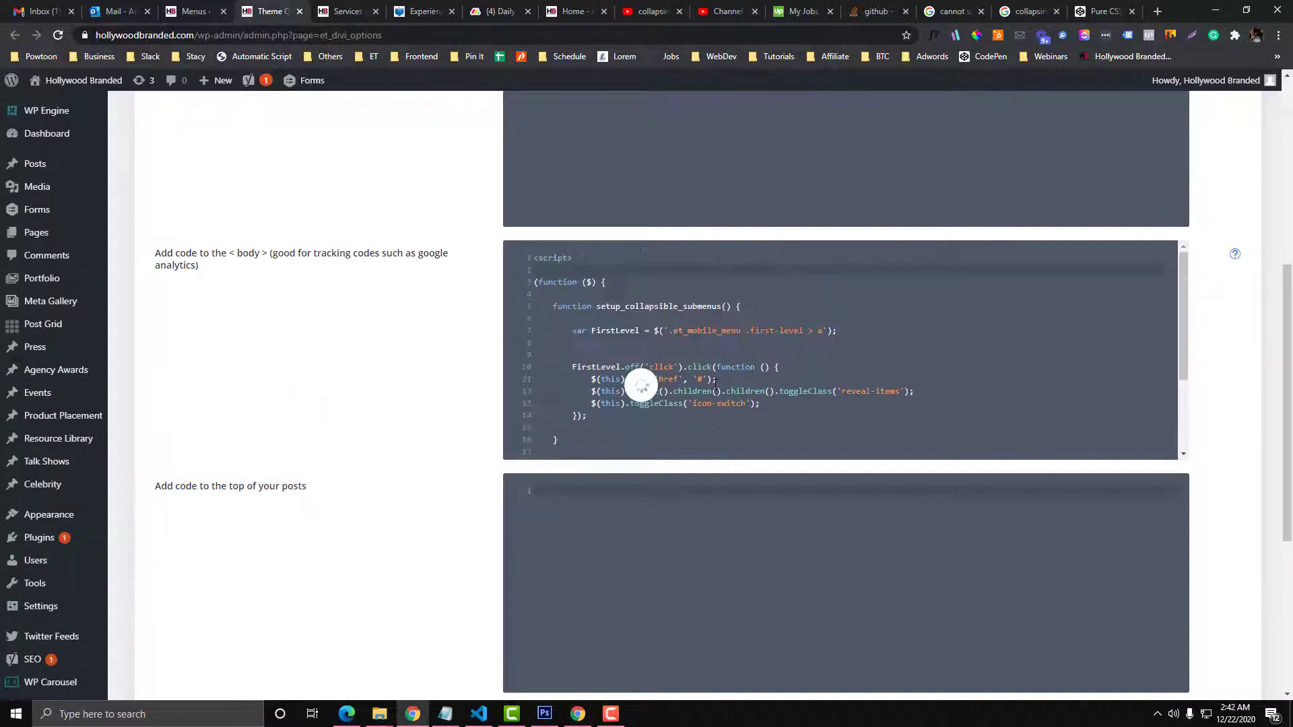
scroll("up", 3)
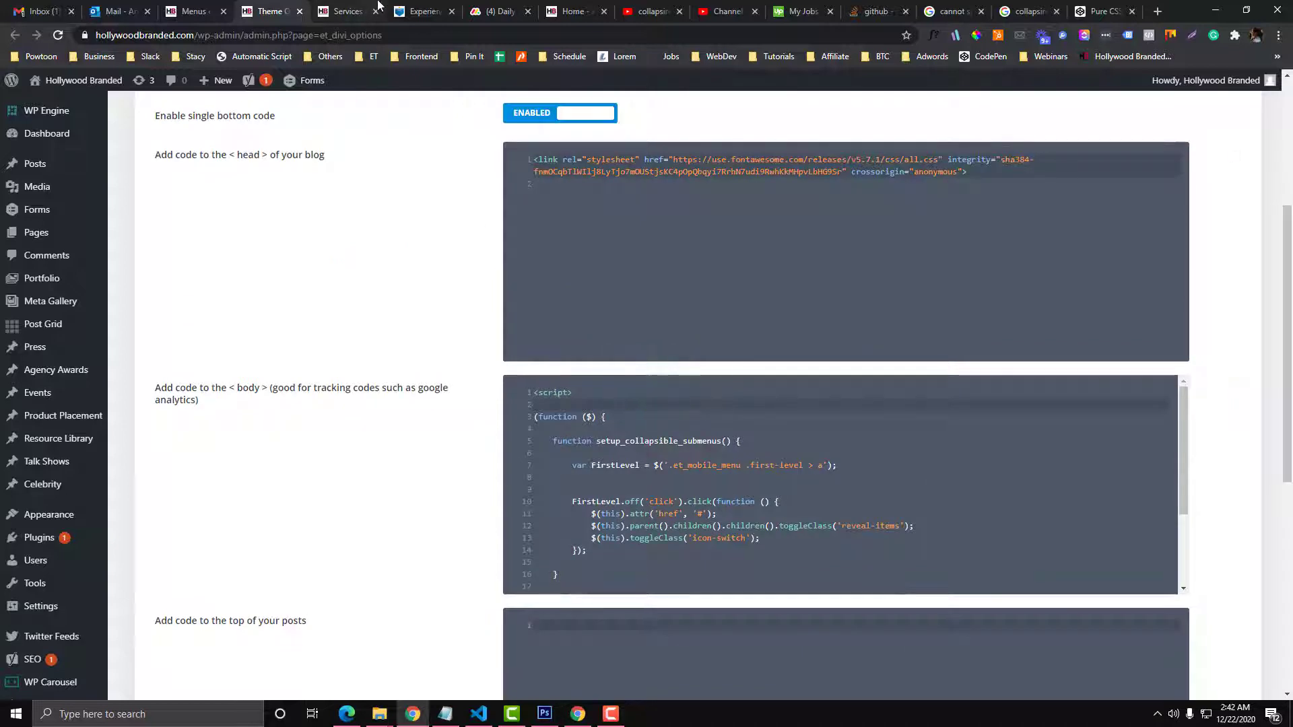
left_click(346, 11)
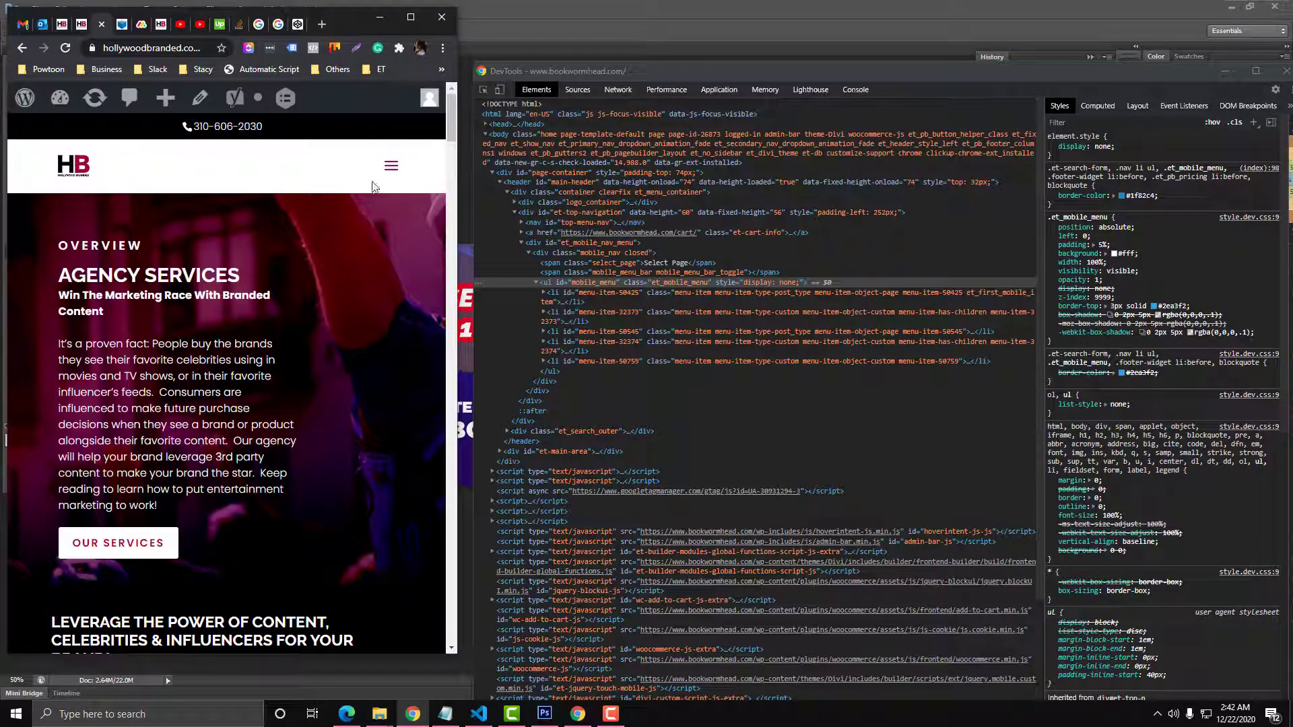
- Open the hamburger menu on the mobile Hollywood Branded site to test the submenu
left_click(391, 166)
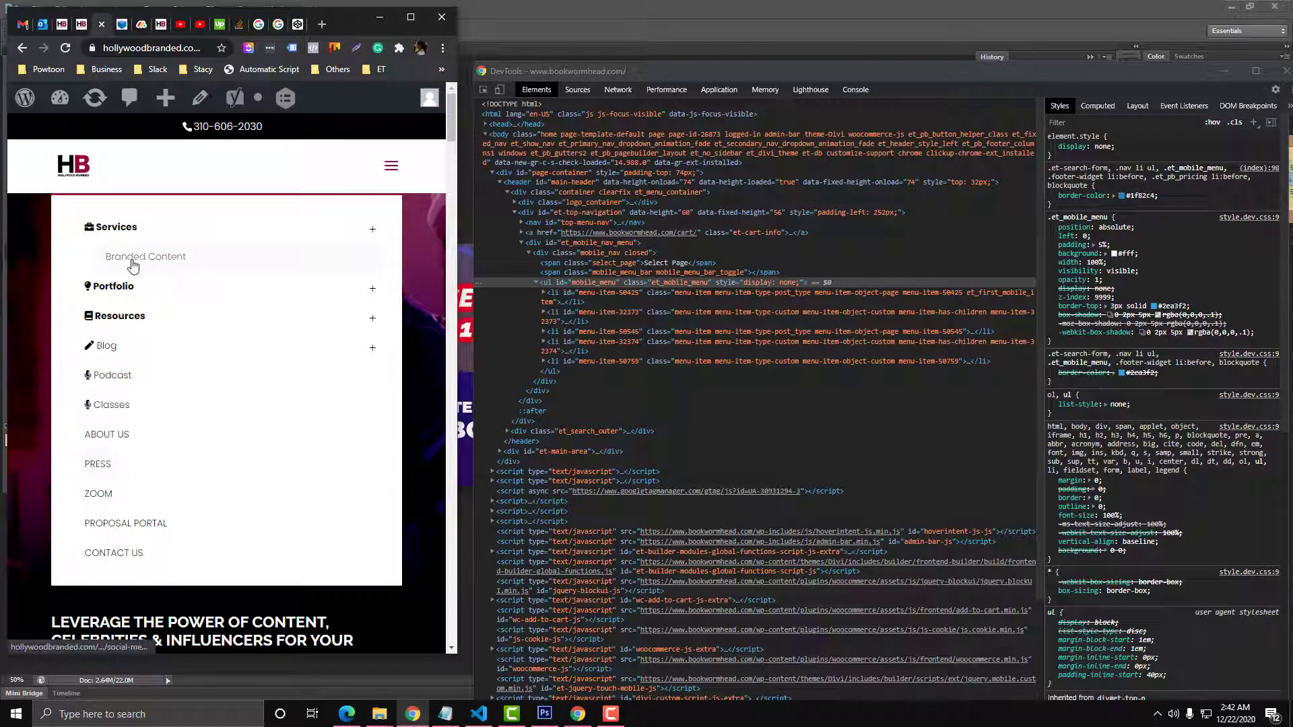
mouse_move(132, 262)
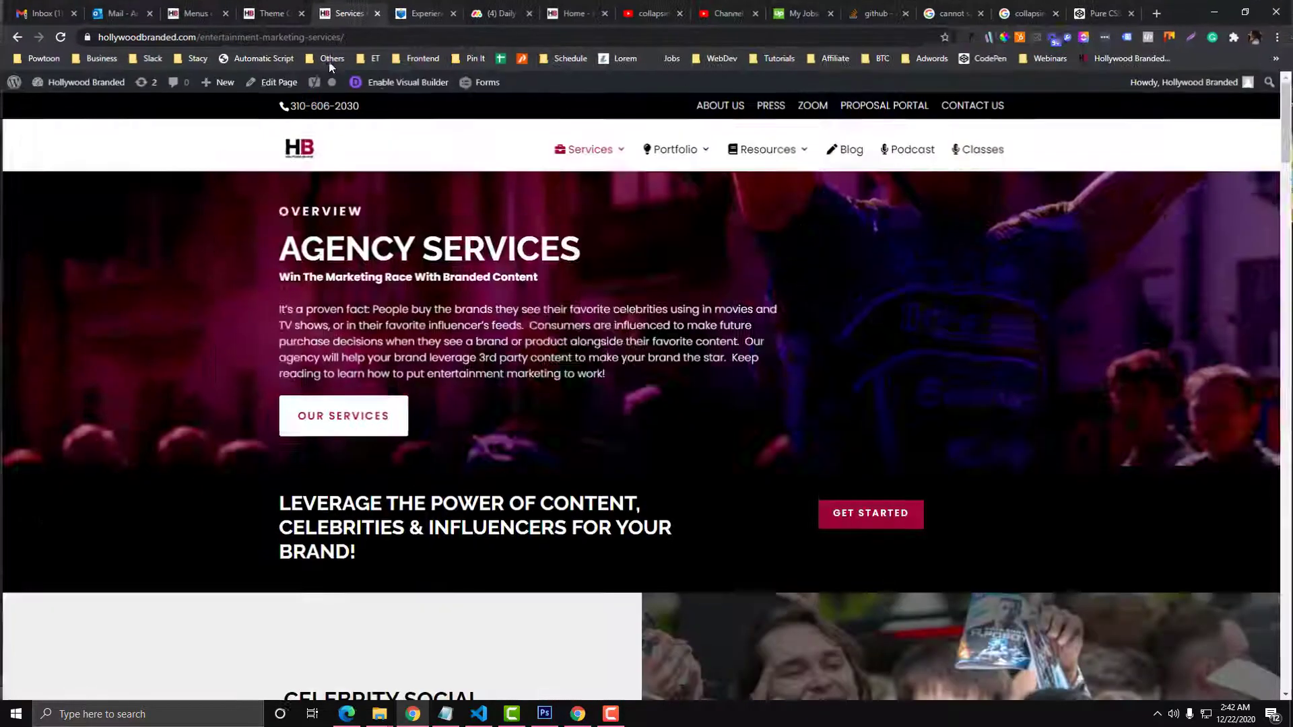
- Expand Branded Content in the menu editor and retype its CSS class as second-level
left_click(191, 13)
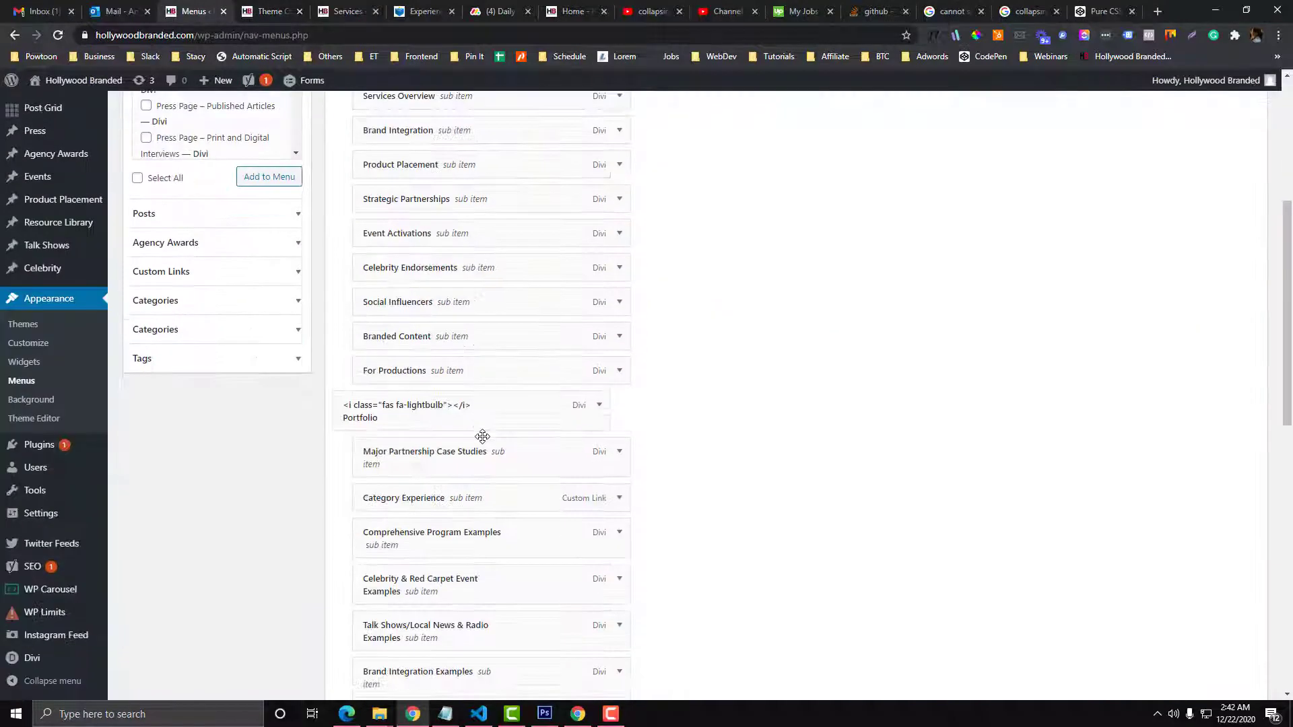
left_click(618, 335)
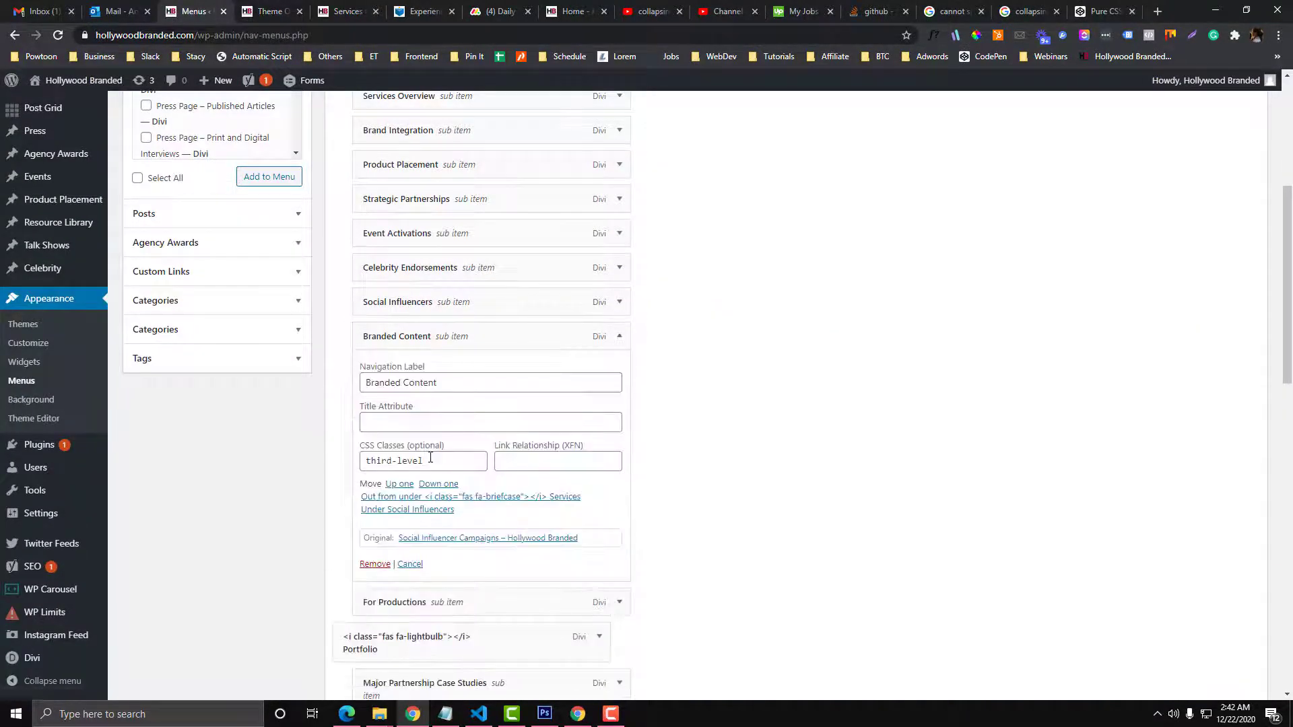
type("second-lev")
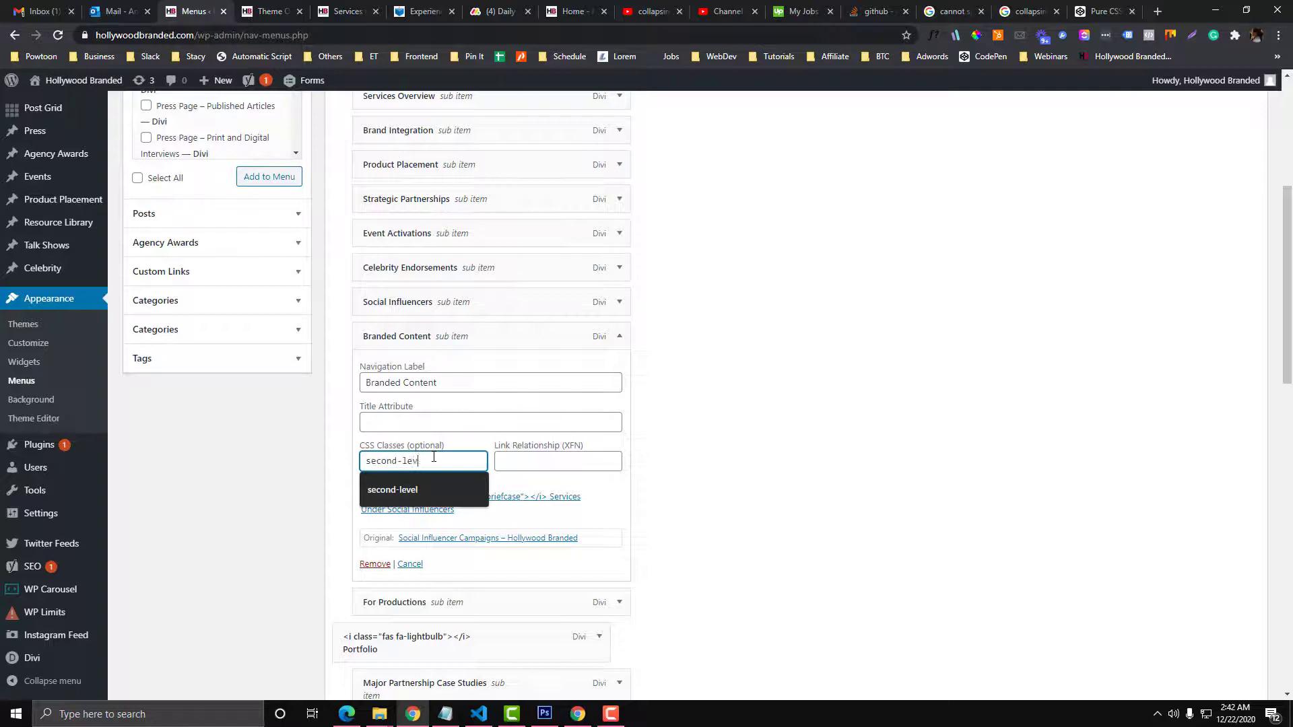
left_click(1230, 316)
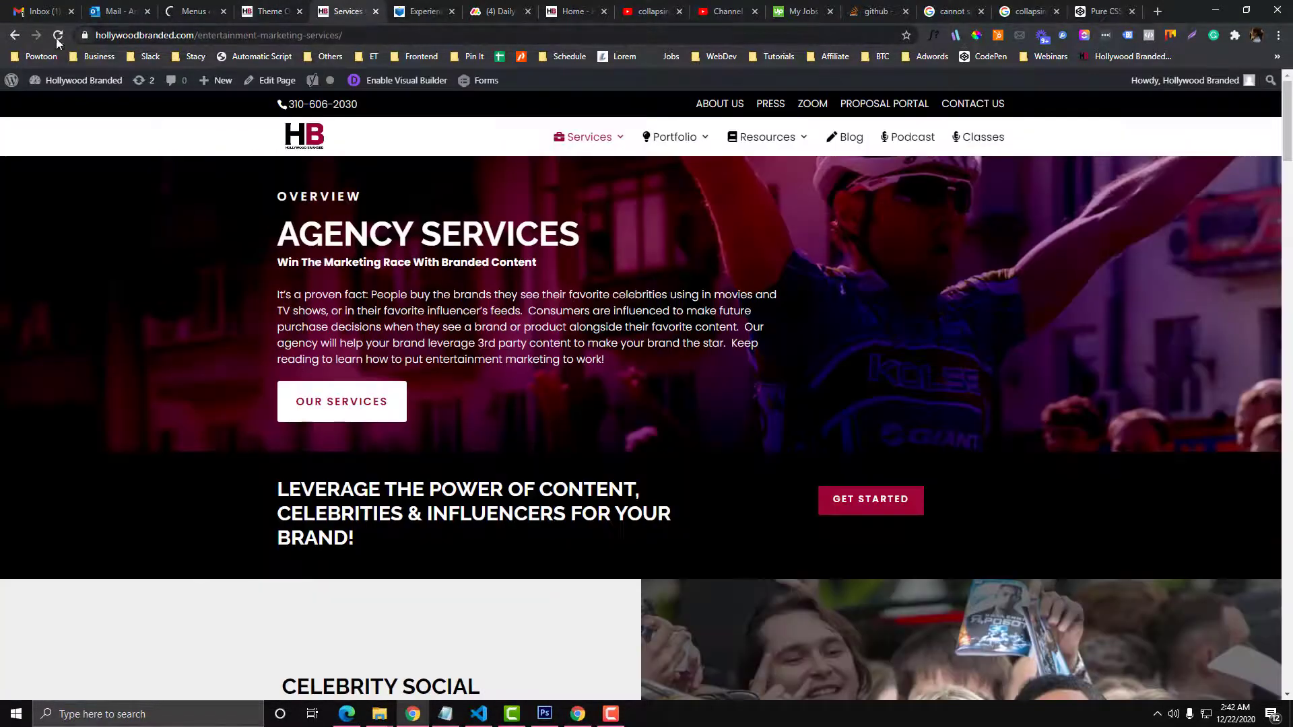
- Reload the Services page, open the mobile menu, and expand Services to show nine sub items
left_click(58, 35)
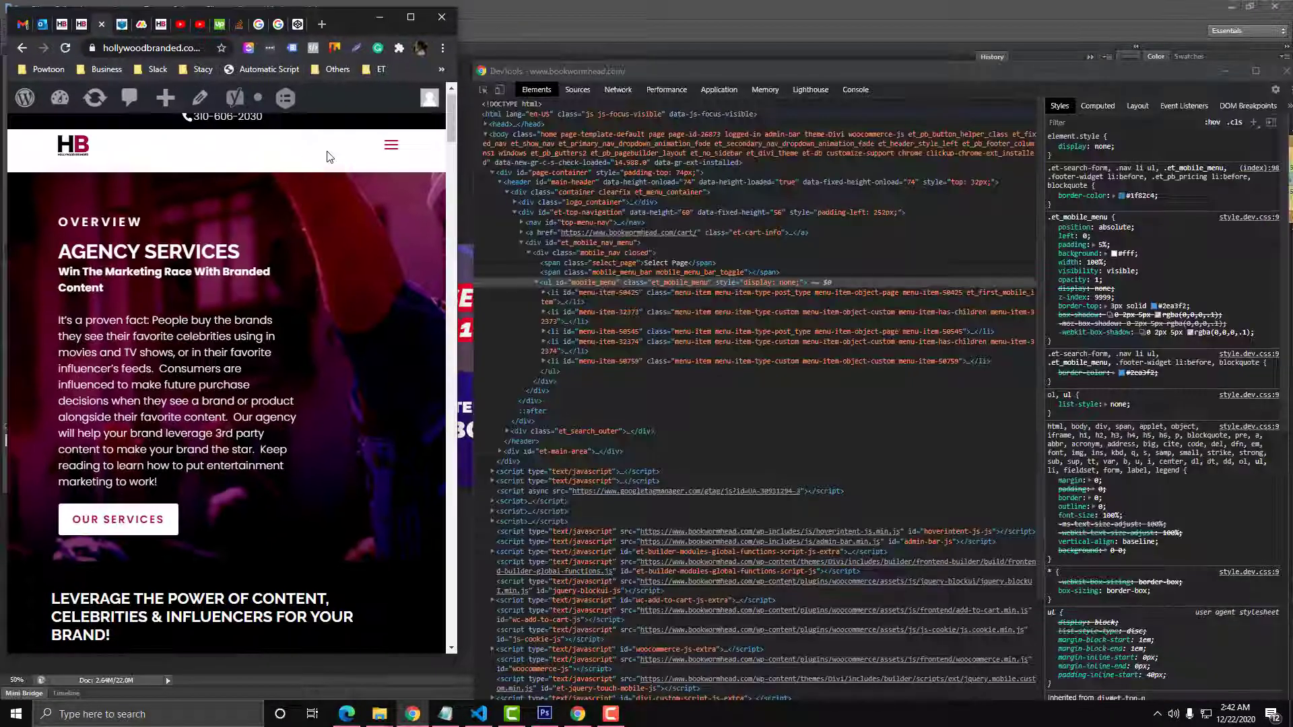
left_click(390, 145)
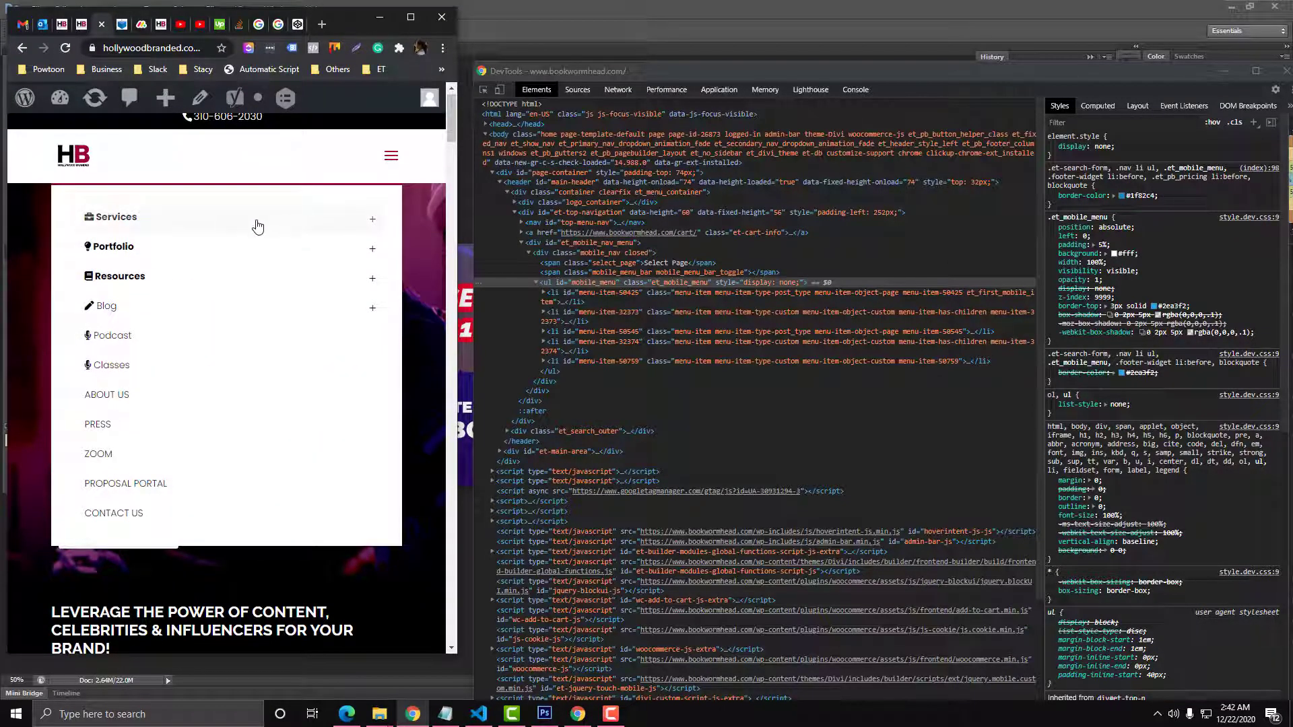
mouse_move(362, 223)
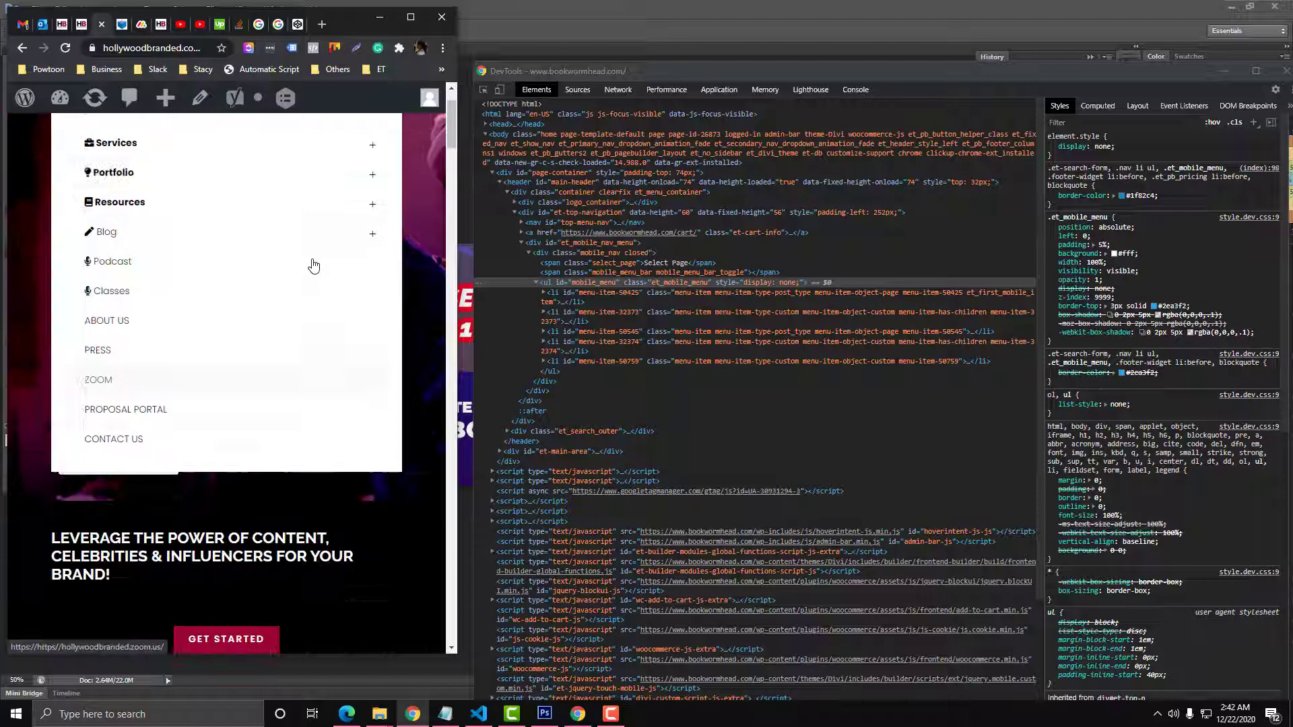
scroll("down", 3)
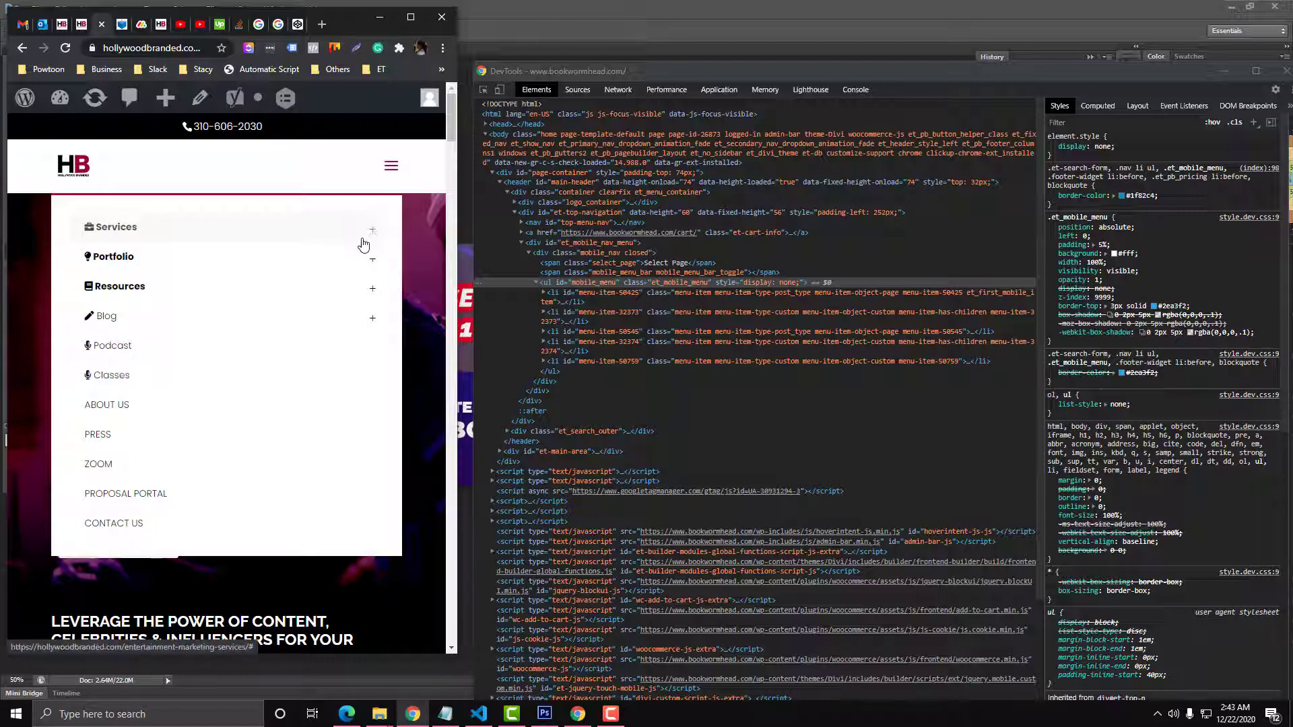
mouse_move(364, 254)
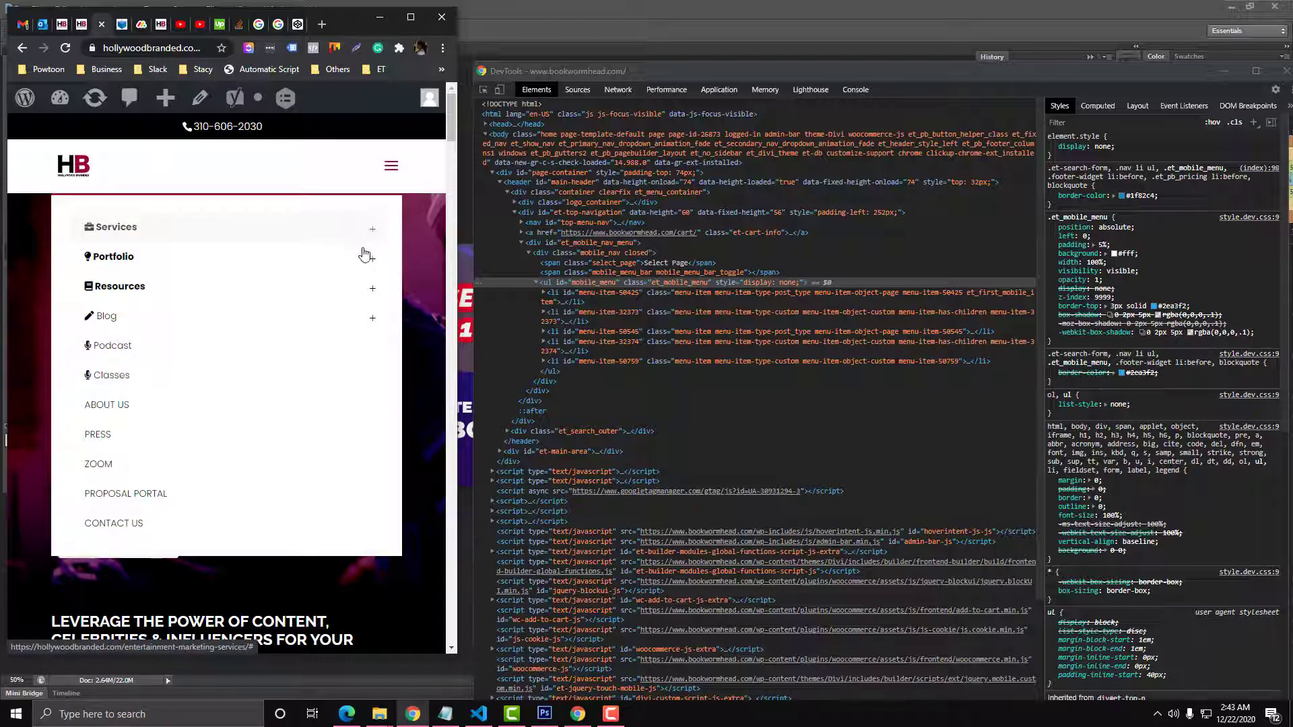
left_click(371, 228)
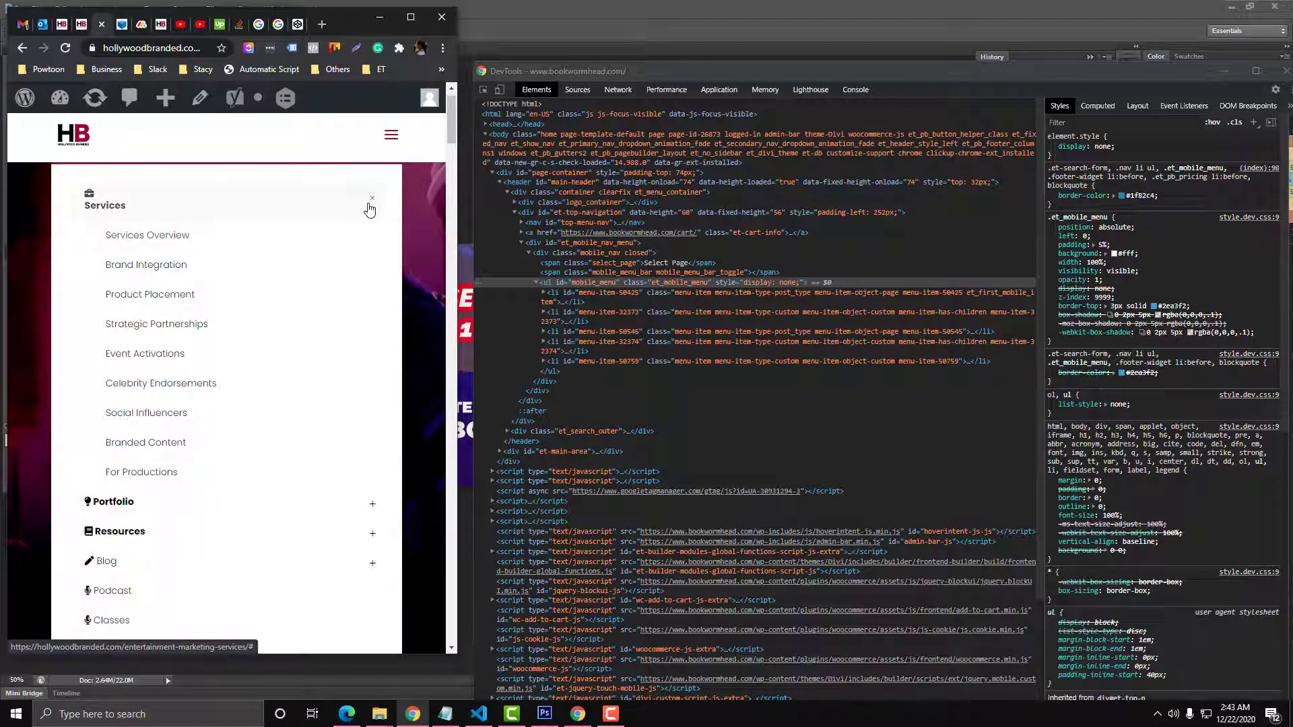
left_click(372, 198)
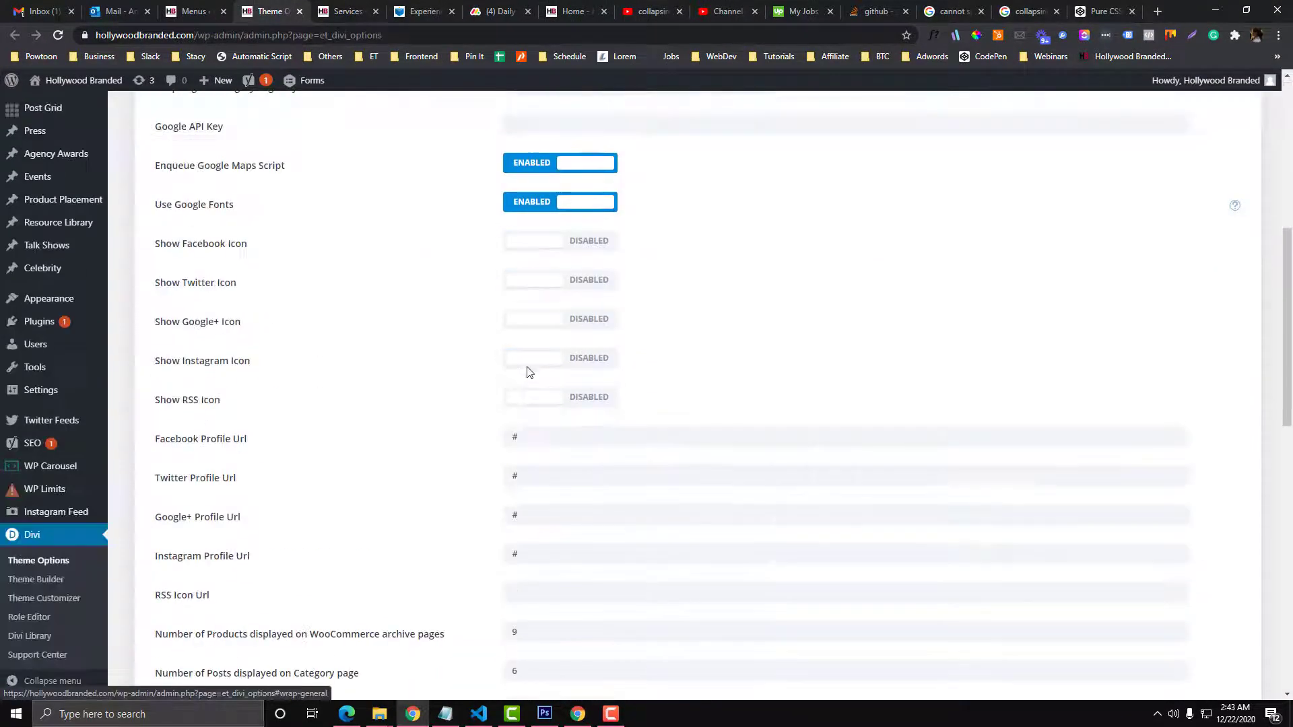
- Scroll Divi Theme Options down to the Custom CSS box
scroll("down", 3)
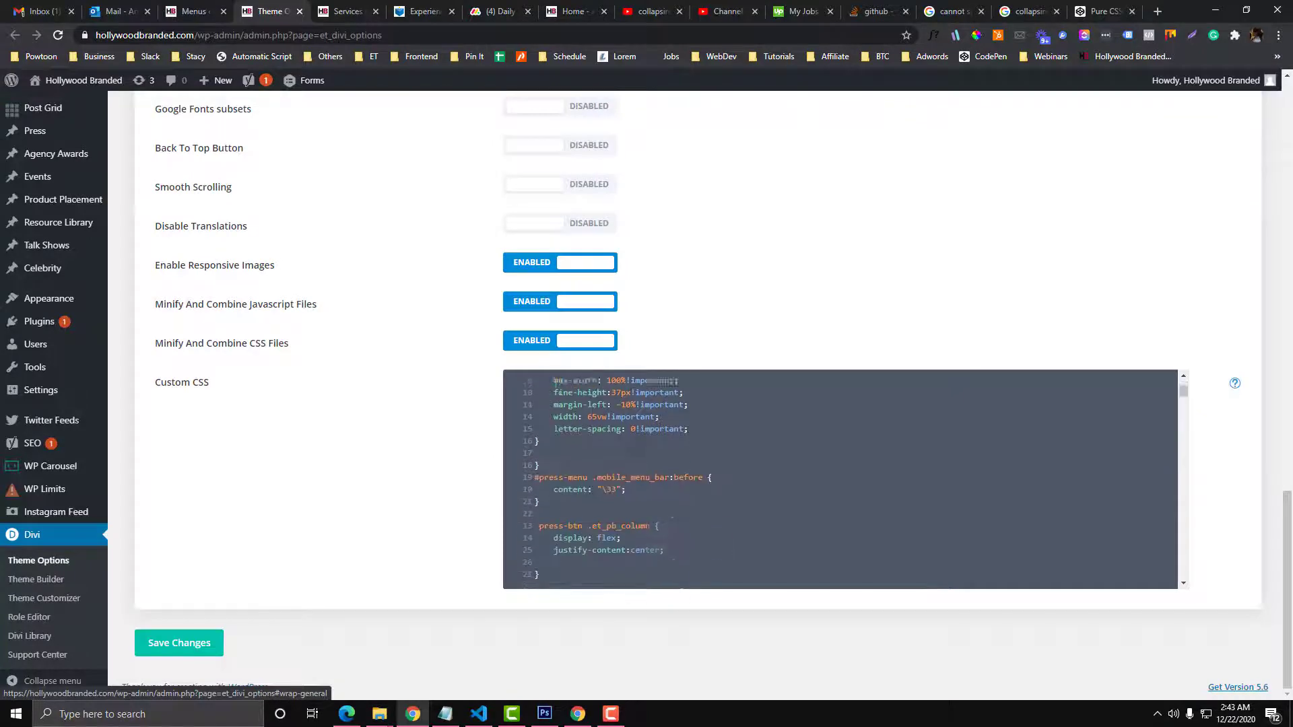
scroll("down", 3)
type("divi")
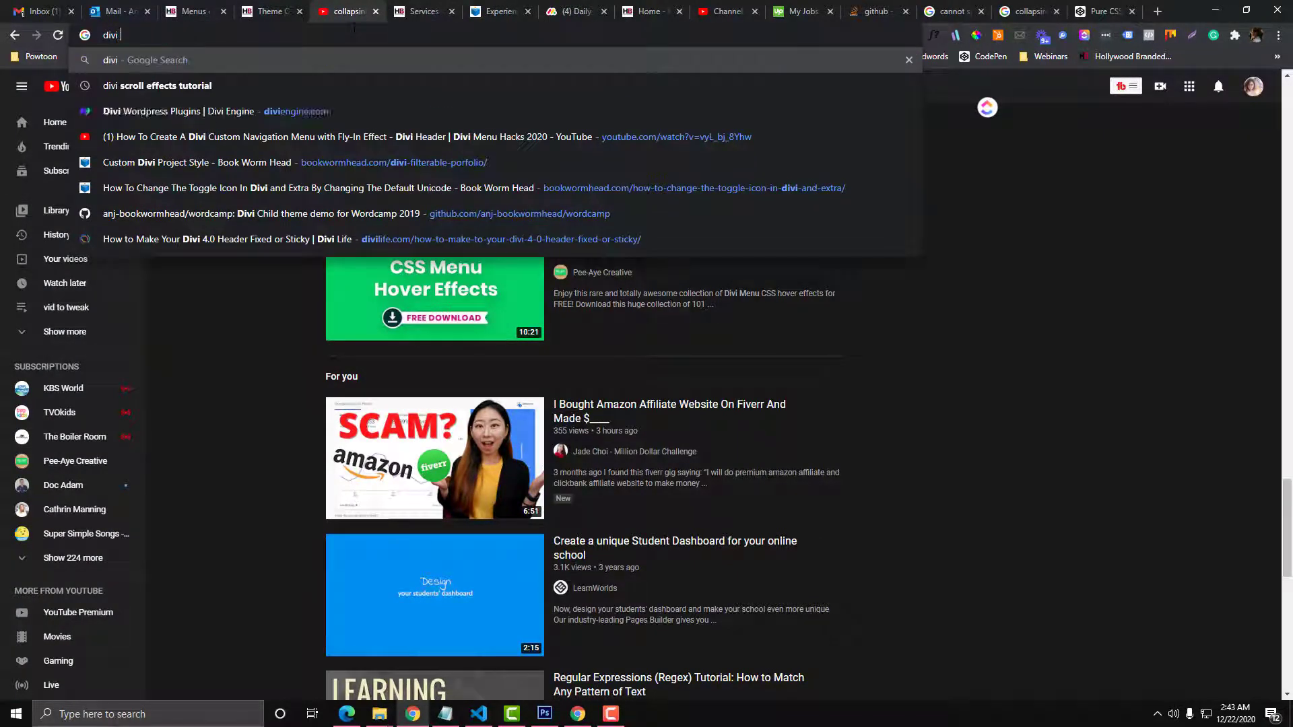
- Search Google for Divi icon codes and open the Elegant Icon Font article
type("mobile")
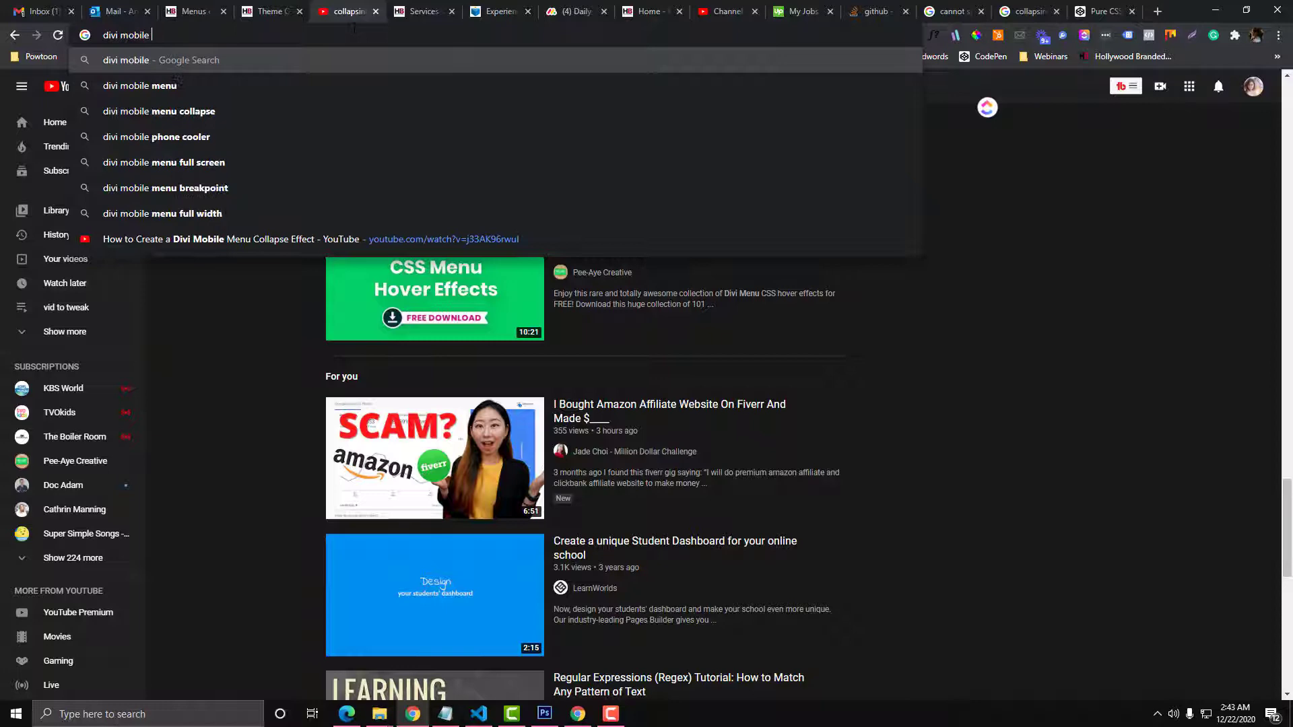
type("divi icons")
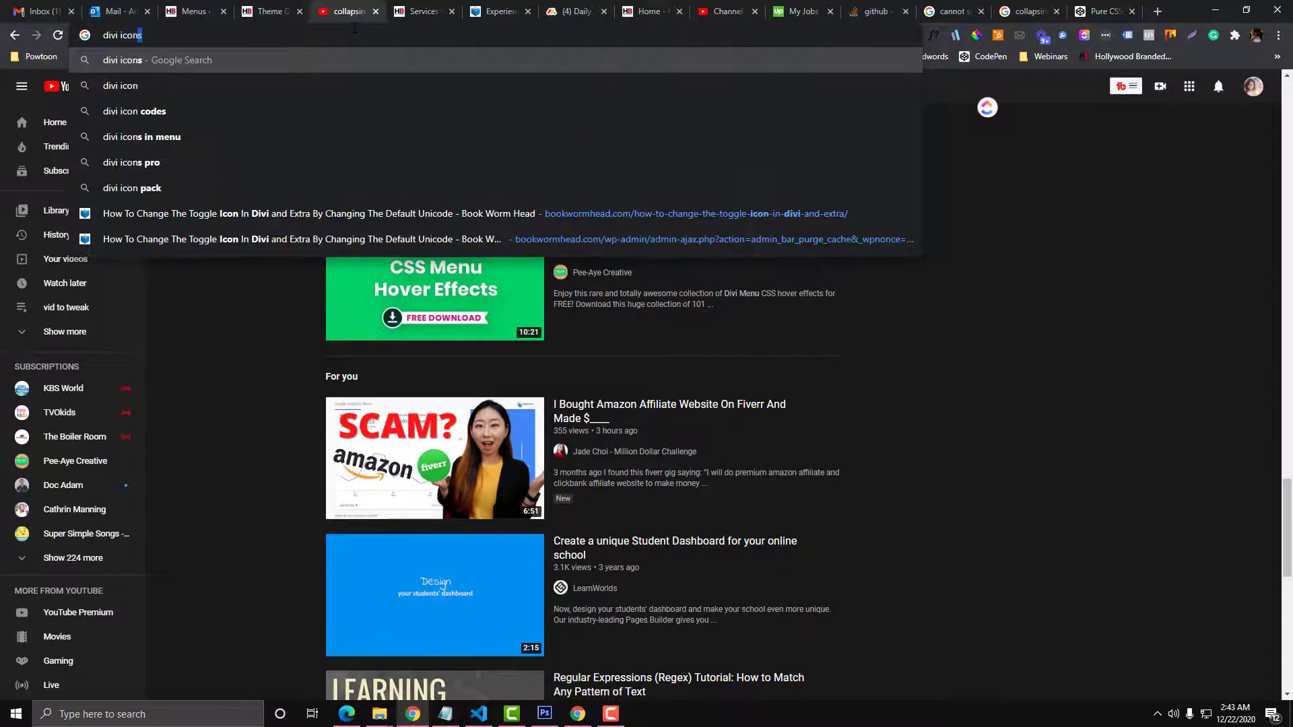
left_click(132, 111)
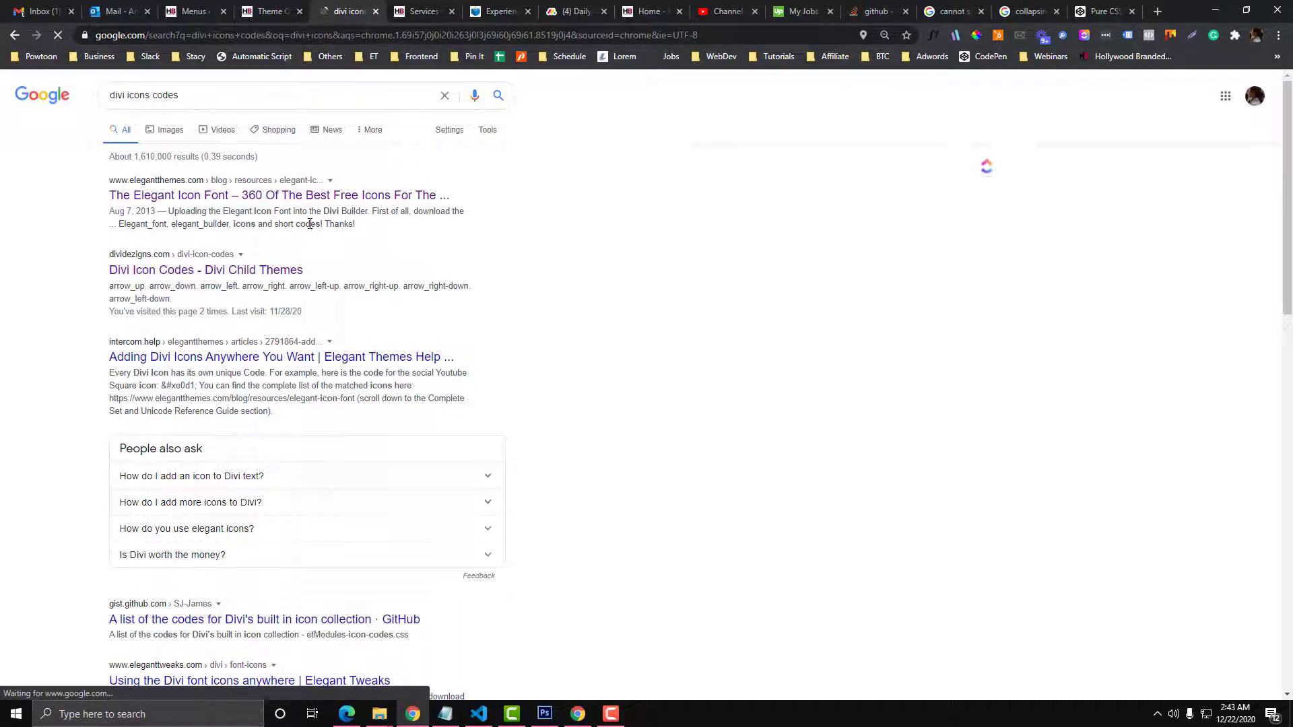
left_click(279, 194)
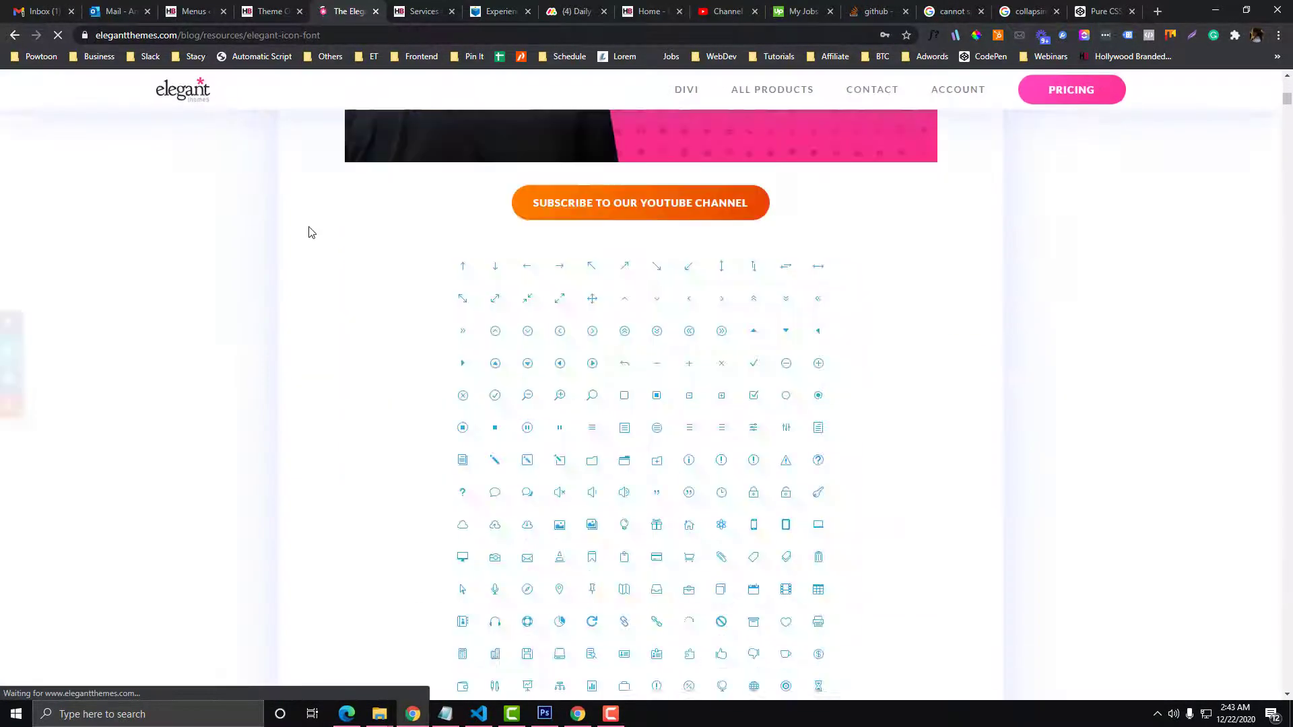
scroll("up", 3)
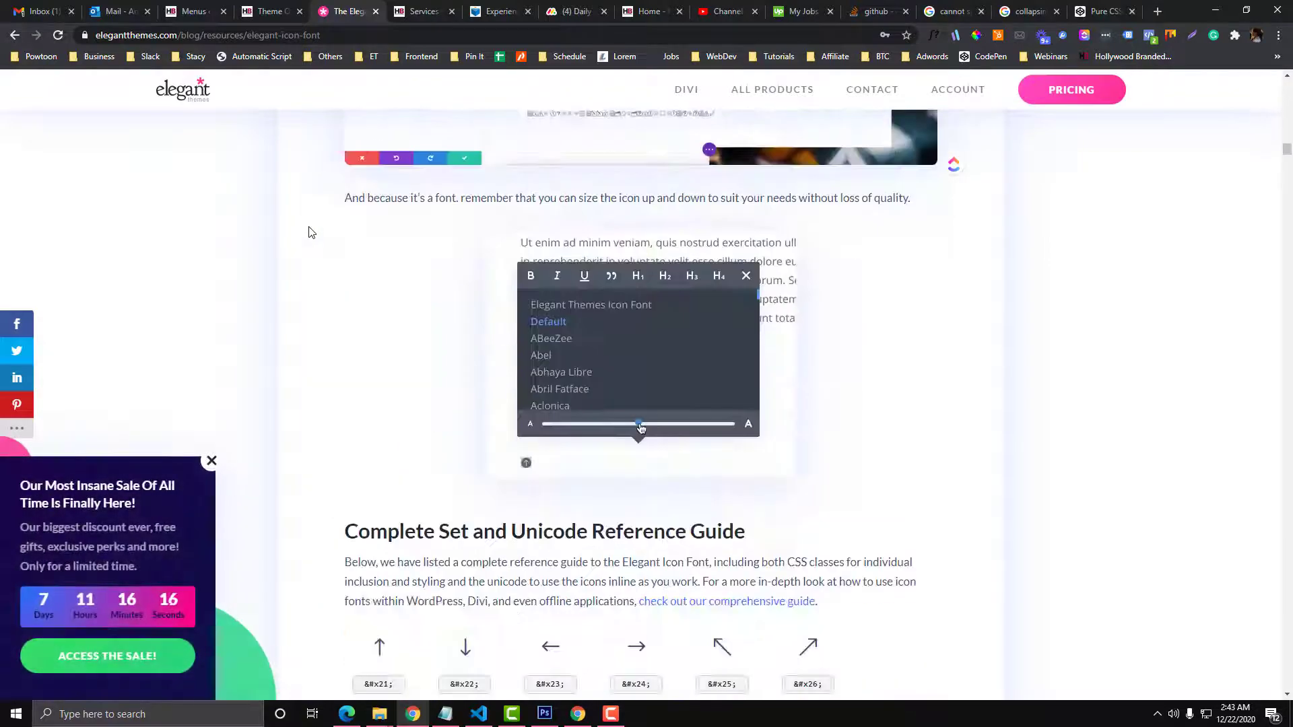
left_click(268, 11)
type("\\33")
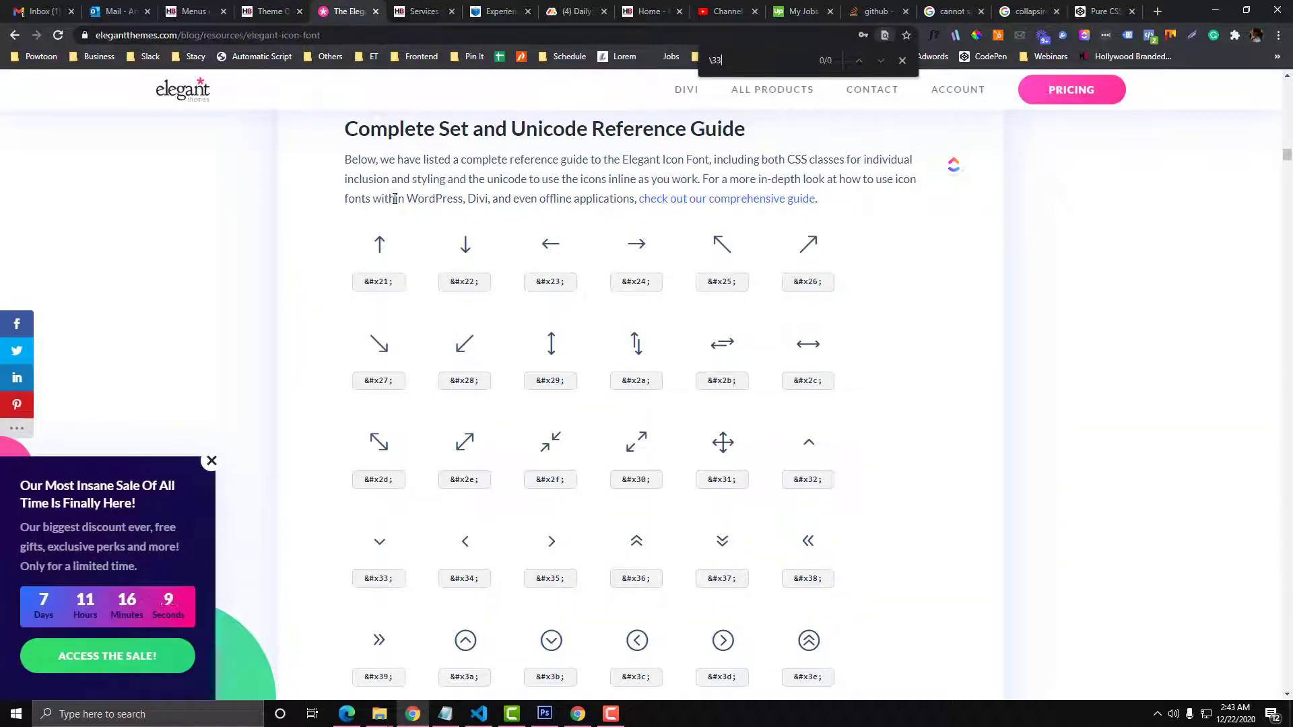
- Search '\33 divi icon' and 'etmodules font cheat sheet', then open the Divi Icon Codes reference
scroll("down", 3)
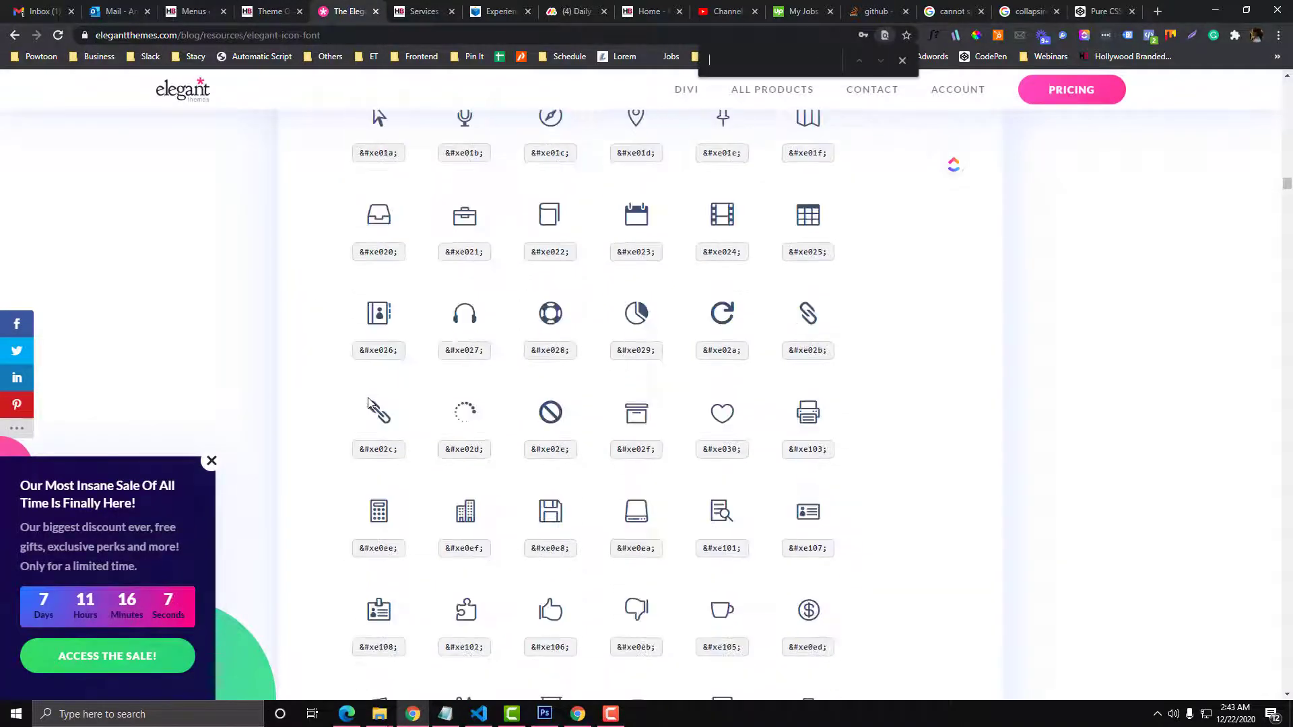
type("\\33")
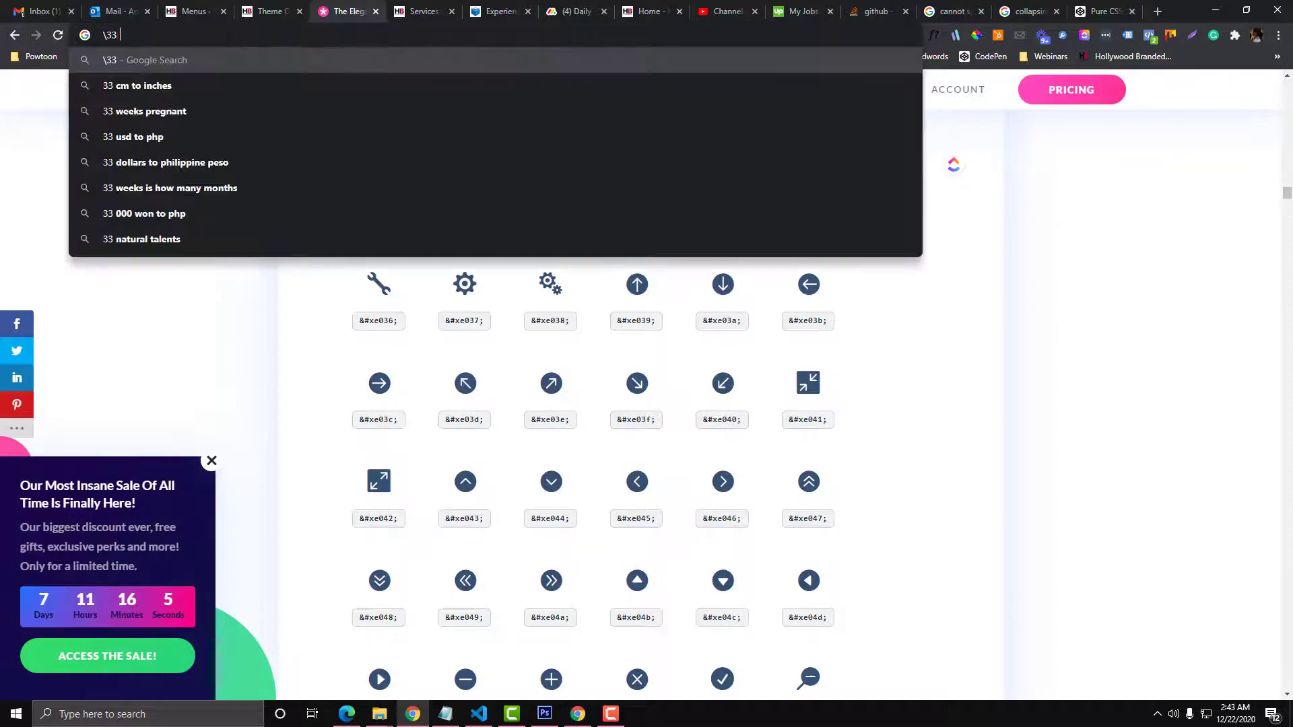
type("divi icon")
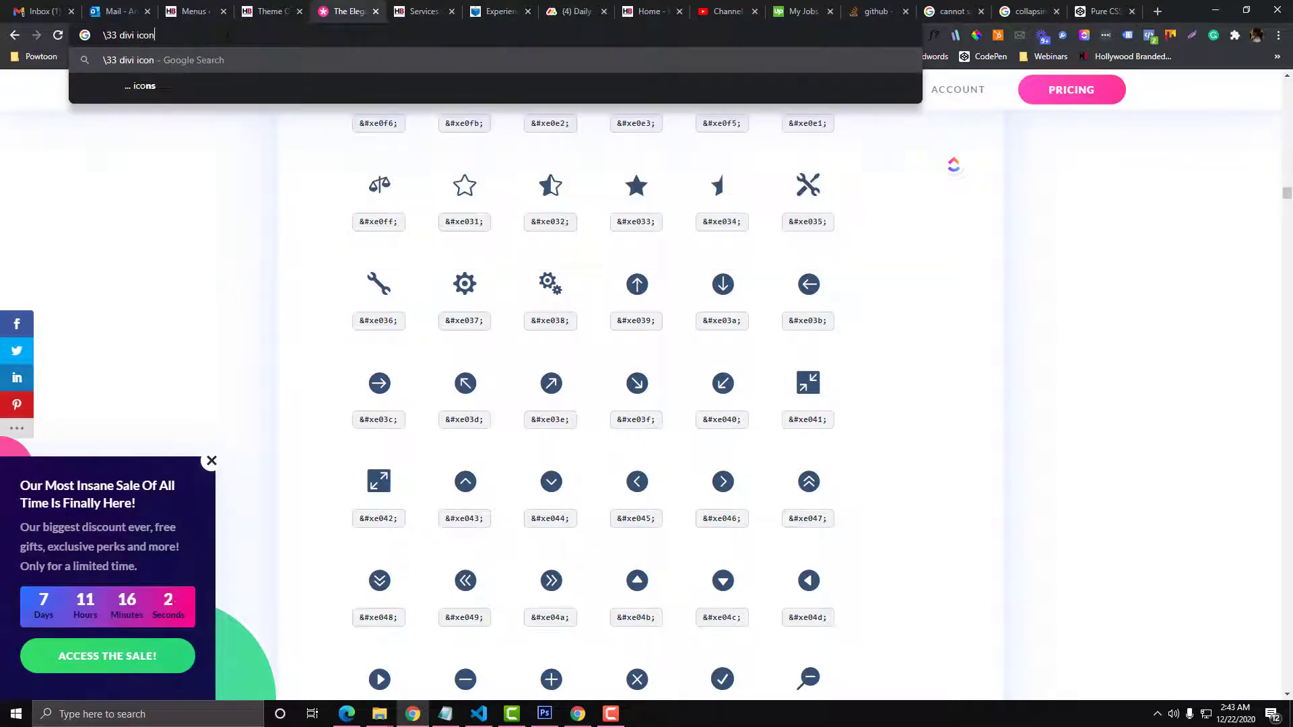
key("Return")
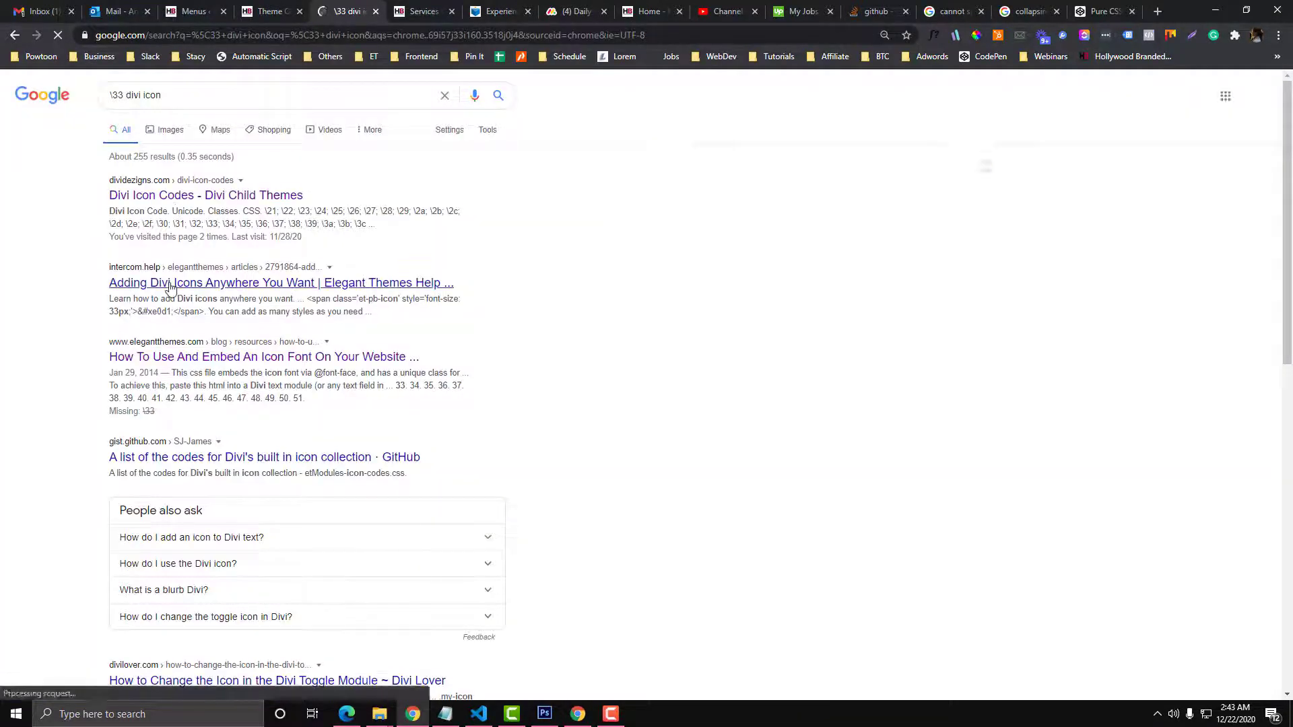
left_click(280, 282)
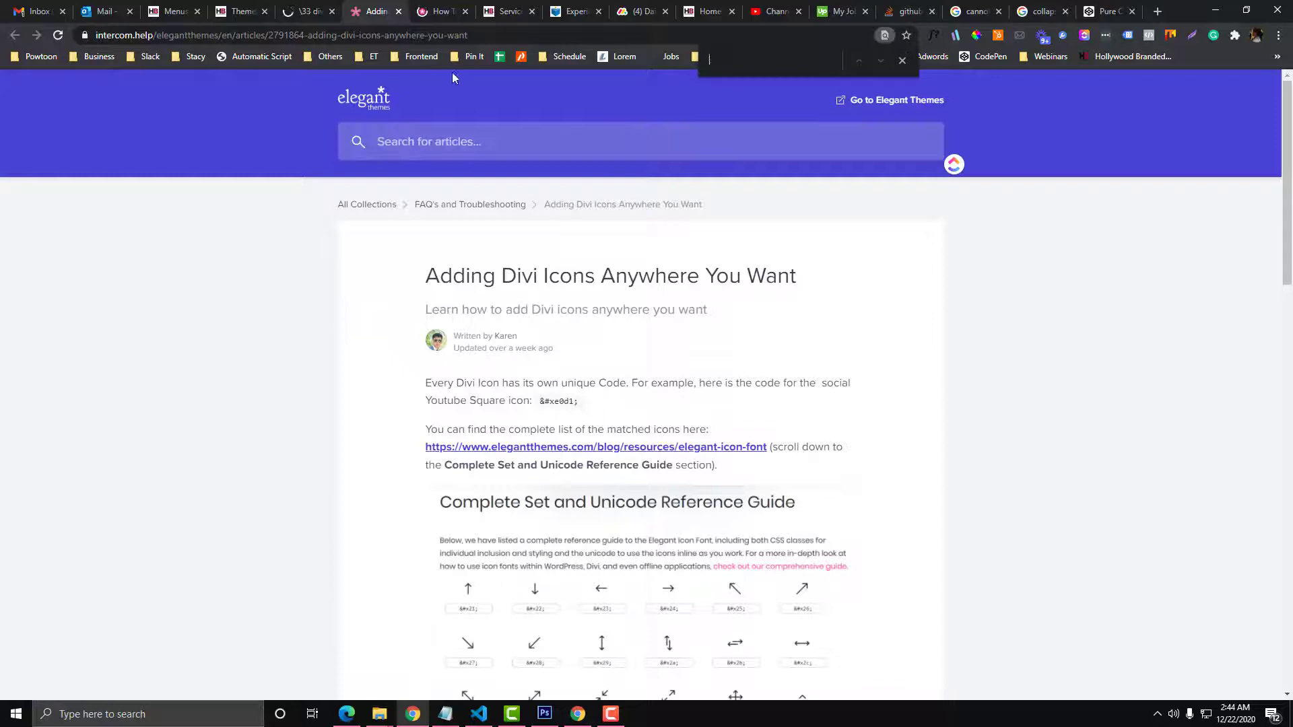
left_click(595, 446)
type("ETmodules")
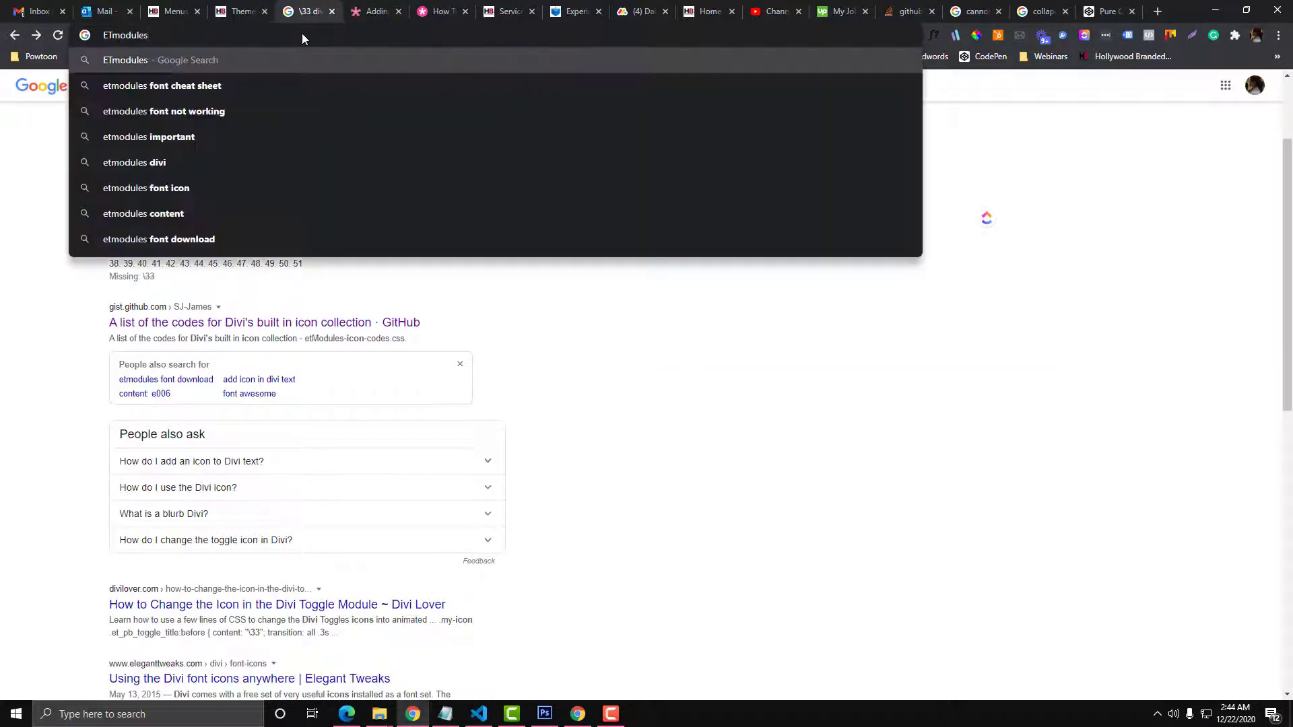
left_click(161, 85)
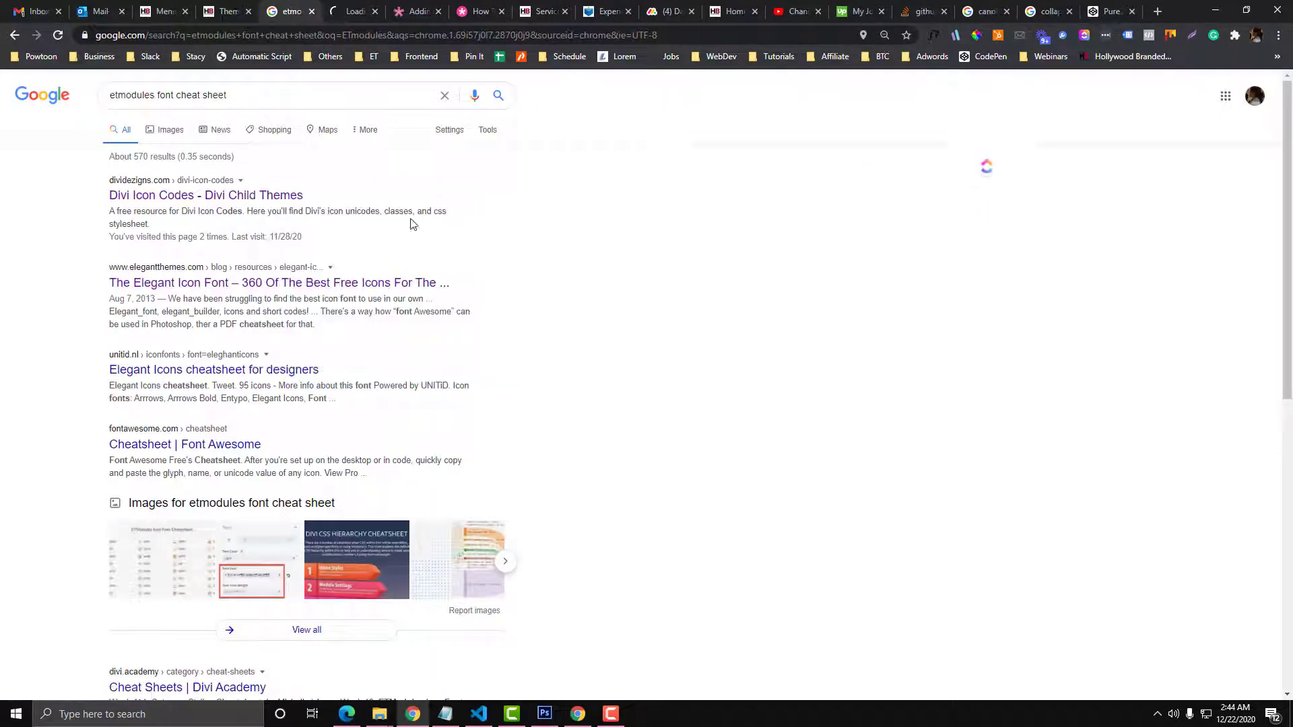
left_click(206, 195)
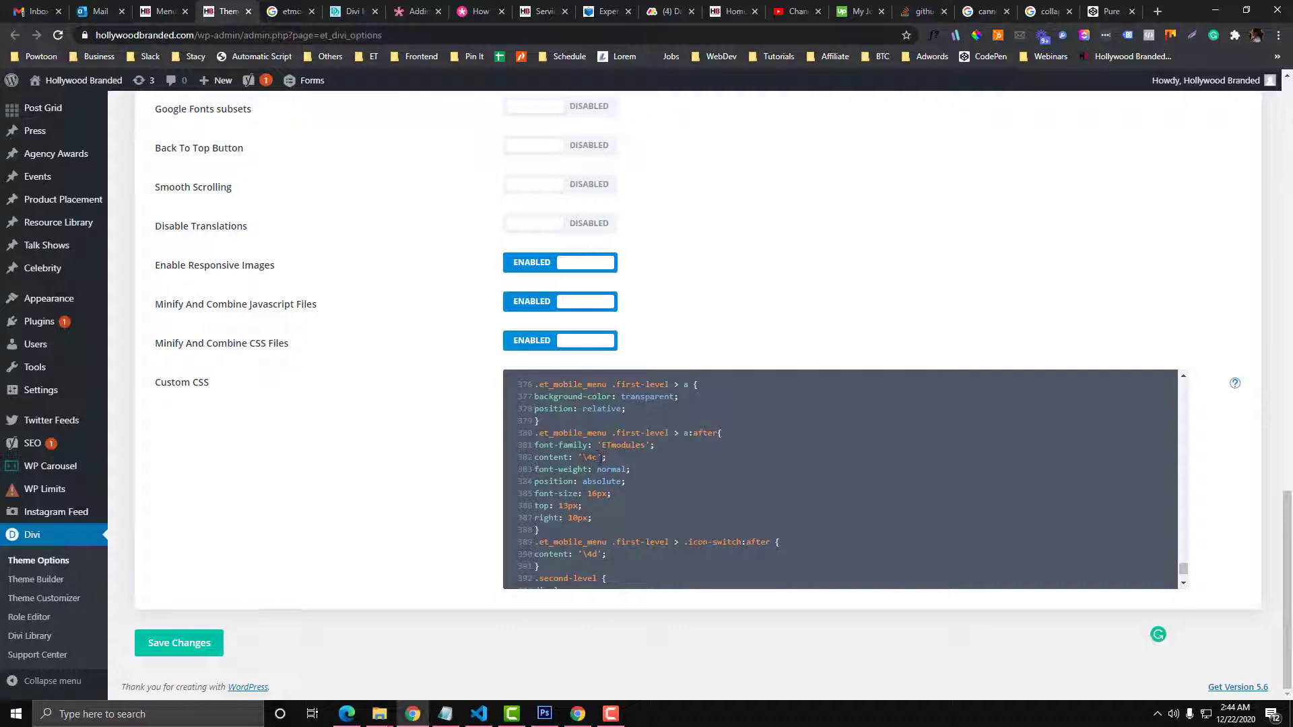
- Locate the plus icon code \4c next to close \4d and scroll the Divi icon grid
left_click(353, 12)
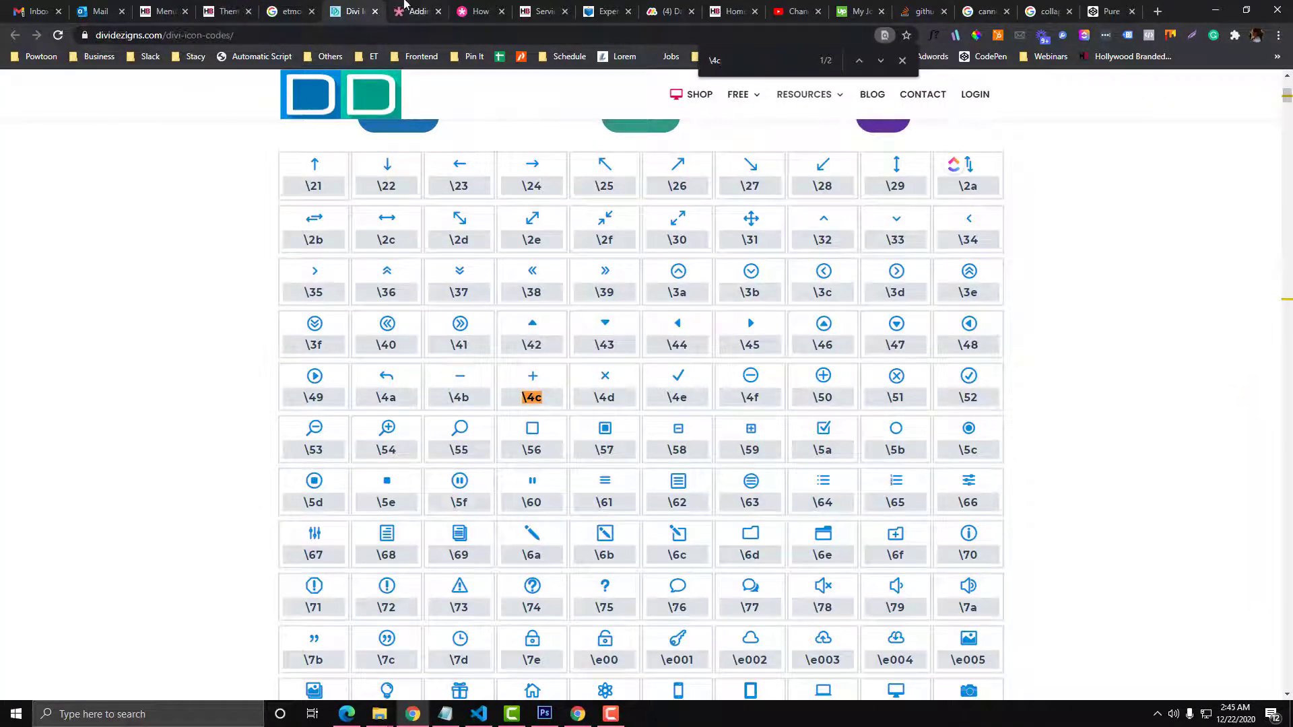
left_click(517, 11)
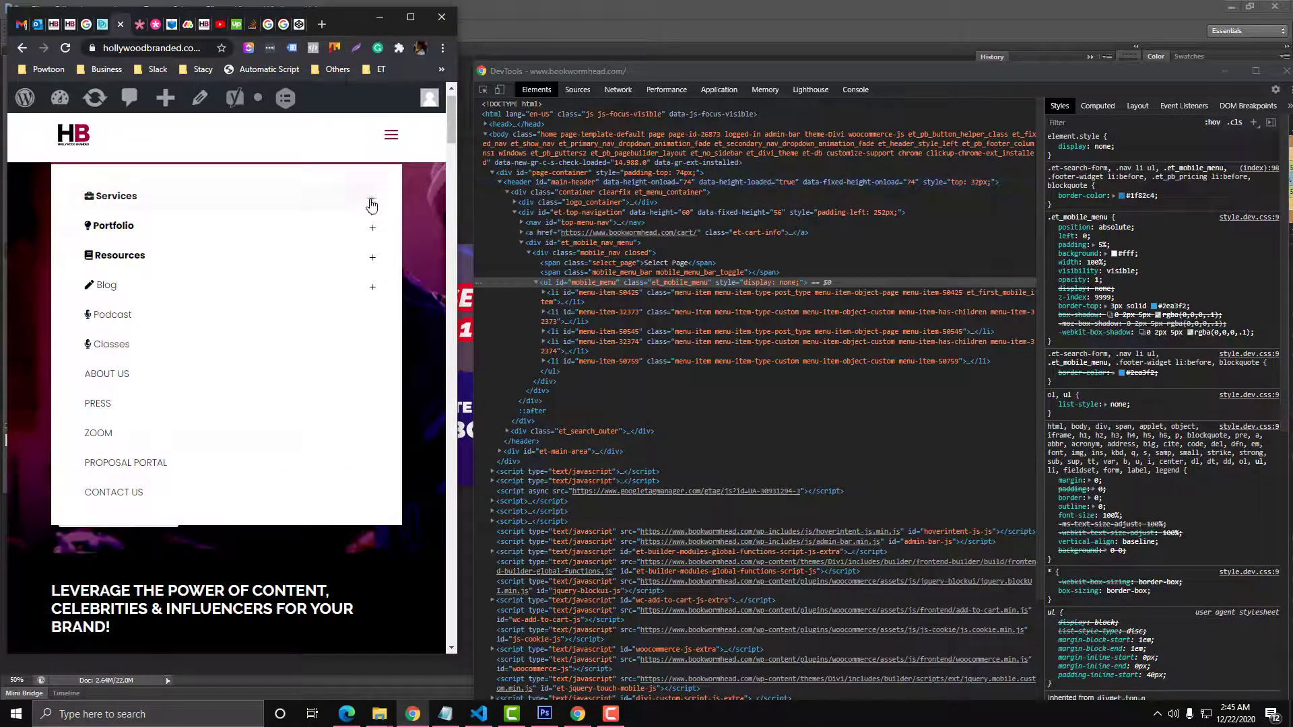
mouse_move(357, 197)
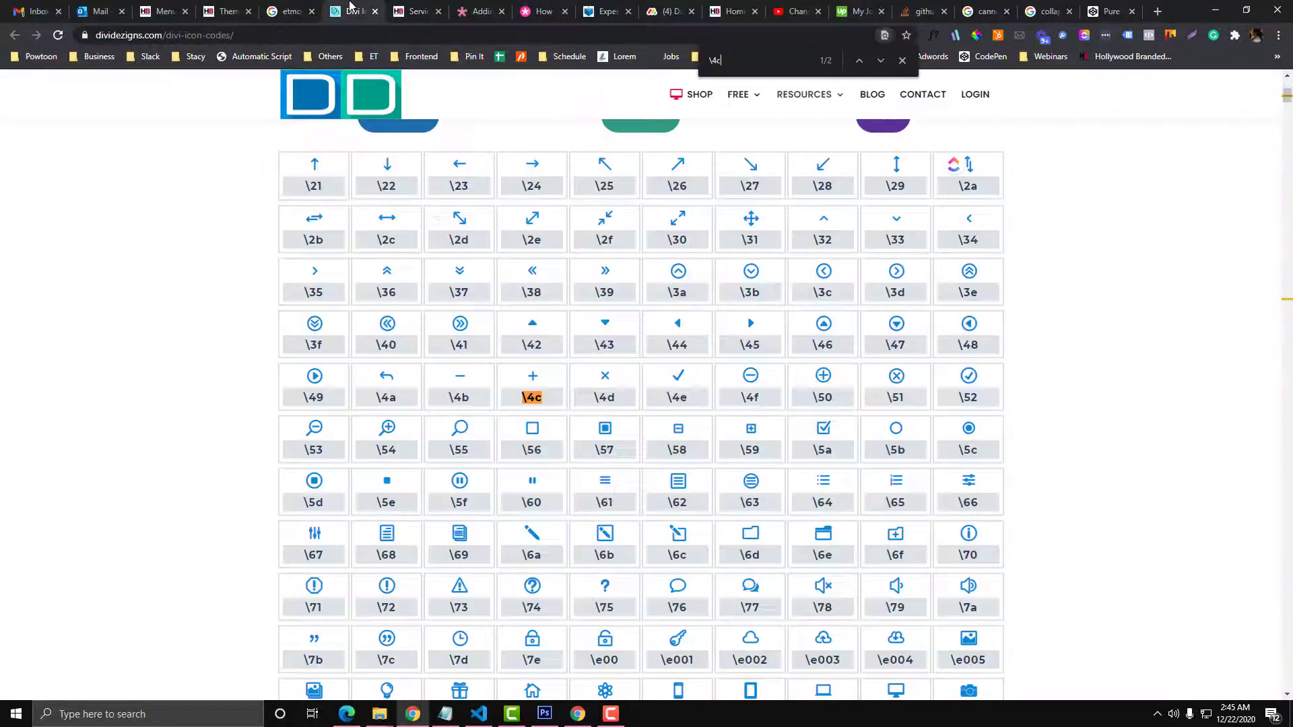
scroll("down", 3)
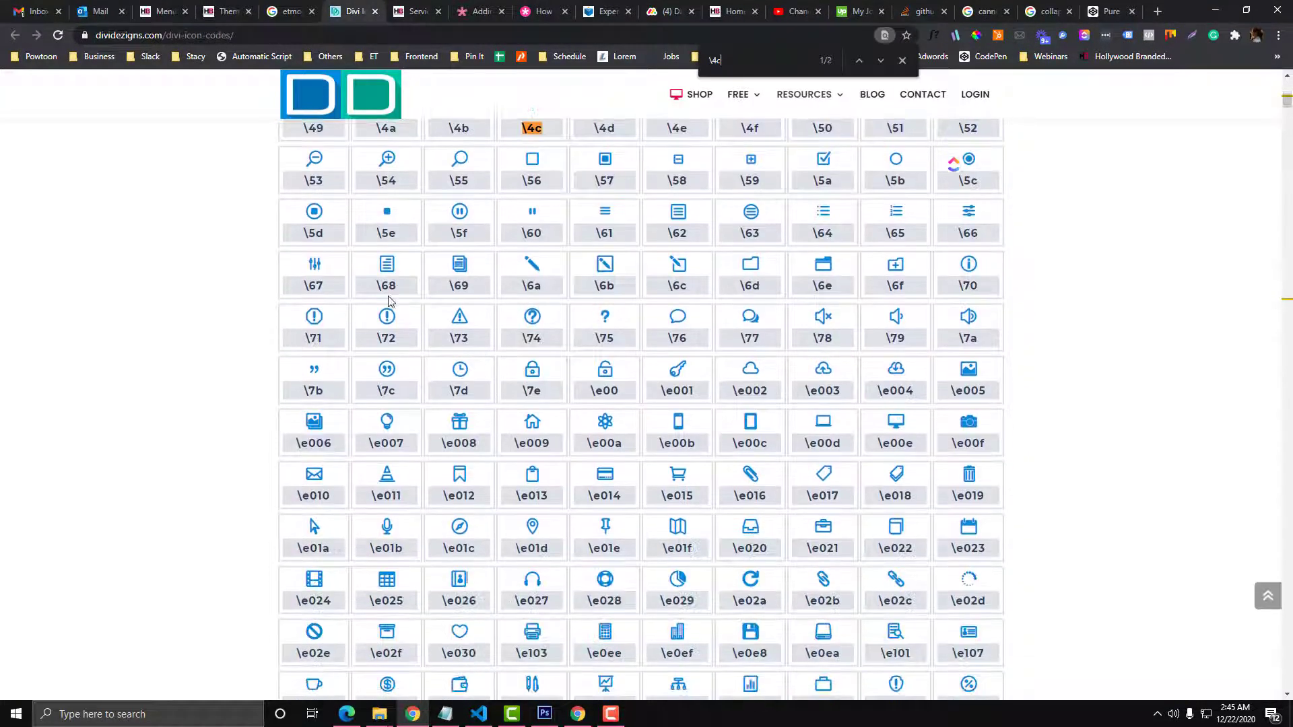
scroll("down", 3)
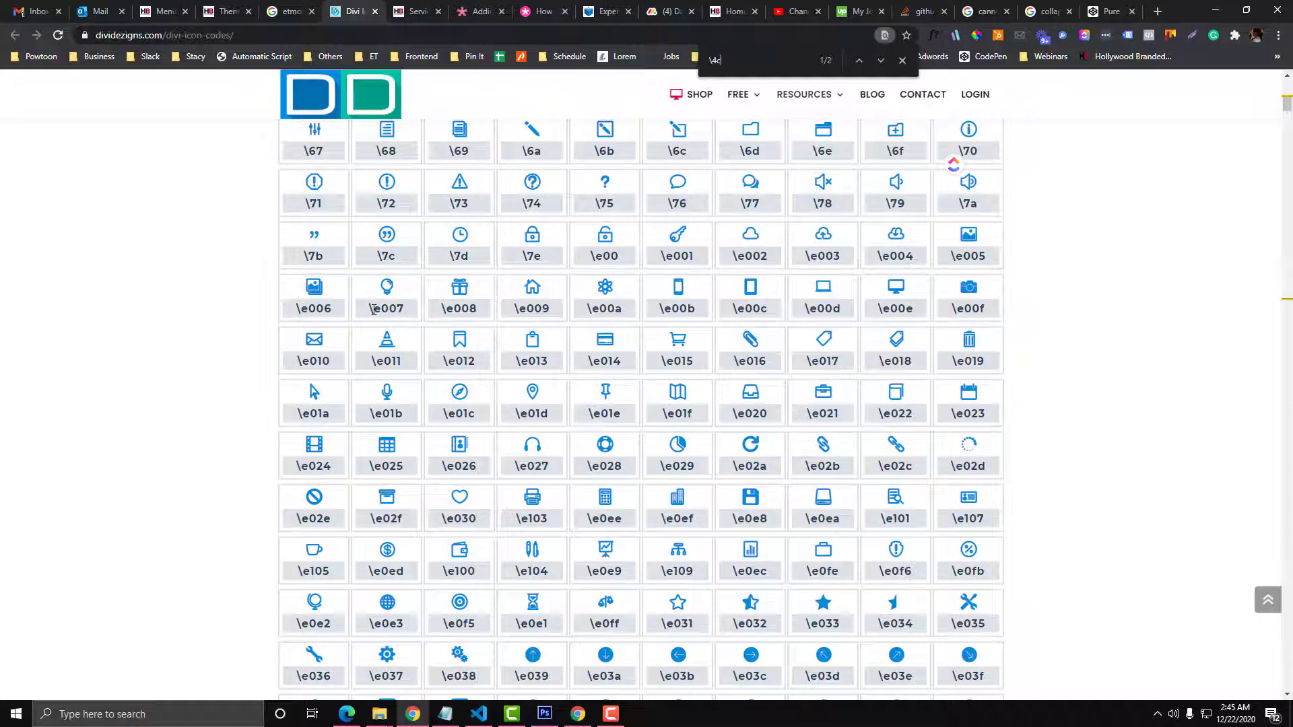
scroll("down", 3)
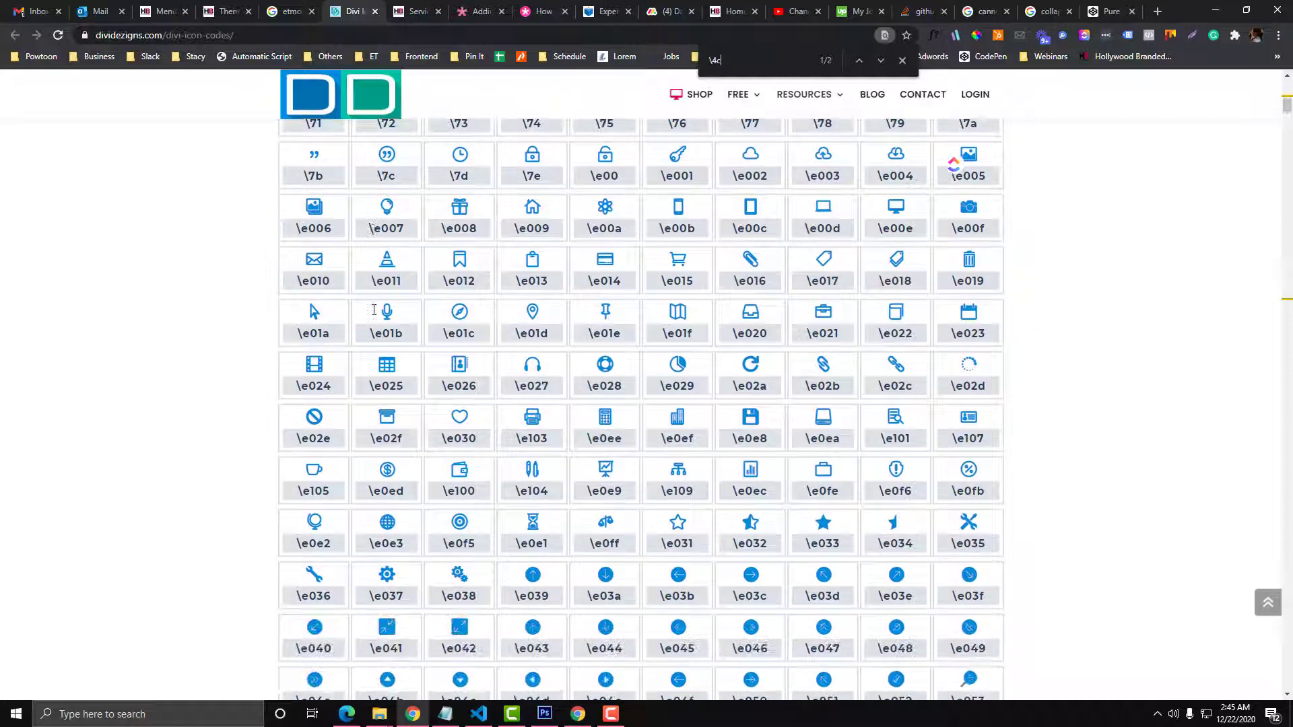
scroll("down", 3)
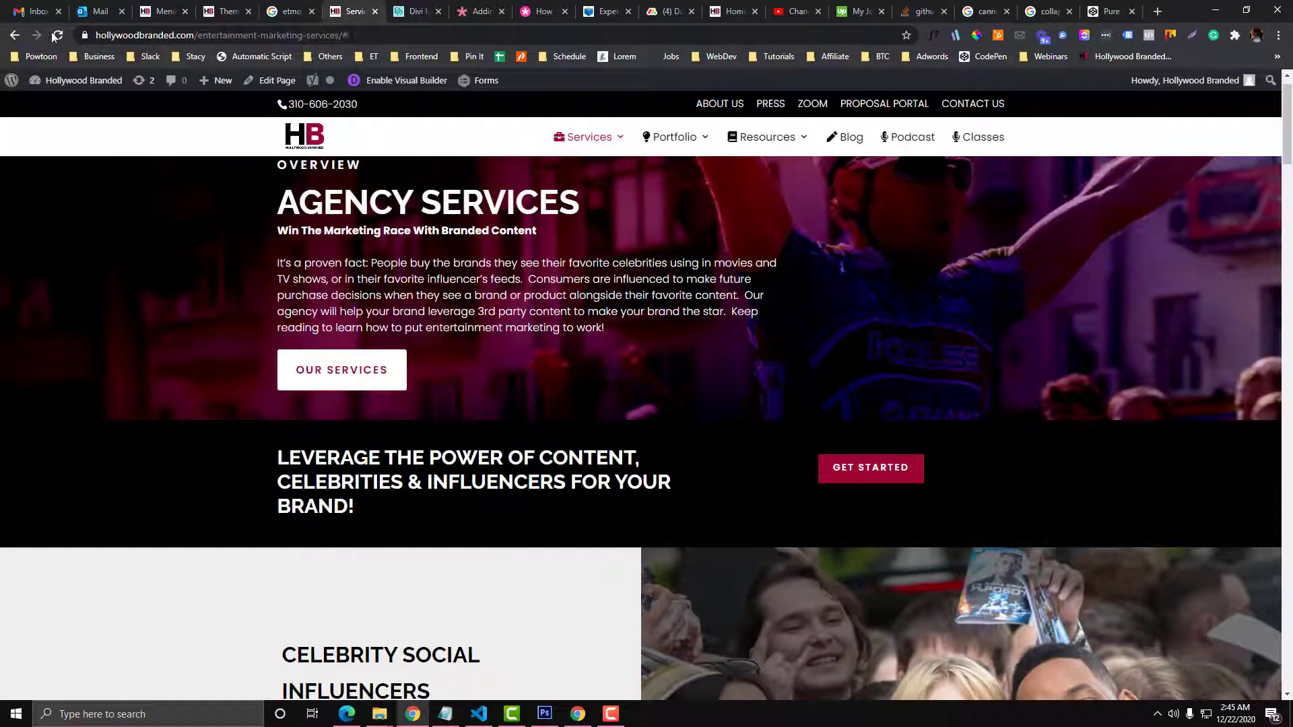
- Expand the Hollywood Branded mobile menu to check its submenu toggles, then return to Divi icon codes
left_click(56, 36)
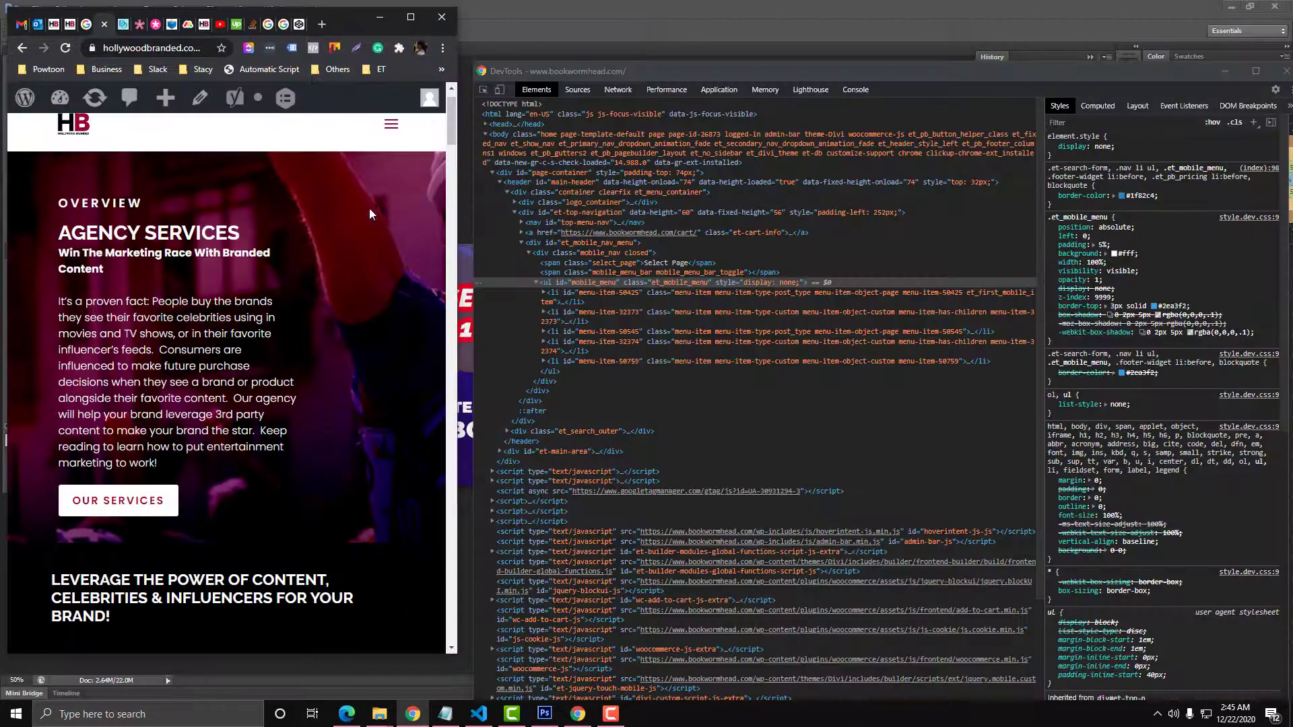
left_click(390, 123)
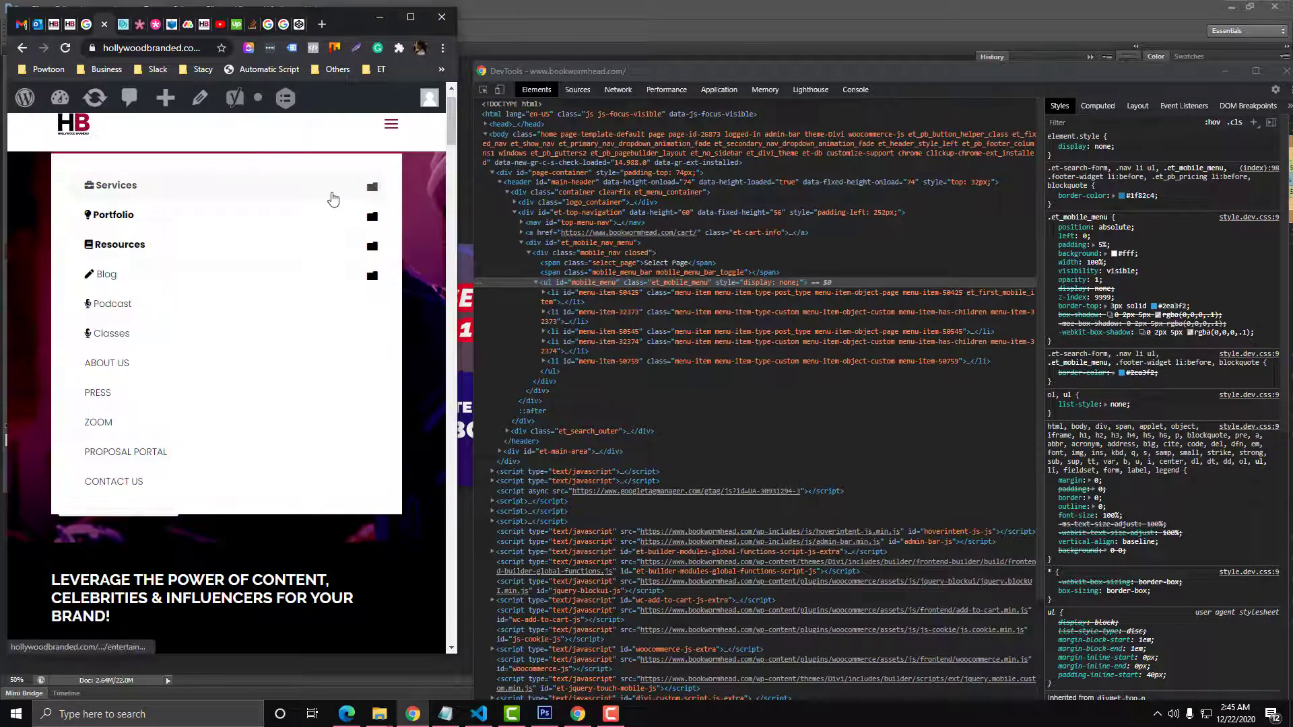
left_click(115, 185)
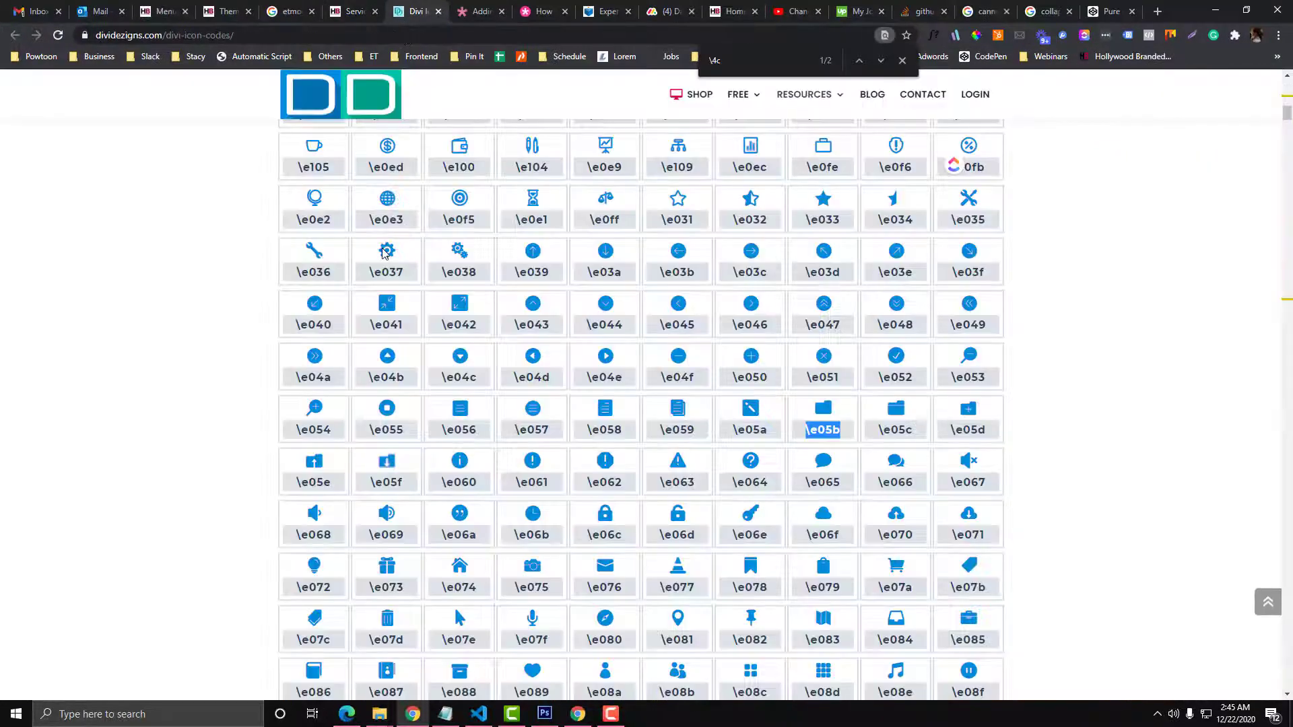
- Scroll up and down through the Divi Designs icon code list
scroll("up", 3)
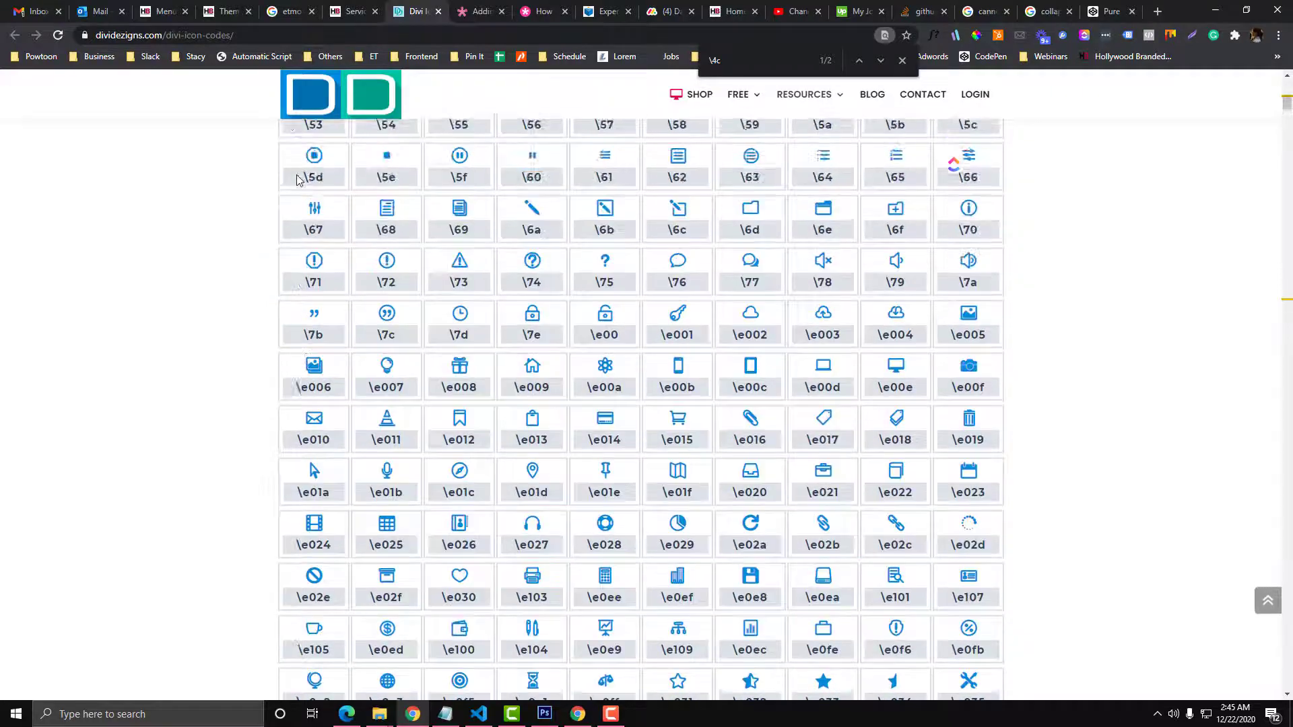
scroll("down", 3)
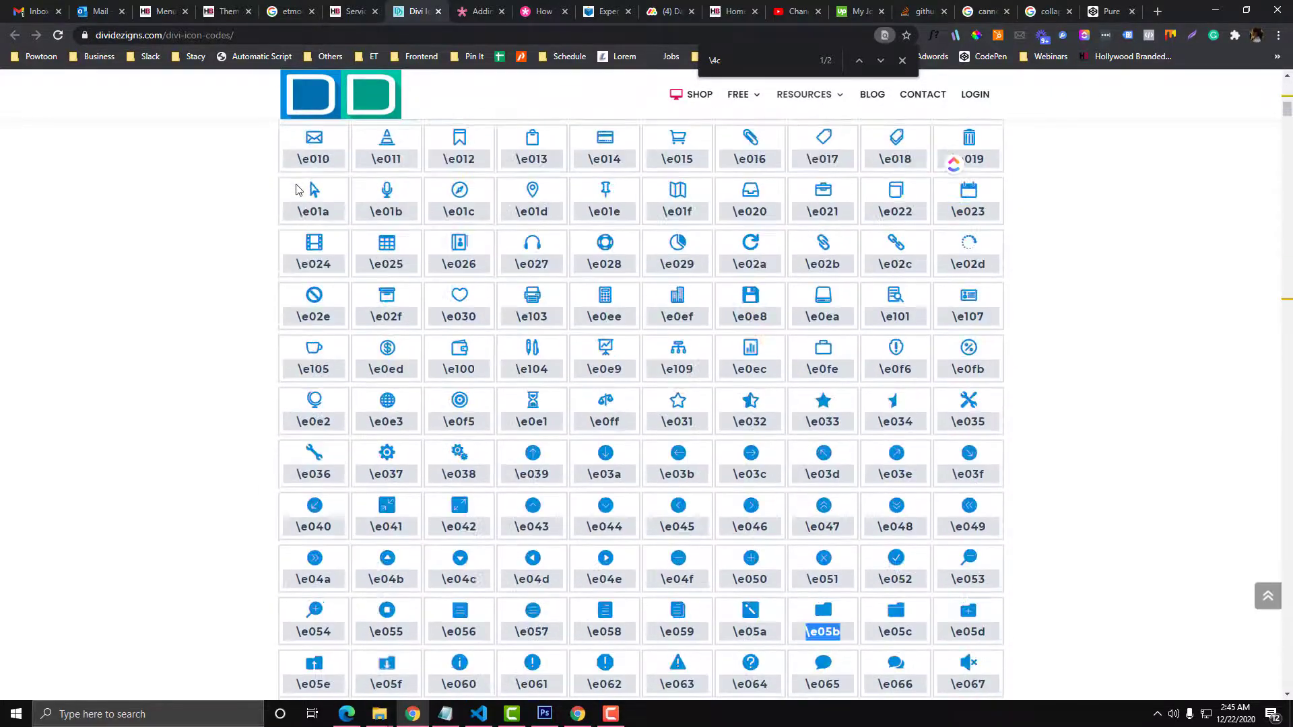
scroll("down", 3)
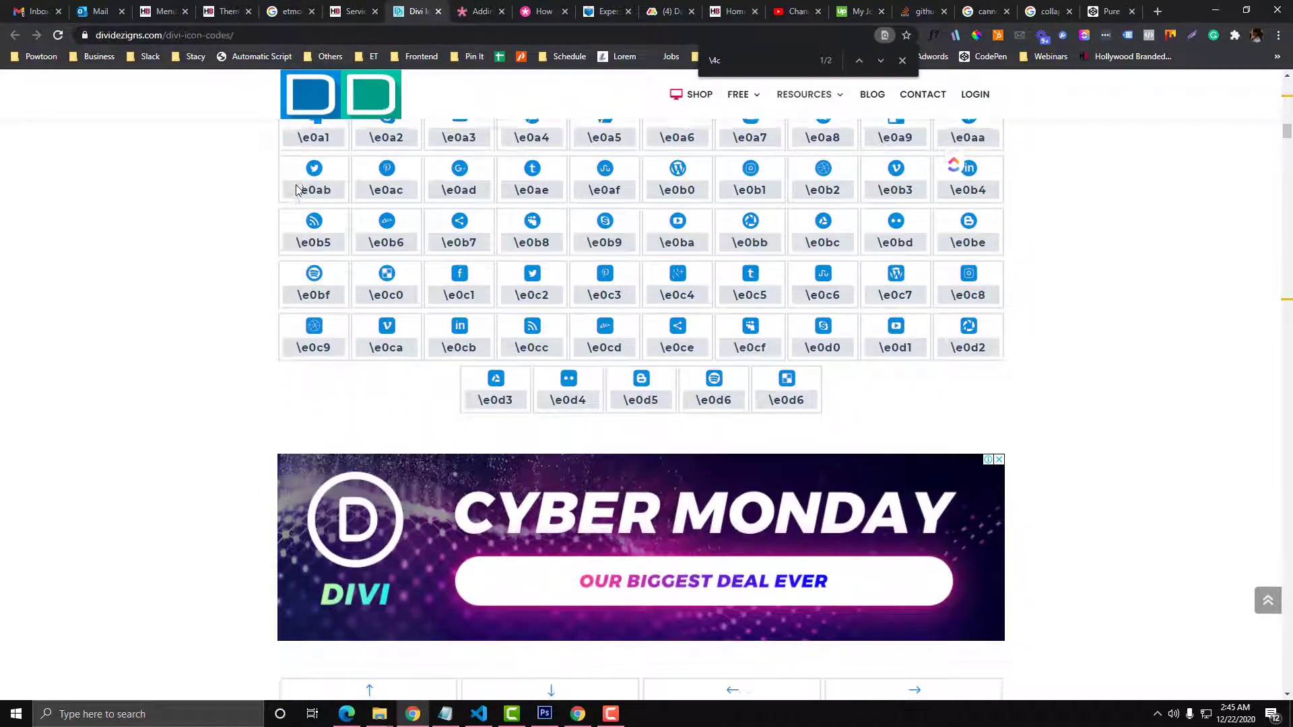
scroll("up", 3)
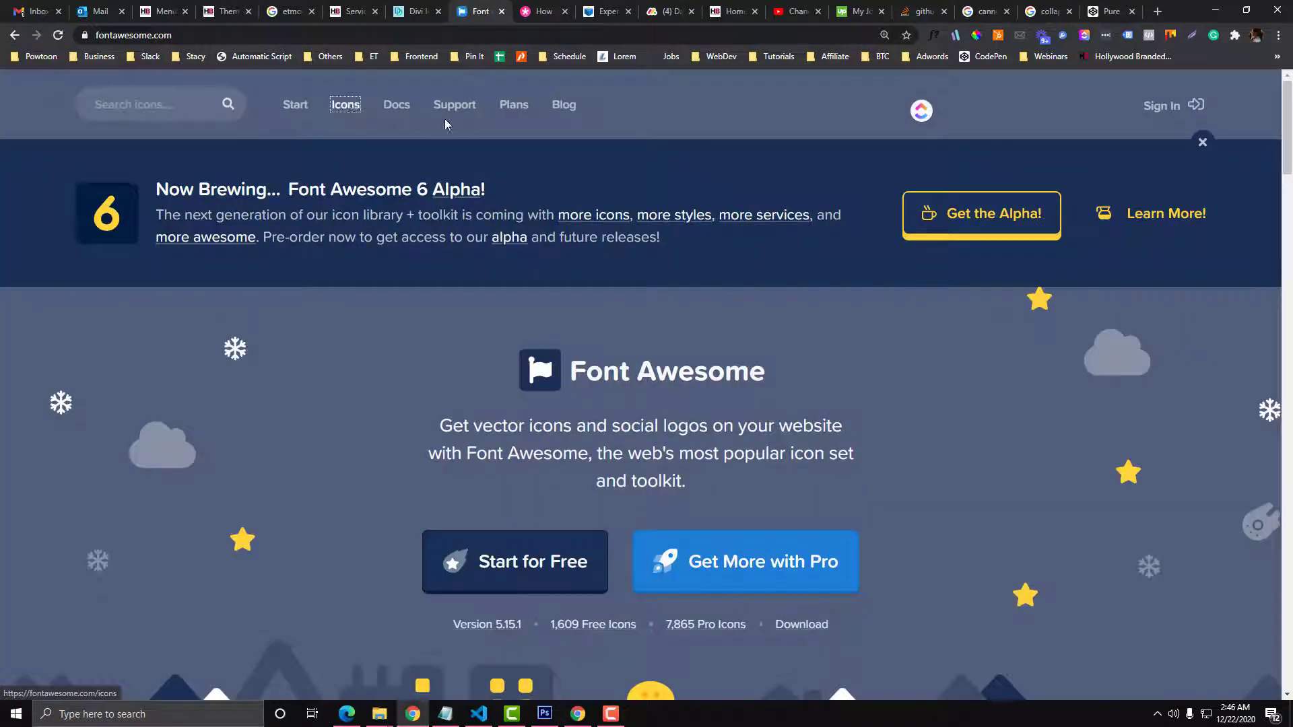
- Go from Font Awesome's Get Started page to Sign In and enter the account email
left_click(345, 105)
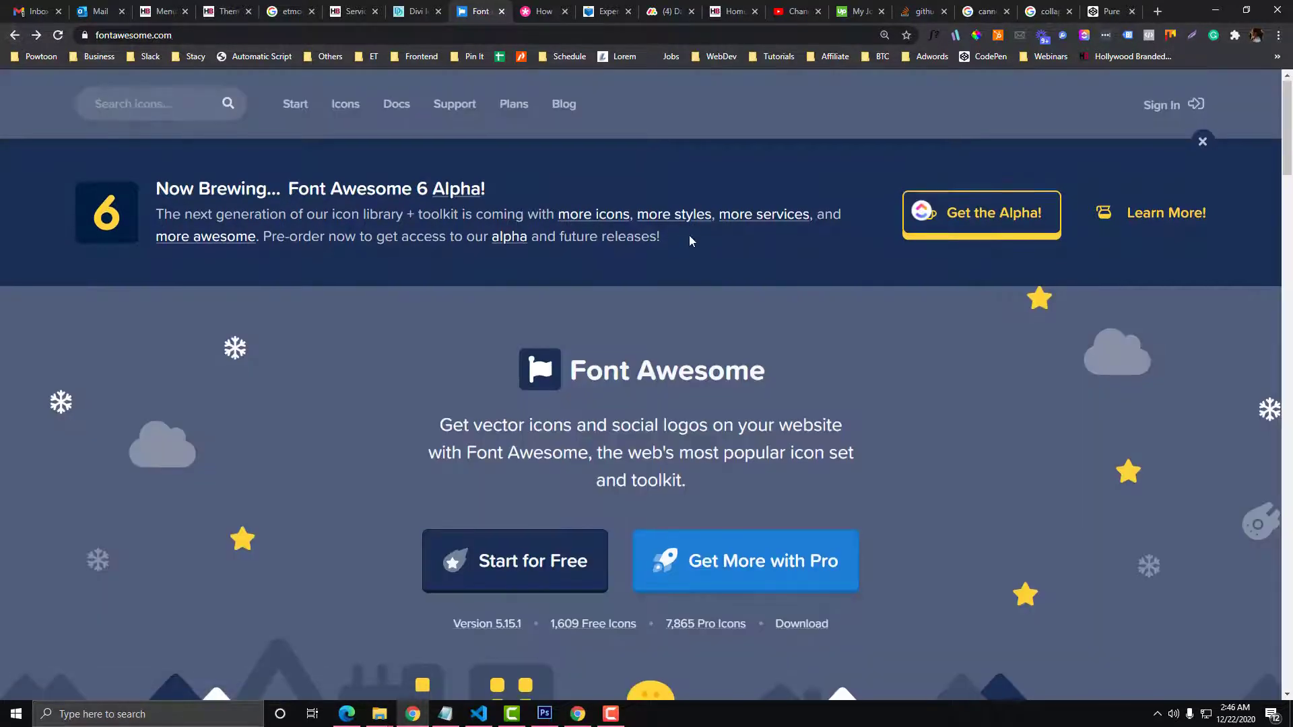
left_click(514, 561)
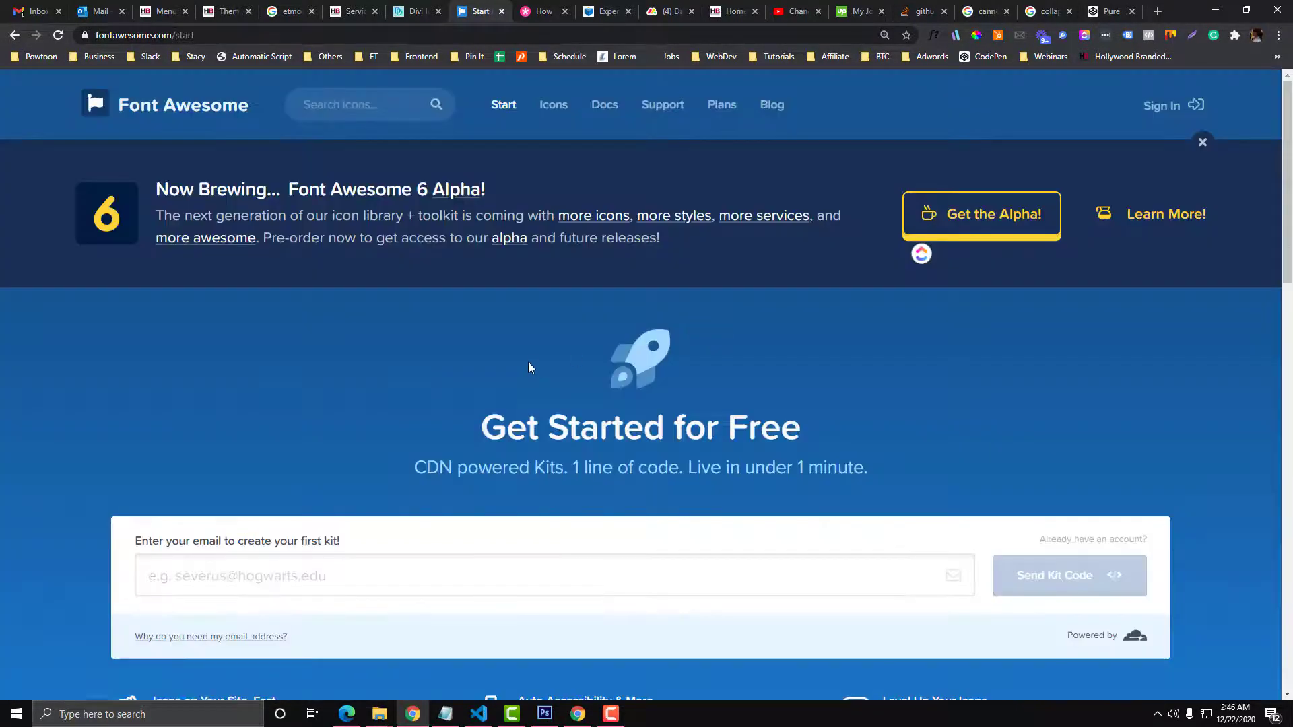
scroll("down", 3)
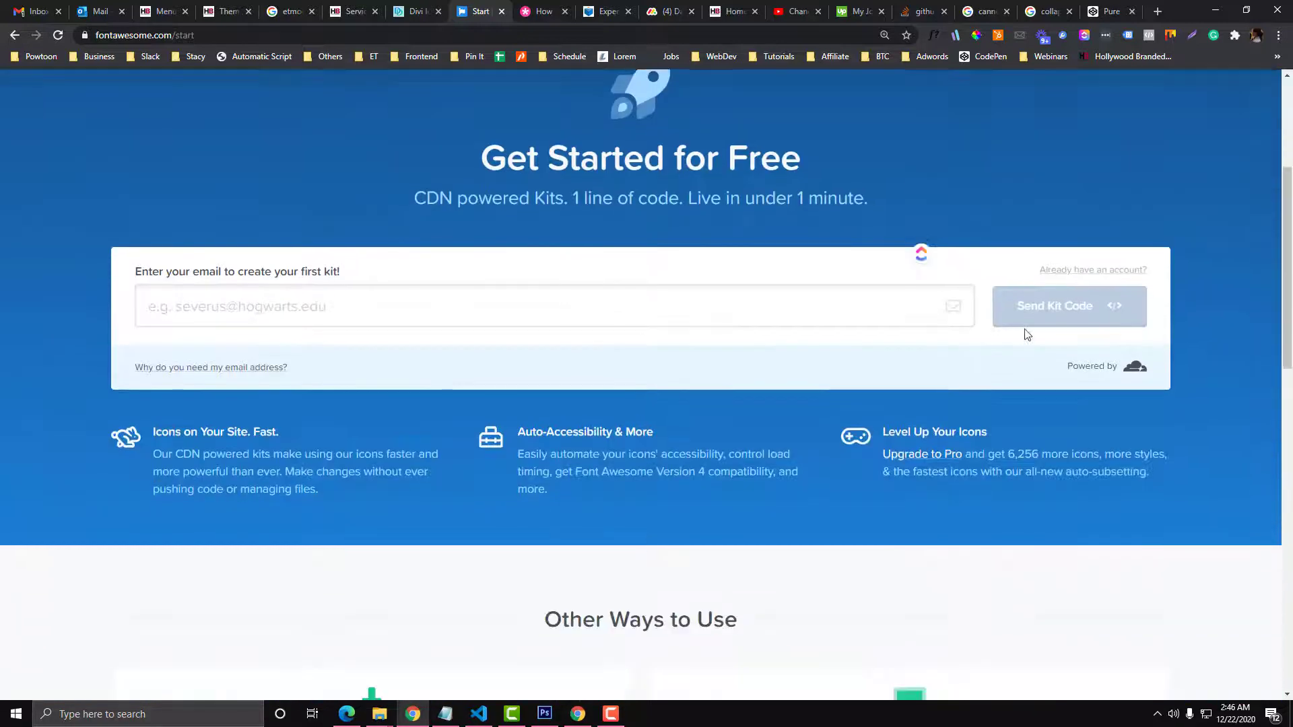
left_click(1092, 269)
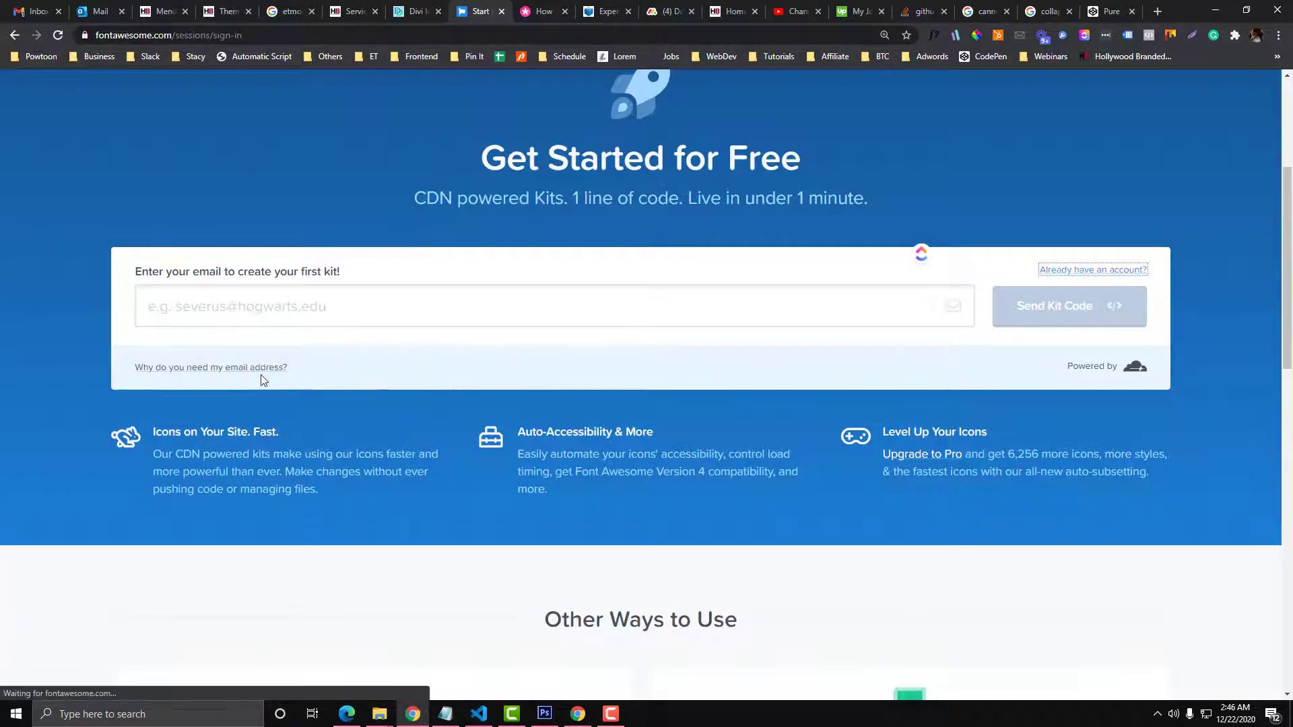
left_click(1091, 270)
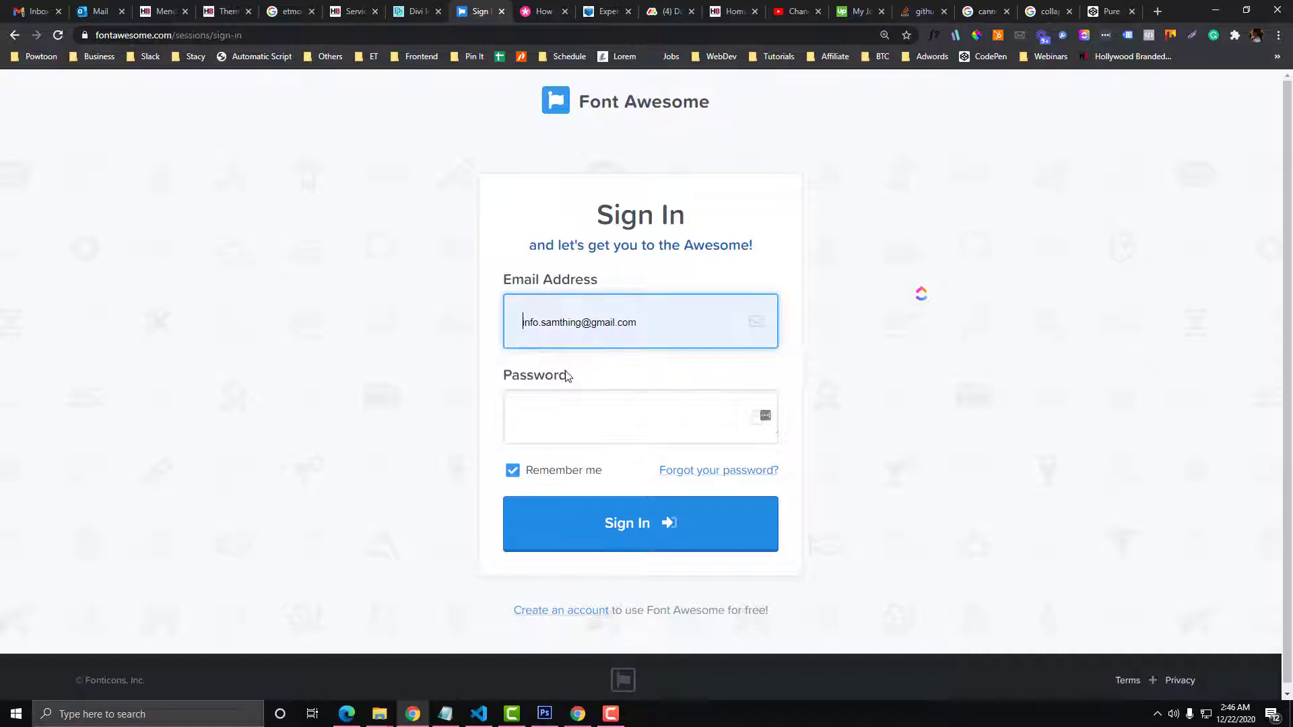
left_click(639, 416)
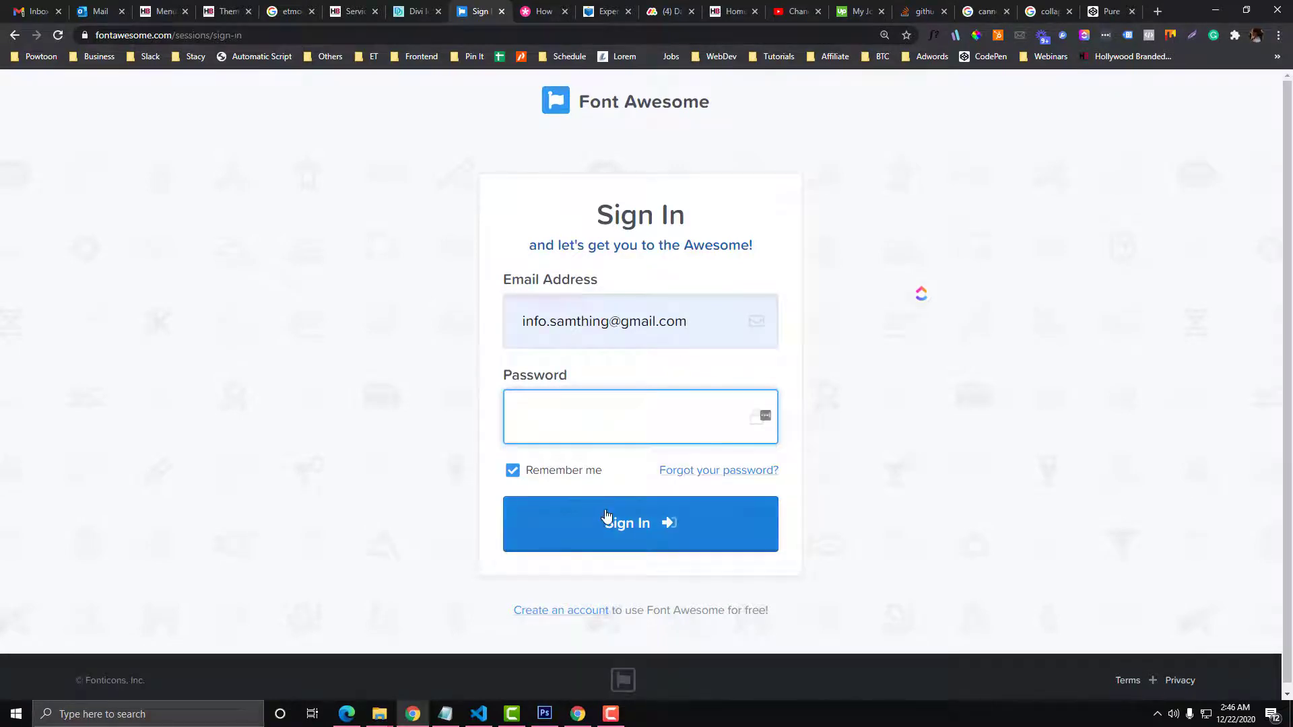
mouse_move(717, 470)
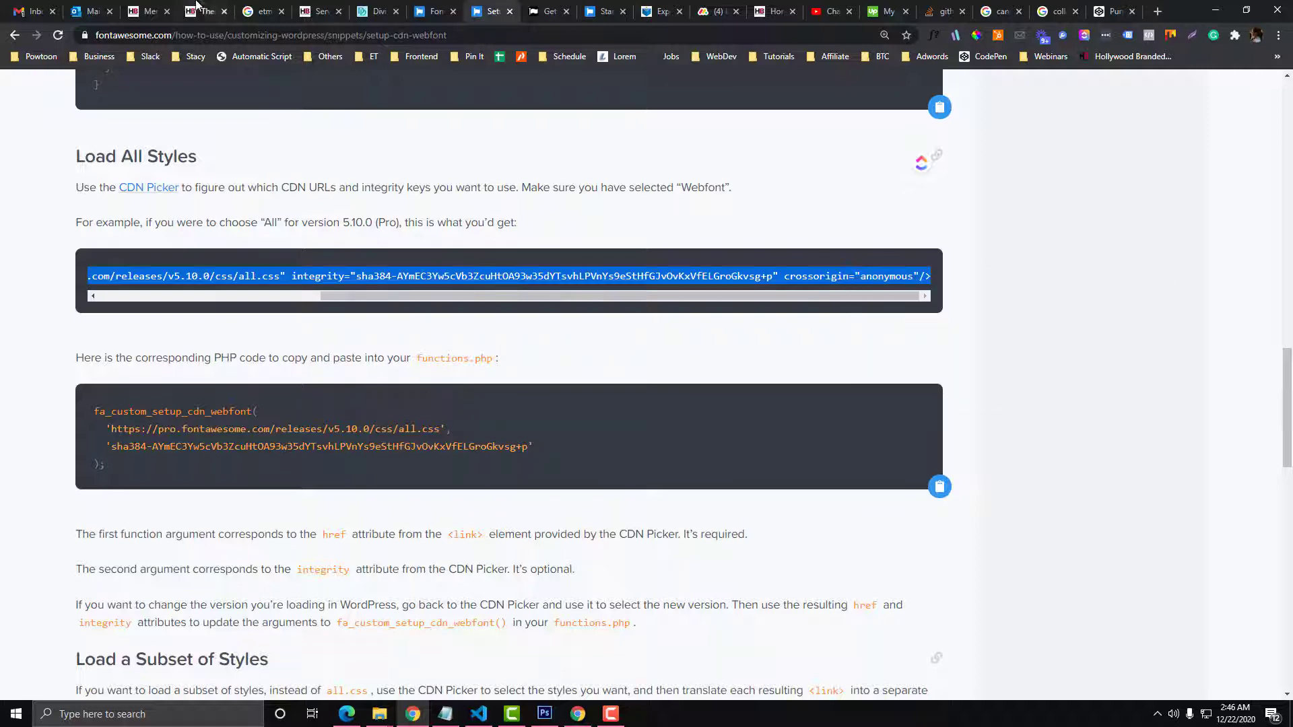
- Save Divi Theme Options with the Font Awesome 5.7.1 stylesheet link in the integration head code
left_click(205, 11)
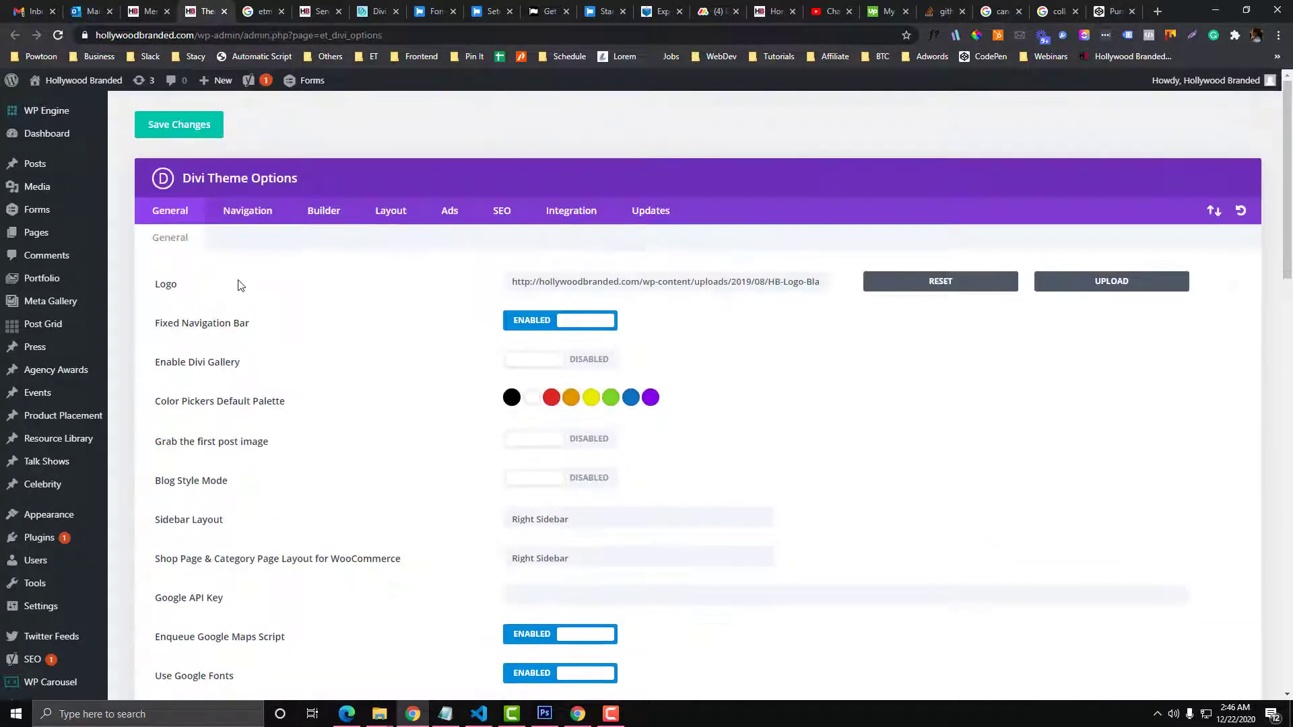
mouse_move(497, 215)
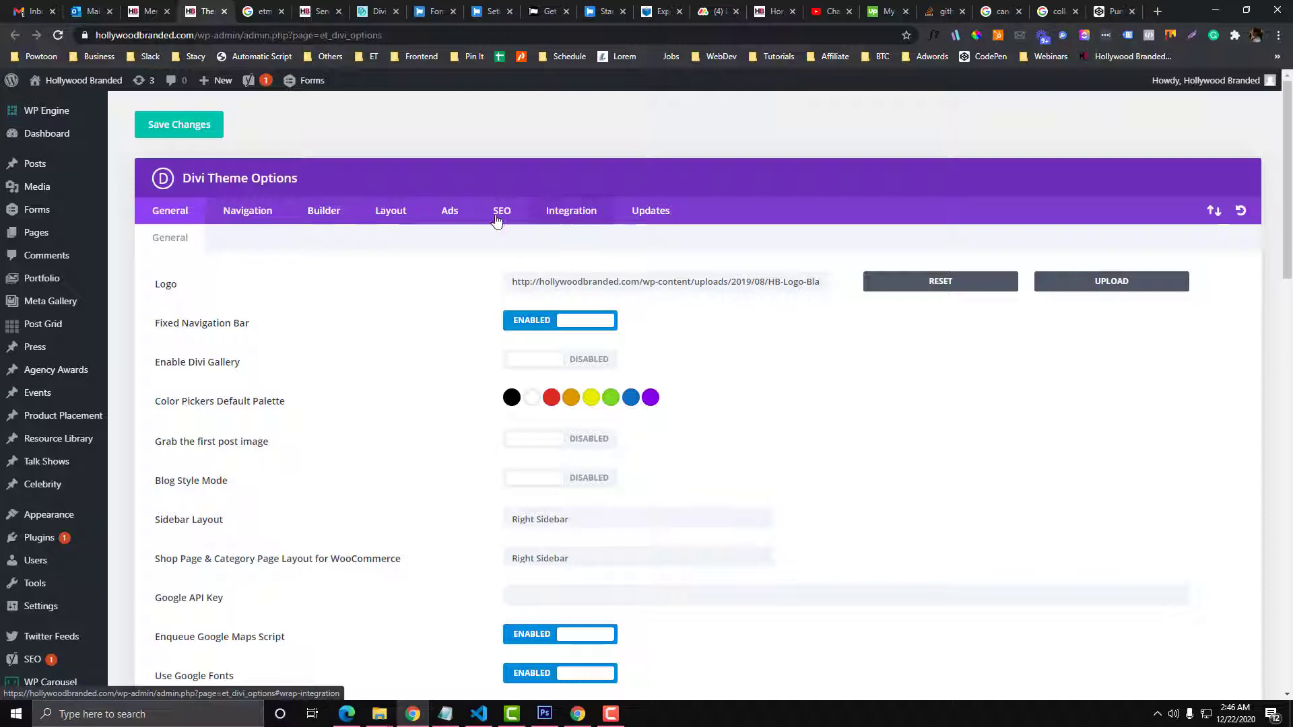
left_click(571, 210)
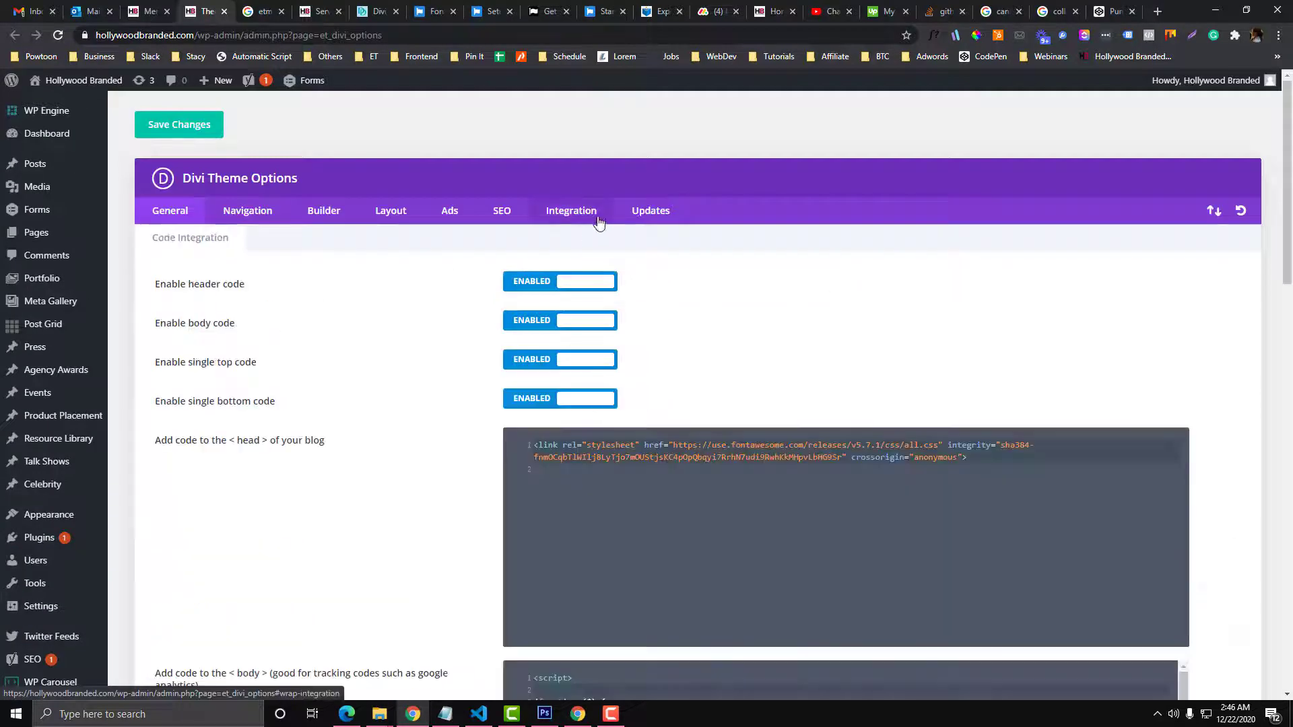
scroll("down", 3)
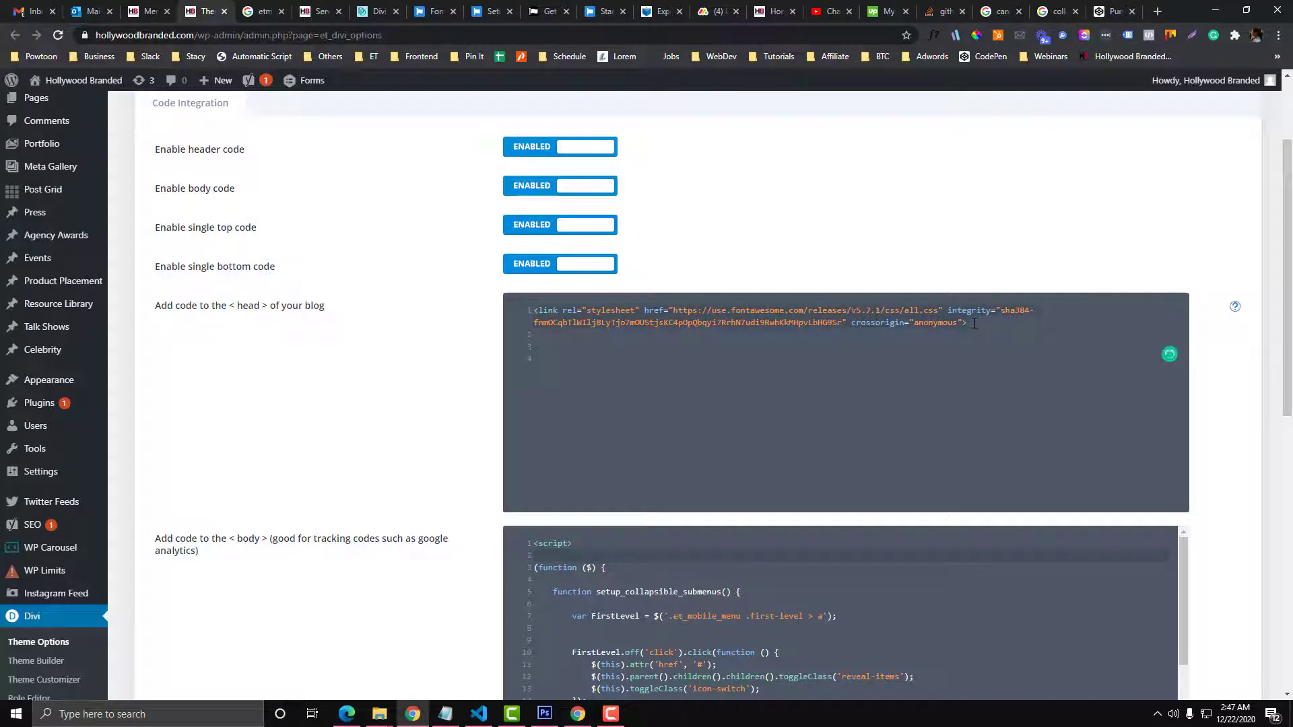
scroll("up", 3)
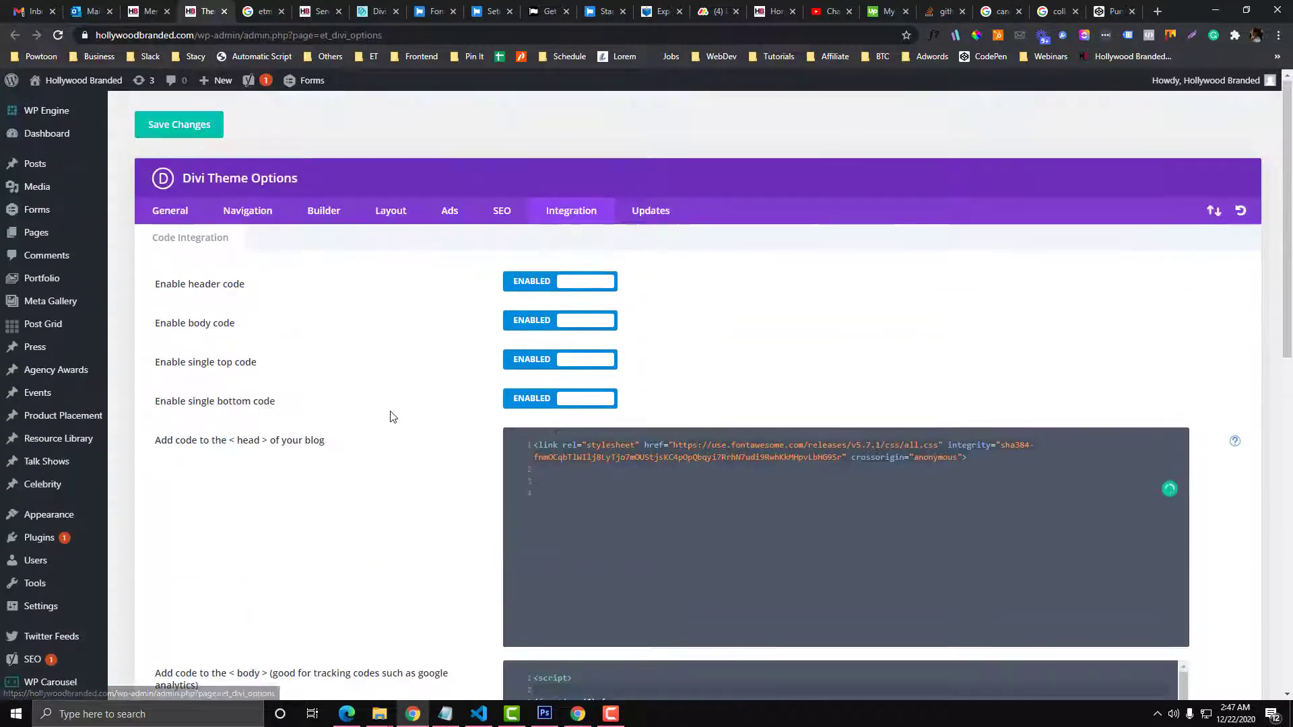
left_click(178, 124)
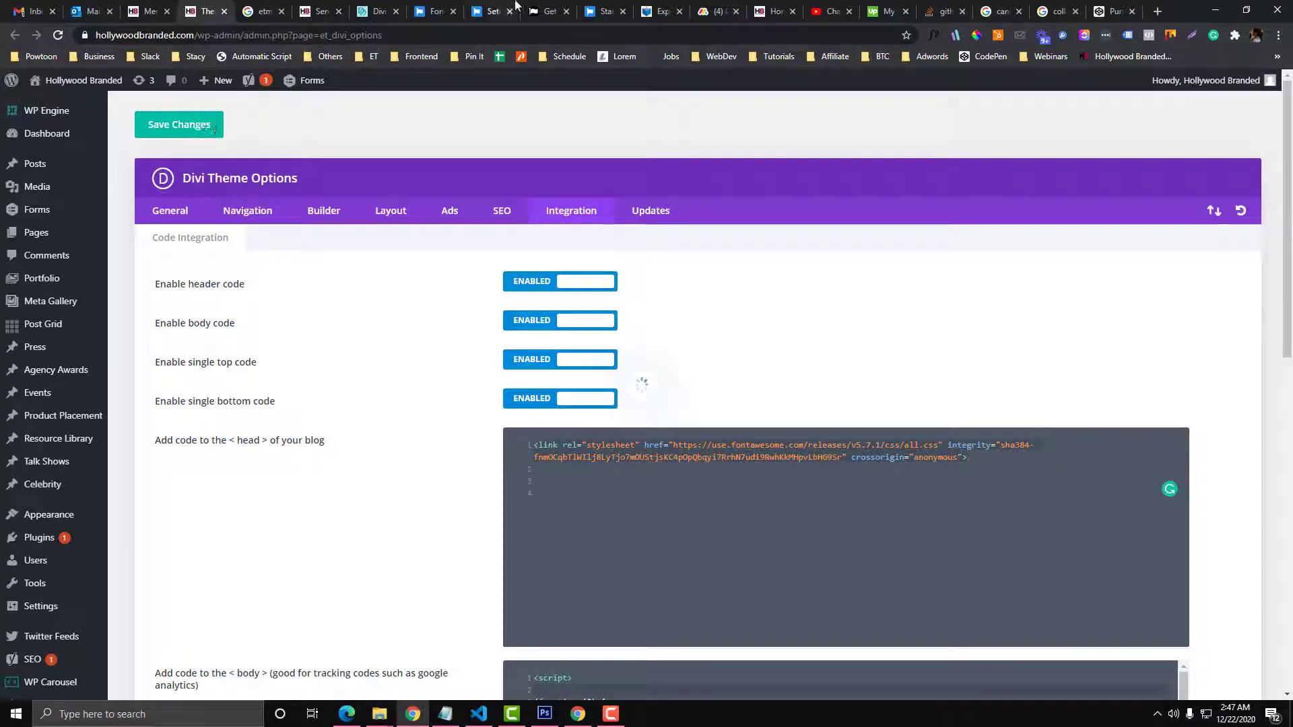
left_click(445, 10)
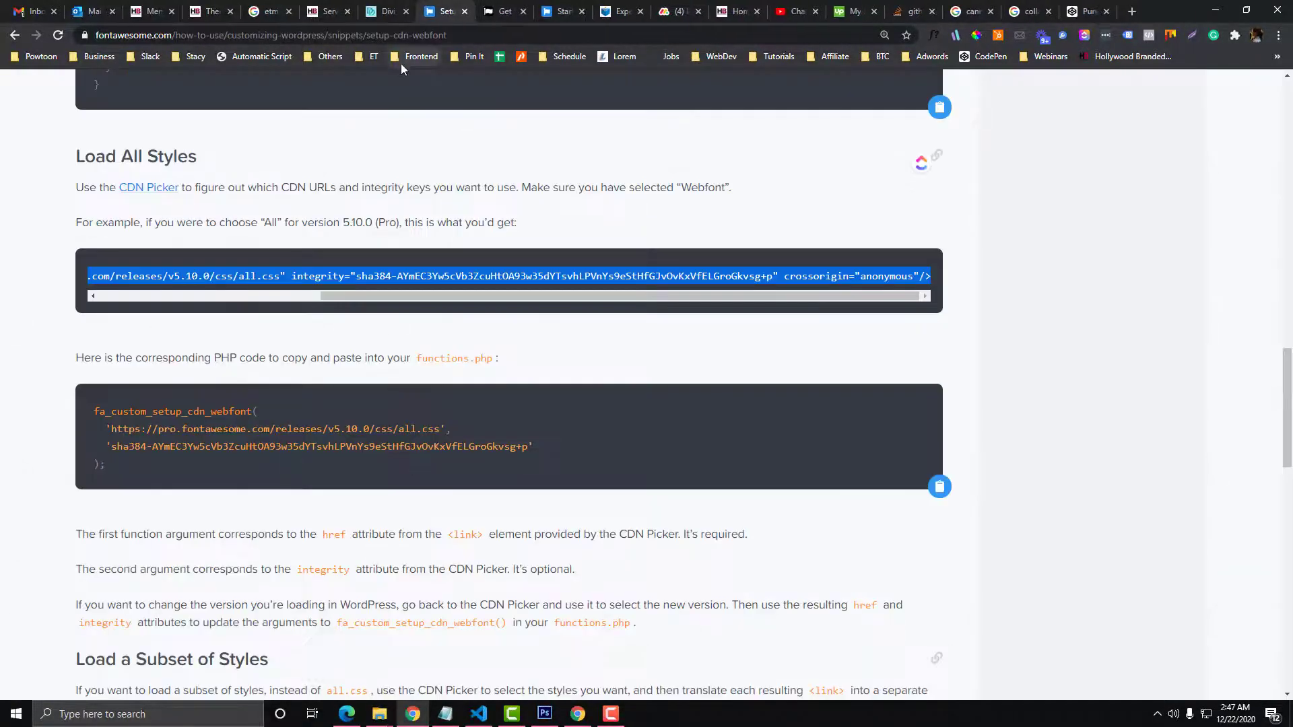
left_click(449, 10)
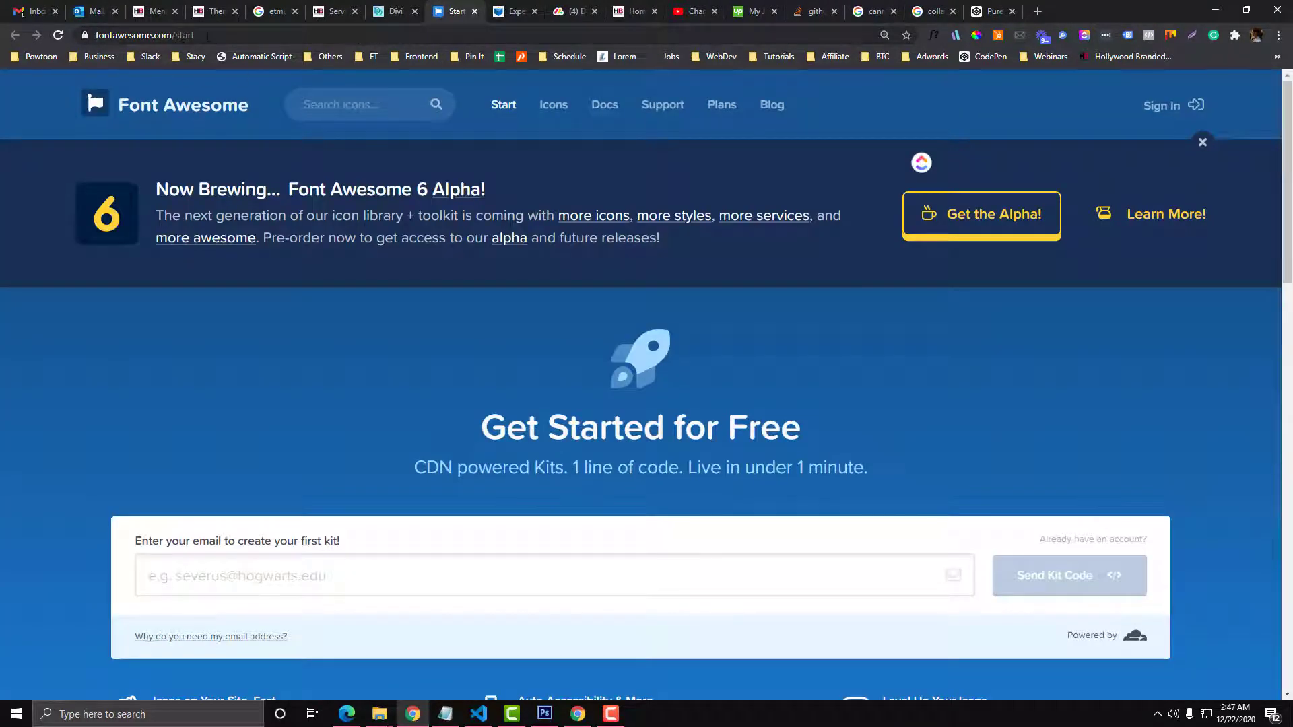
- Search Font Awesome icons for 'more' then 'plus' to reach regular plus-square, unicode f0fe
left_click(363, 103)
type("+ icon")
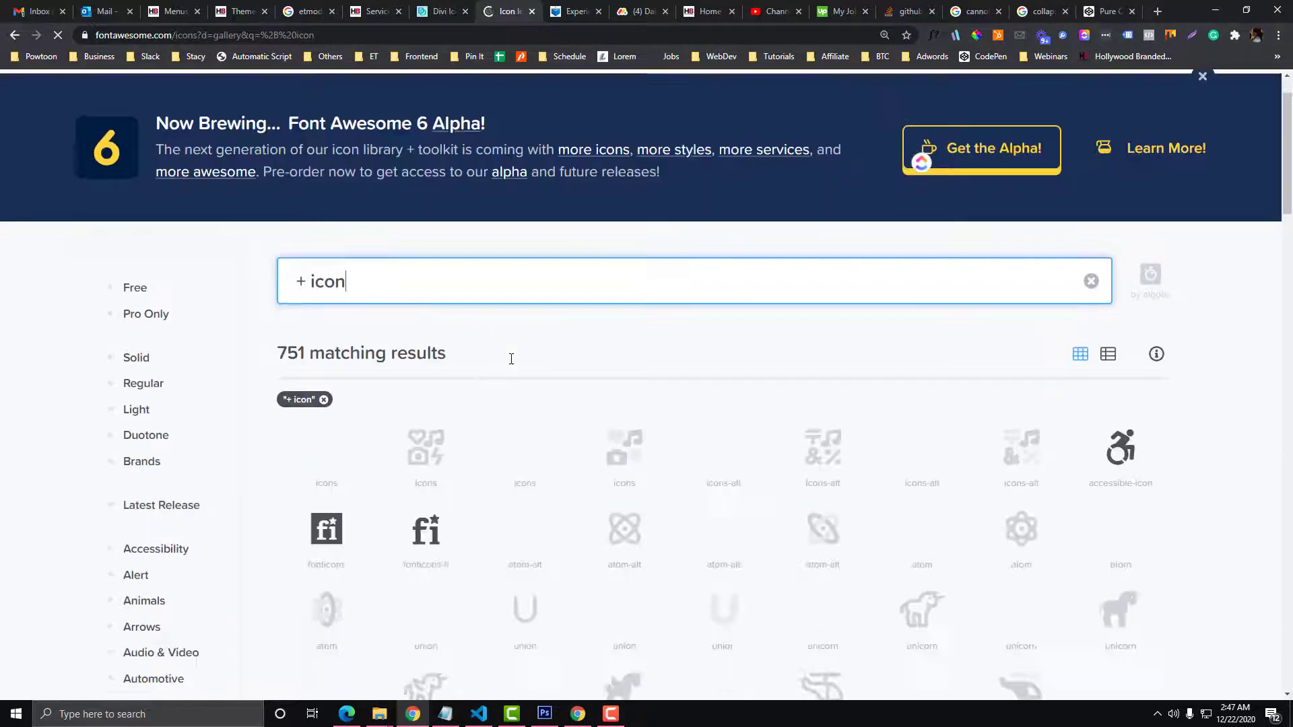
scroll("down", 3)
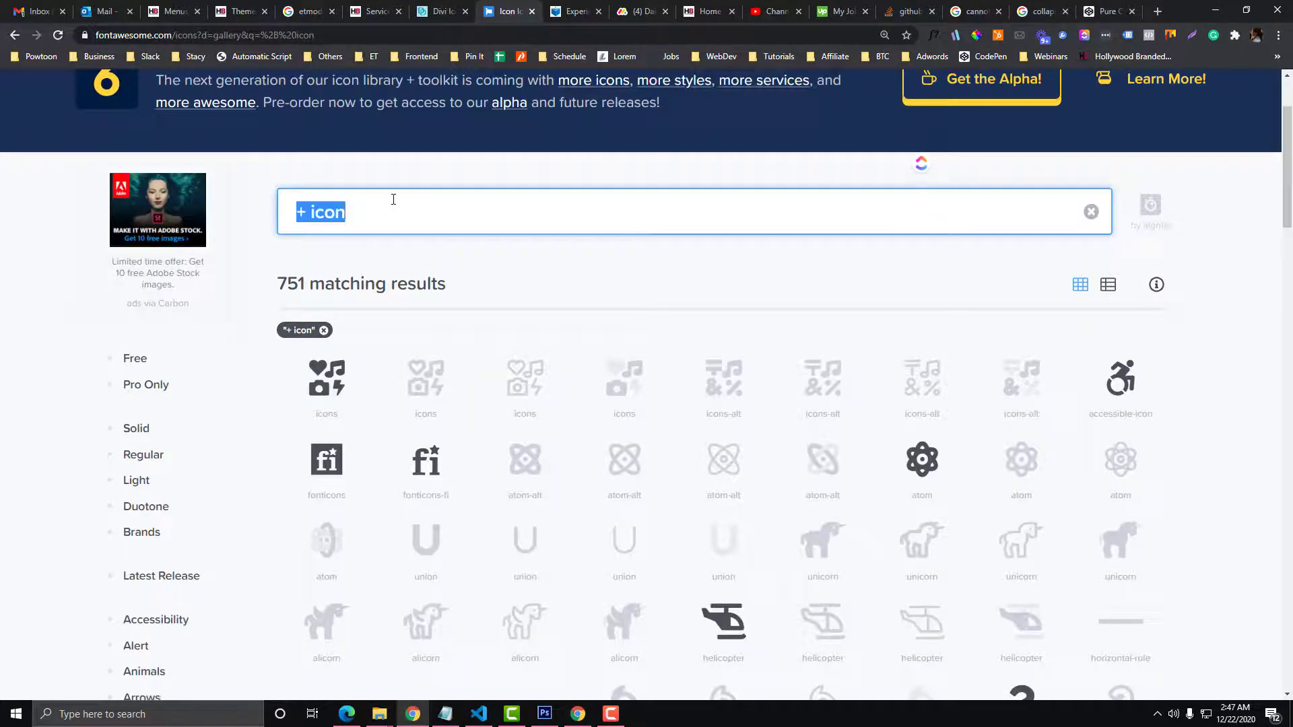
type("more")
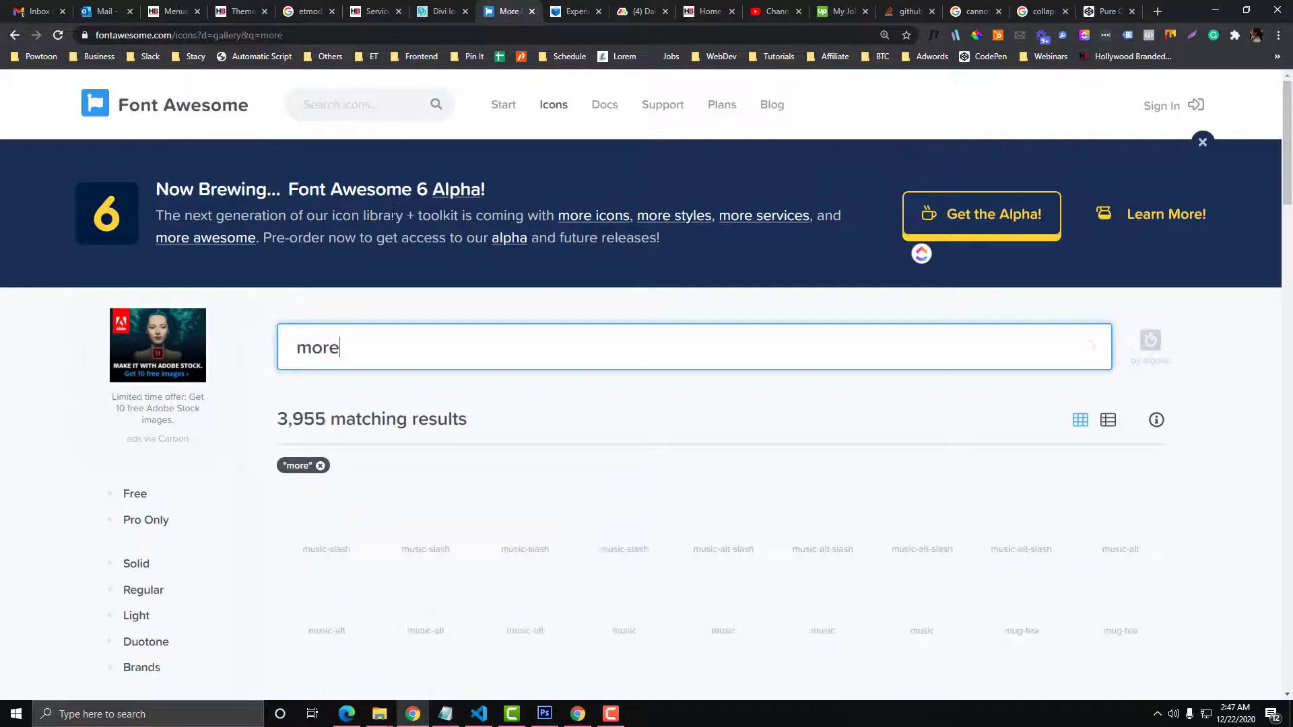
scroll("down", 3)
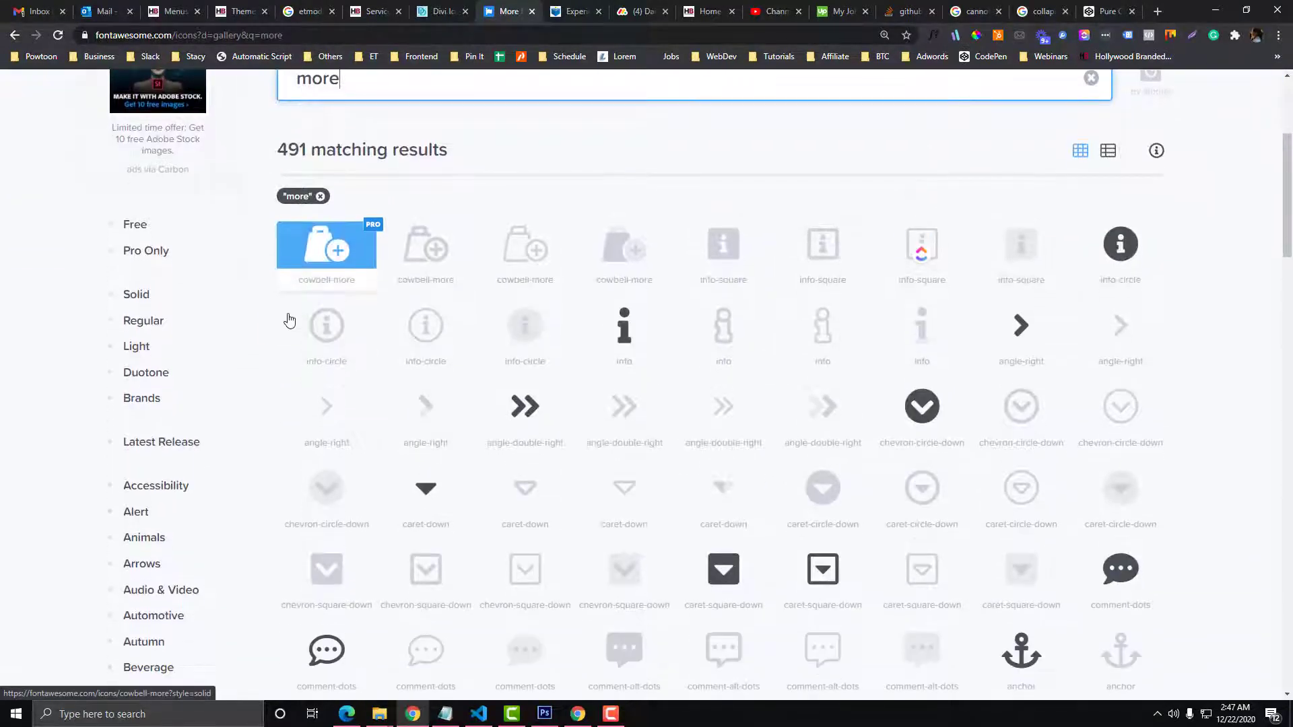
scroll("down", 3)
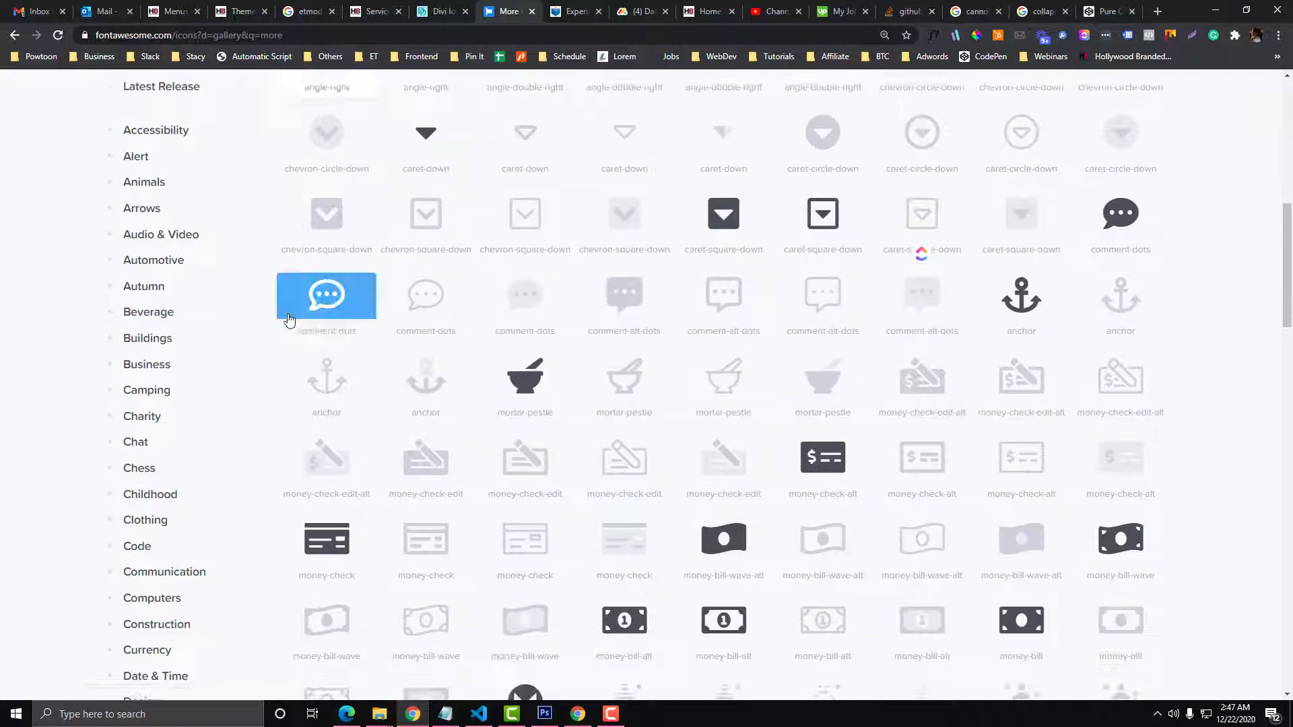
scroll("down", 3)
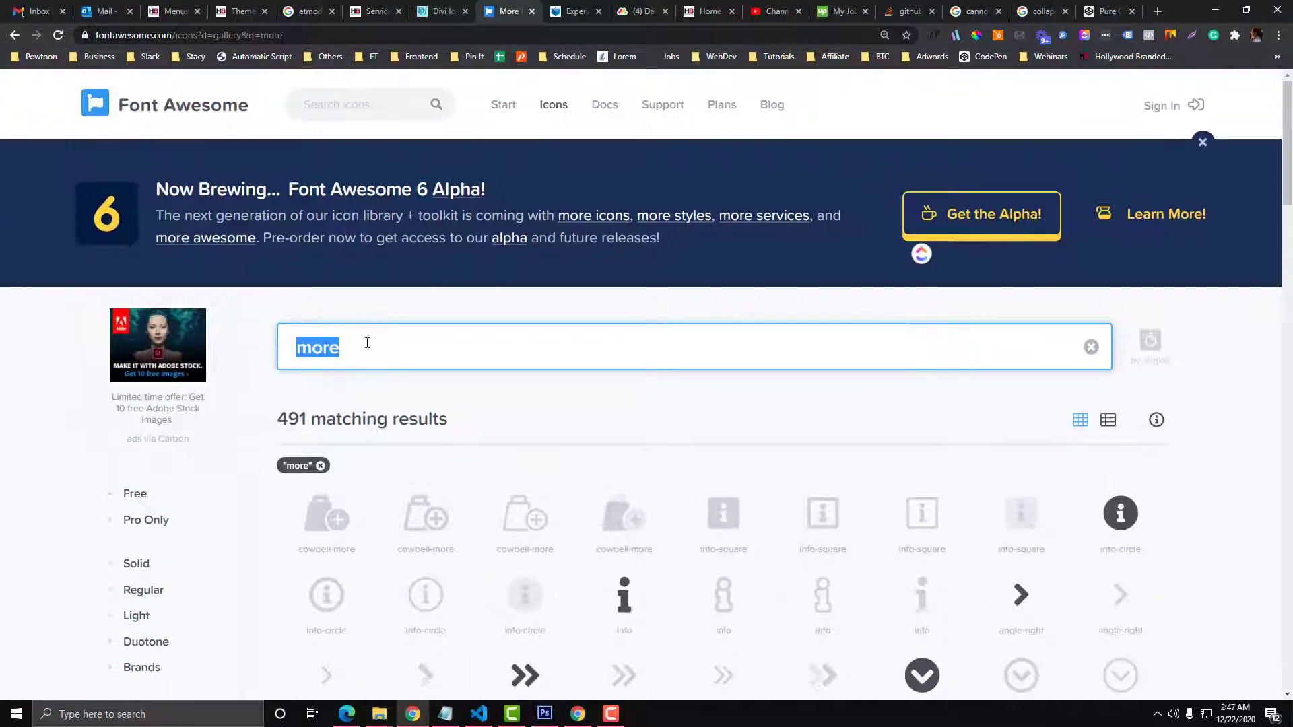
type("pl")
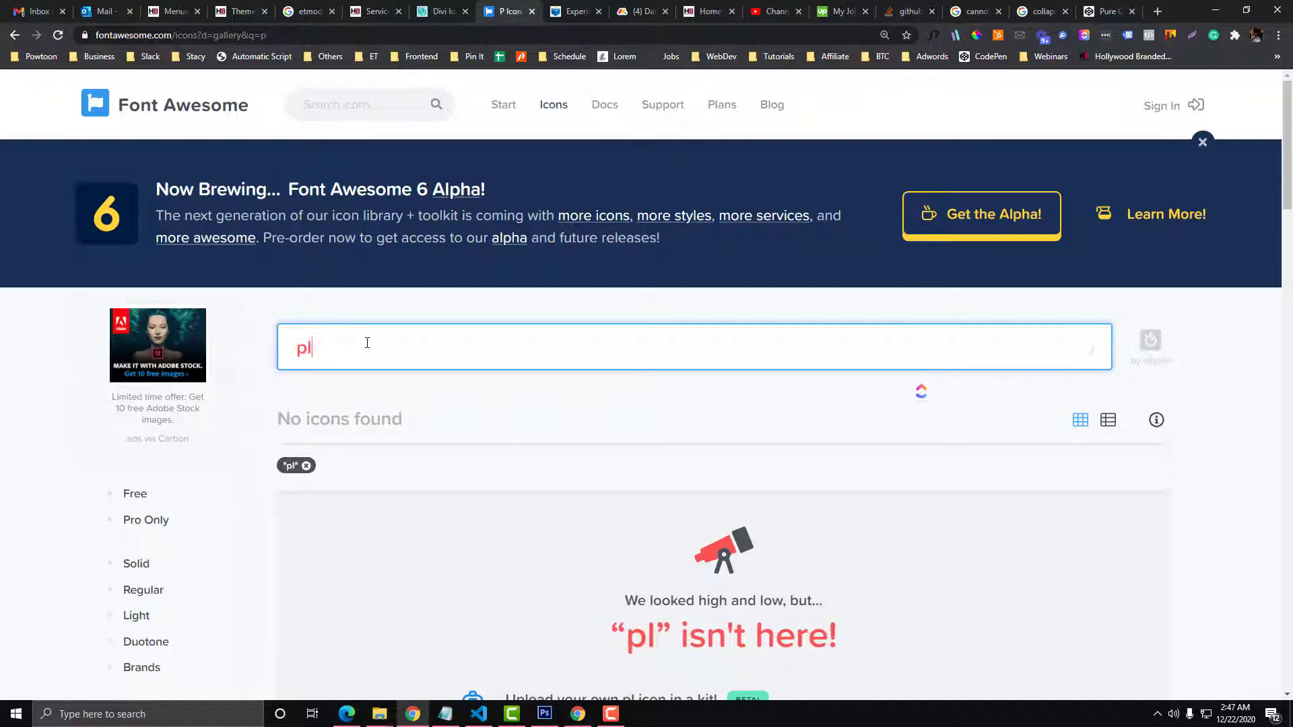
type("us")
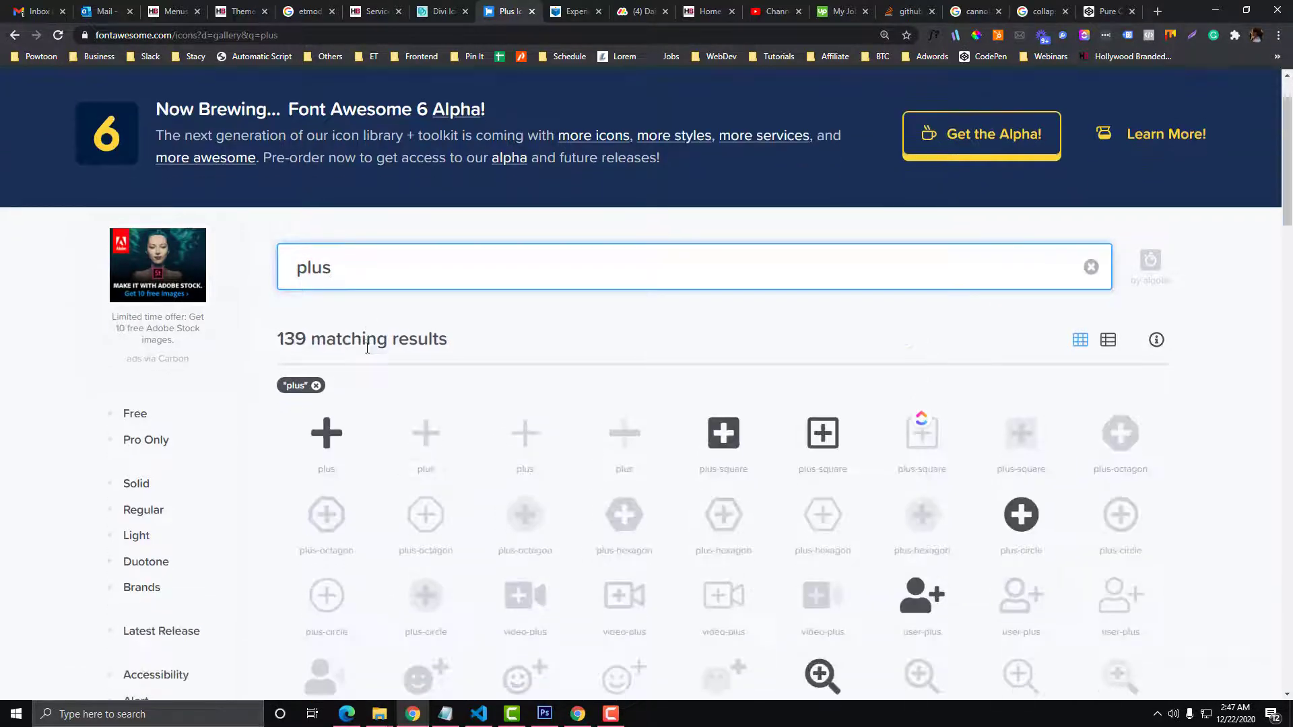
scroll("down", 3)
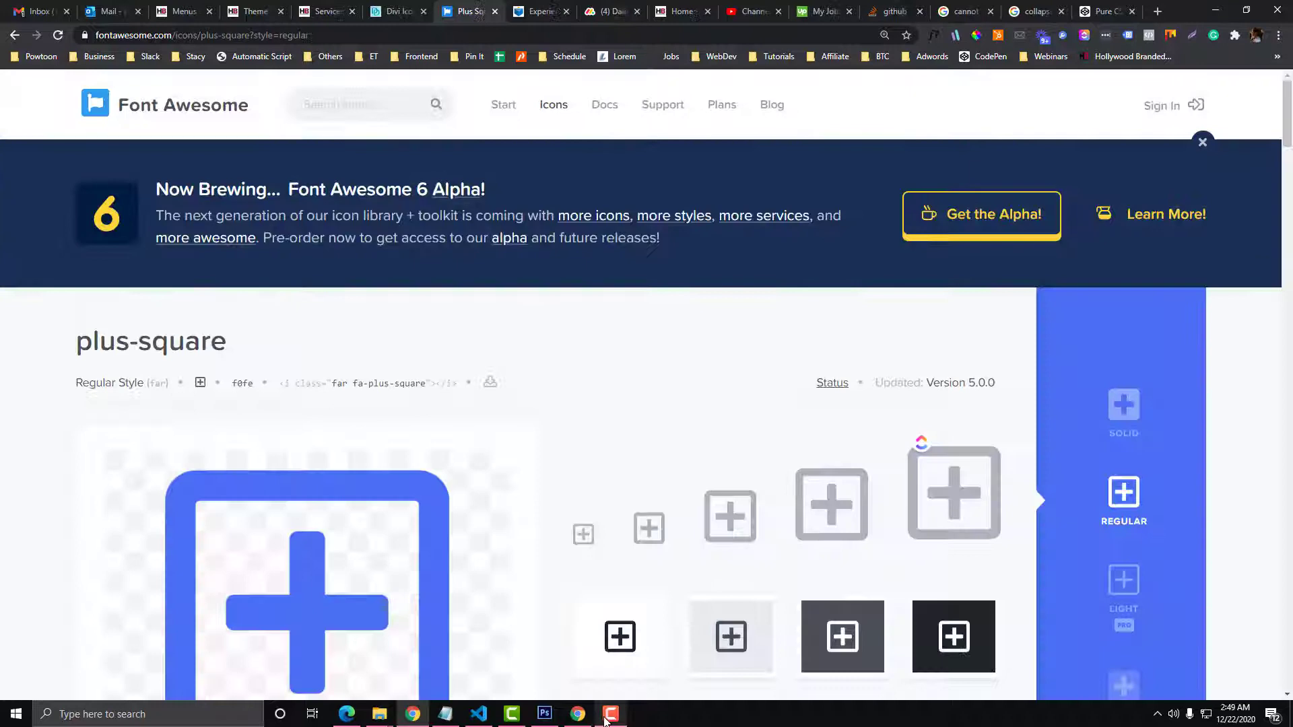
left_click(321, 11)
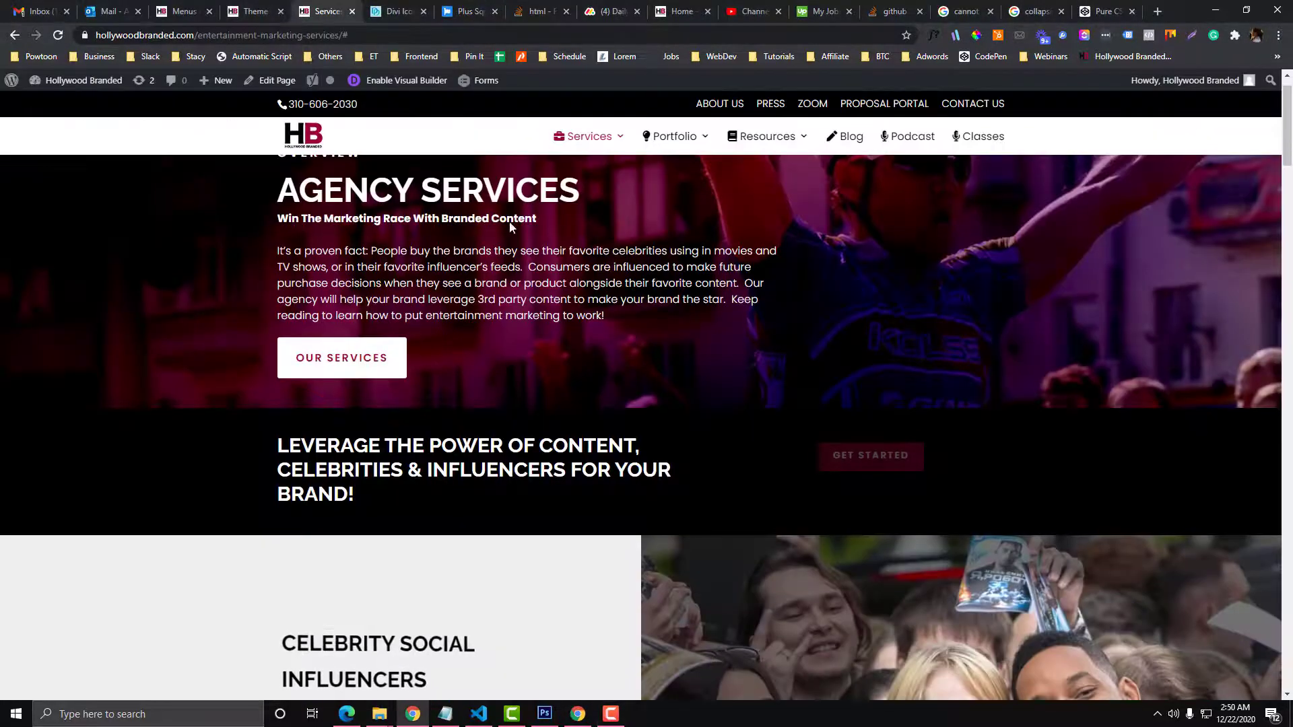
- Review the Custom CSS using Font Awesome 5 Free \f0fe, then reload Agency Services
left_click(464, 11)
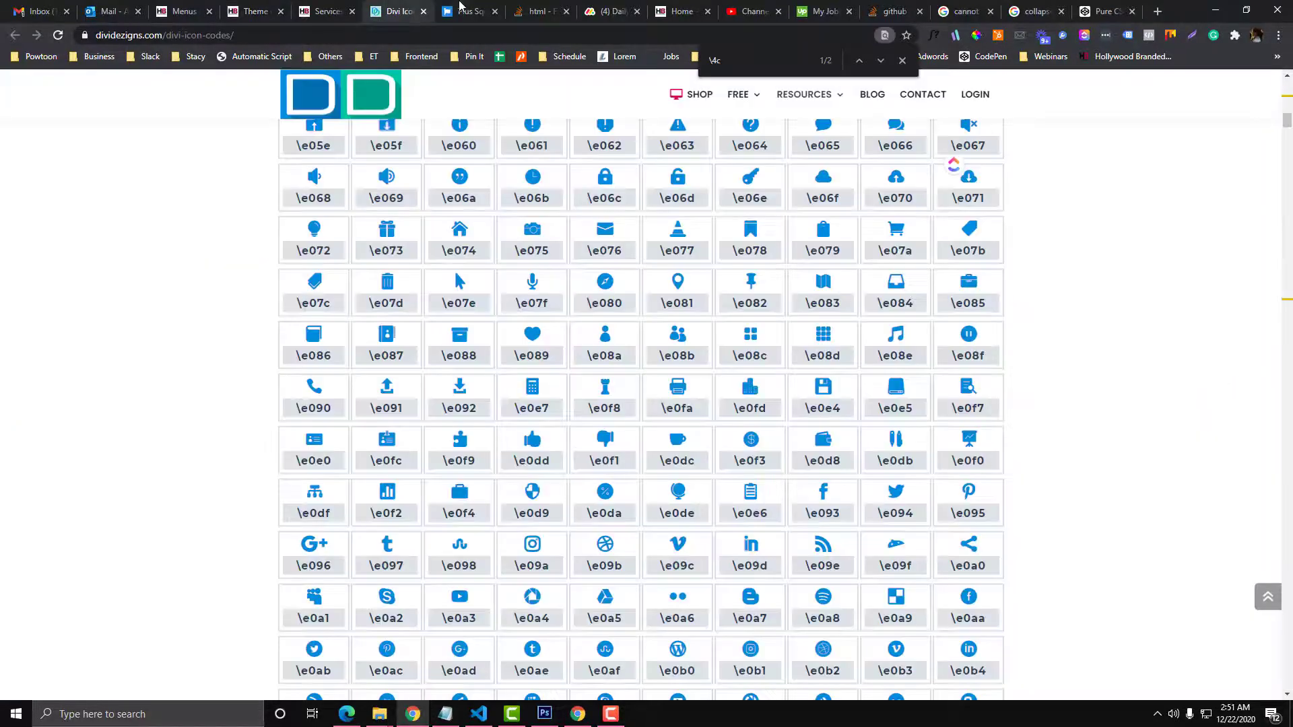
left_click(466, 10)
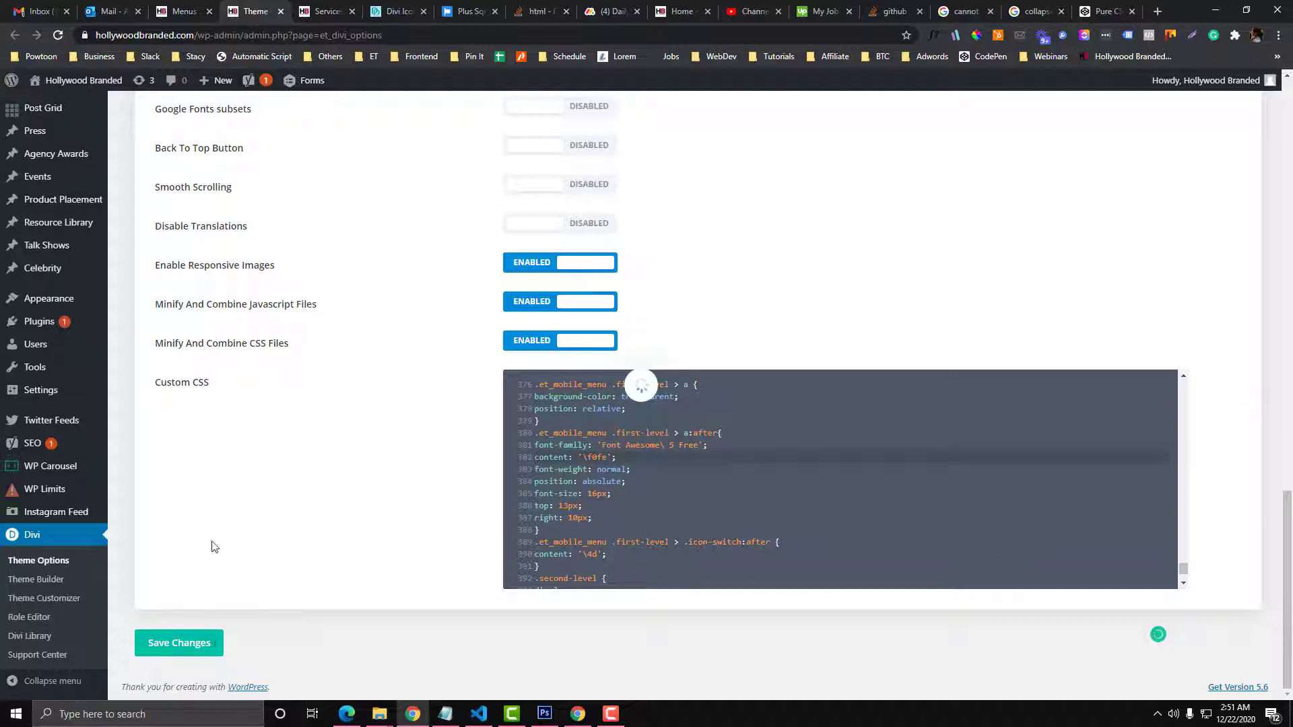
left_click(322, 11)
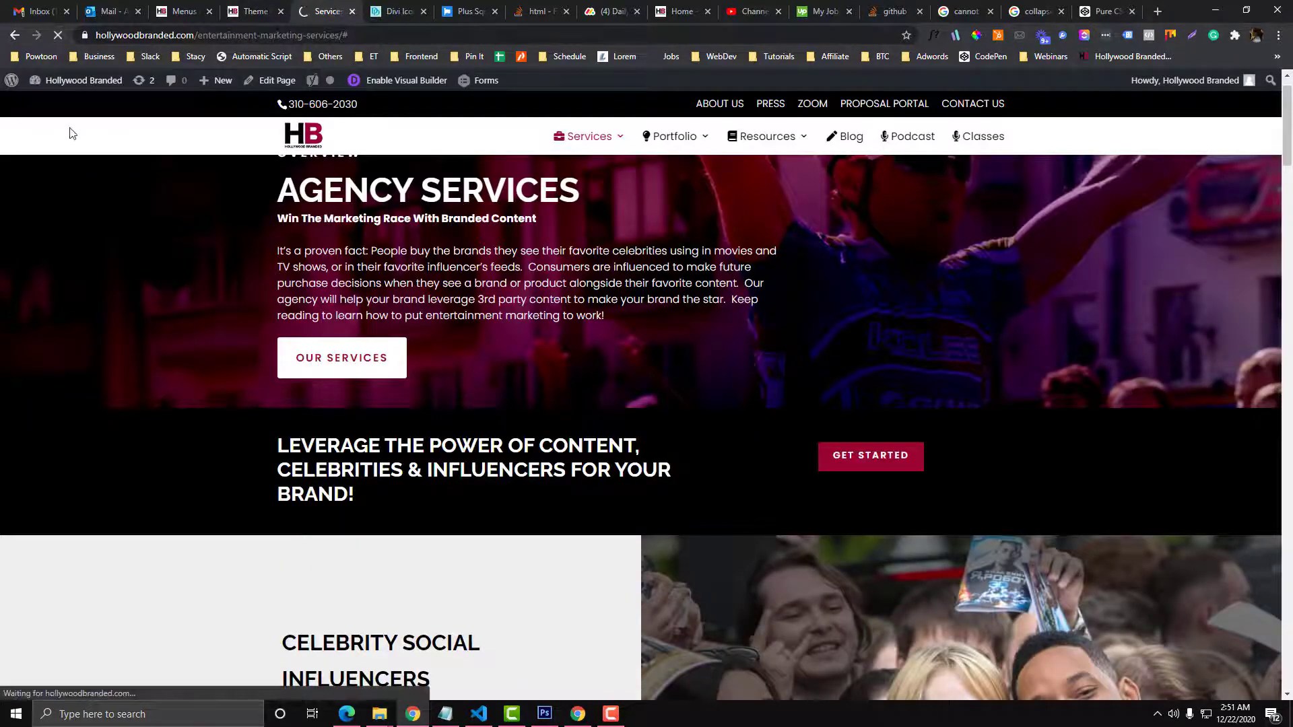
scroll("up", 3)
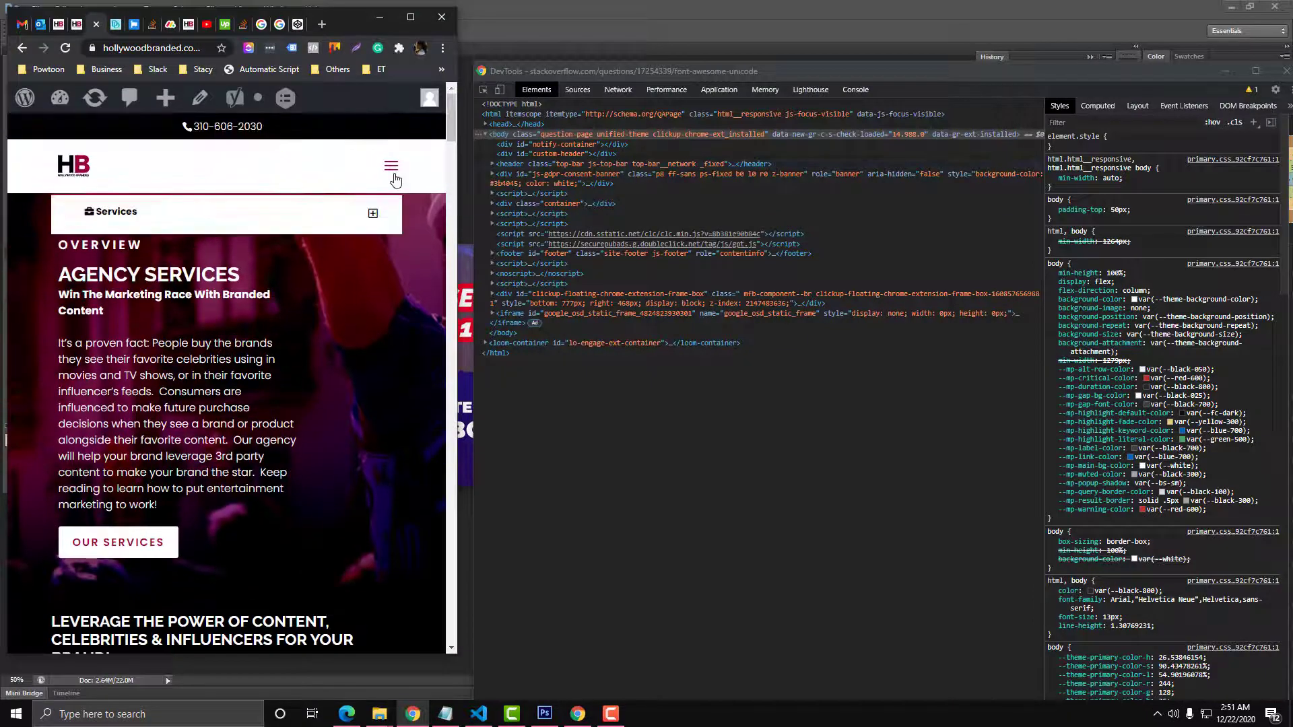
- Open the mobile menu to see plus-square toggles on Services, Portfolio, Resources and Blog
left_click(391, 166)
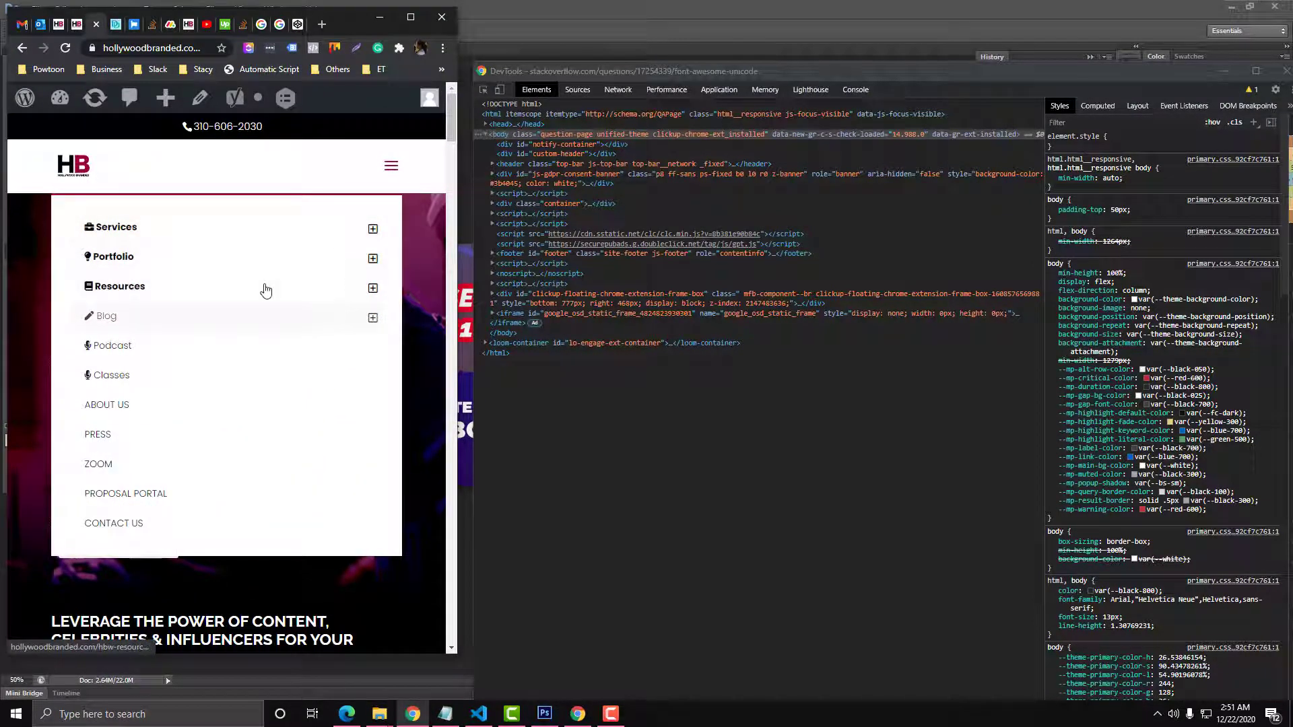
left_click(372, 228)
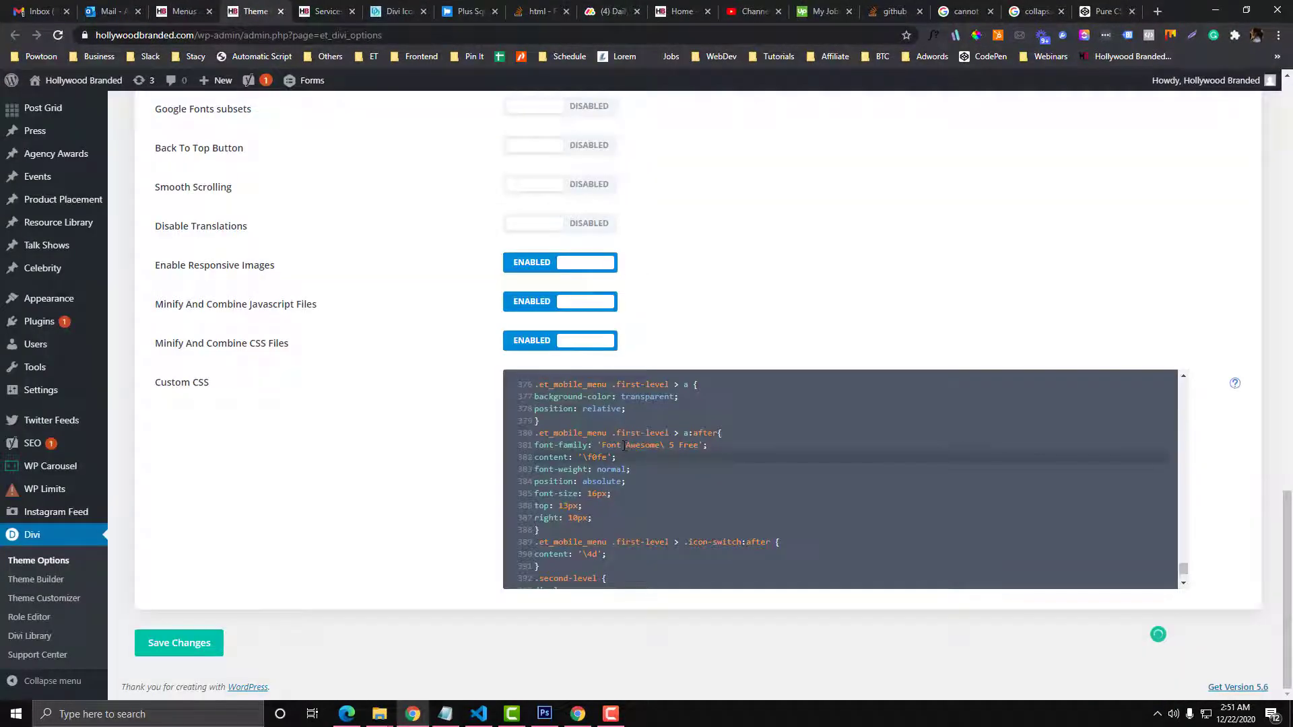
scroll("down", 3)
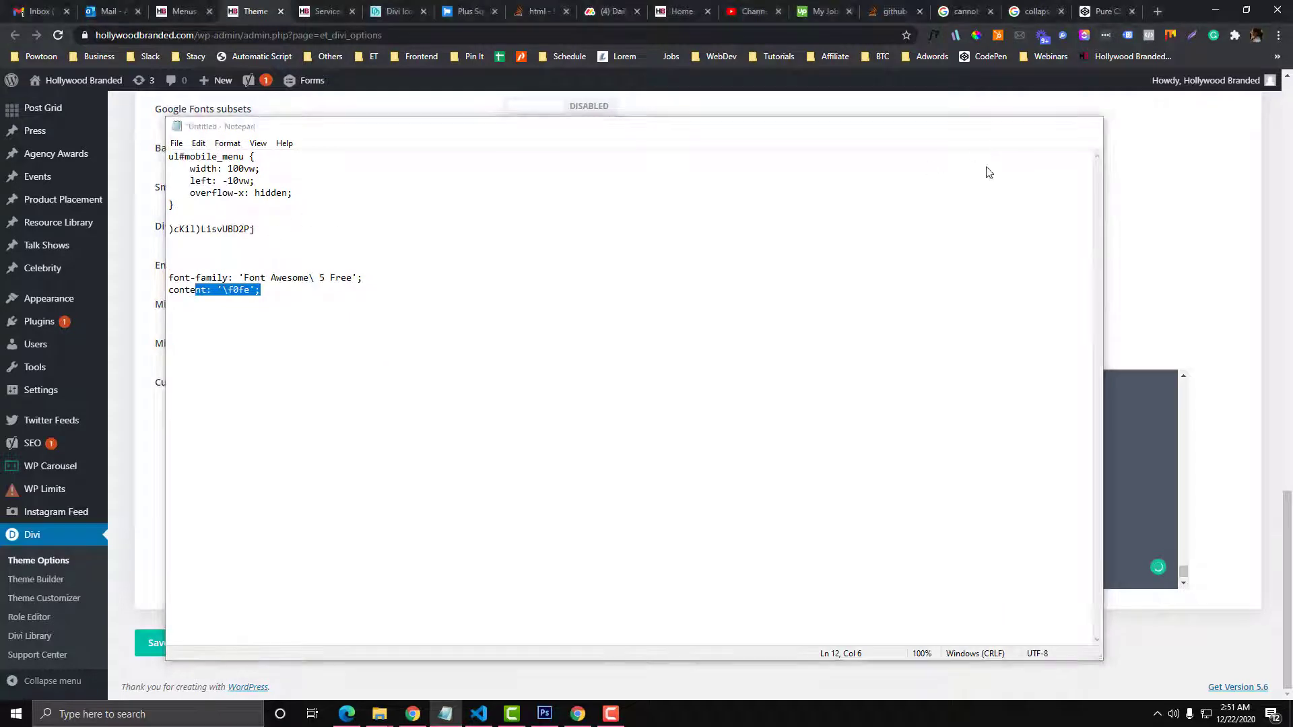
- Search Font Awesome for 'close' and open the regular window-close icon with unicode f410
left_click(395, 11)
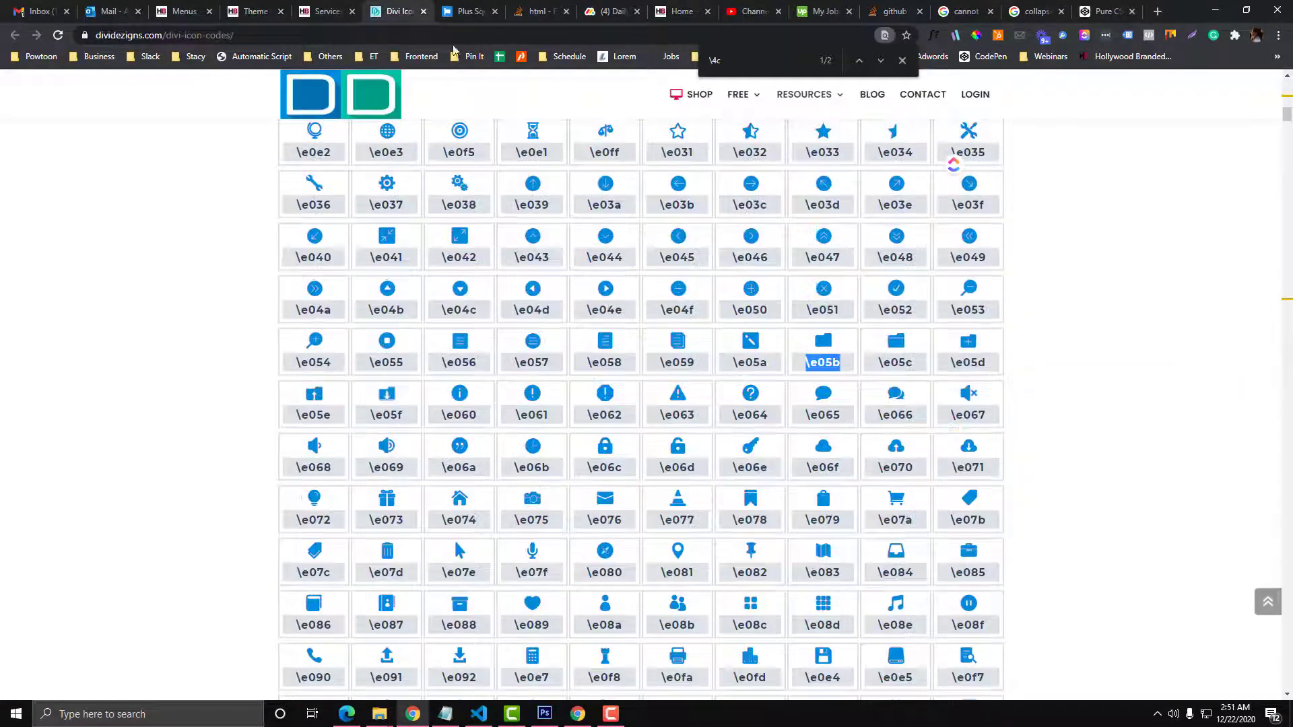
left_click(462, 11)
type("close icon")
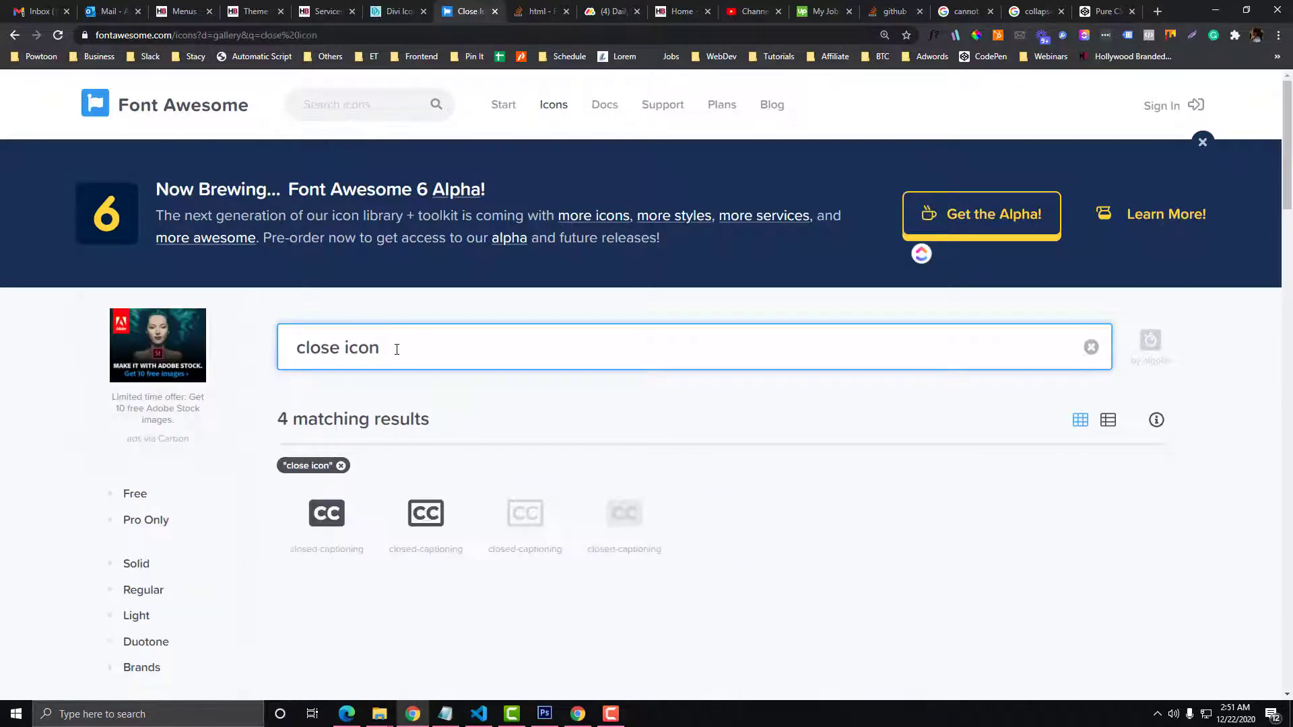
double_click(360, 347)
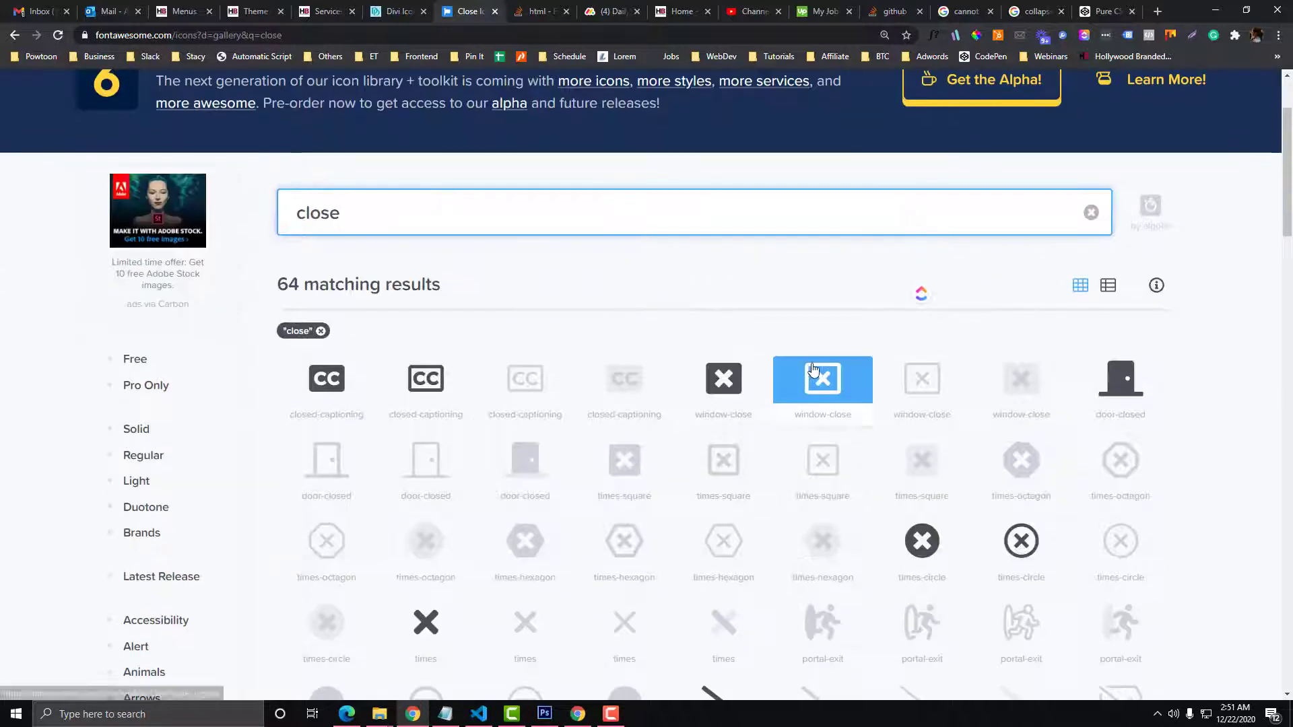
left_click(822, 379)
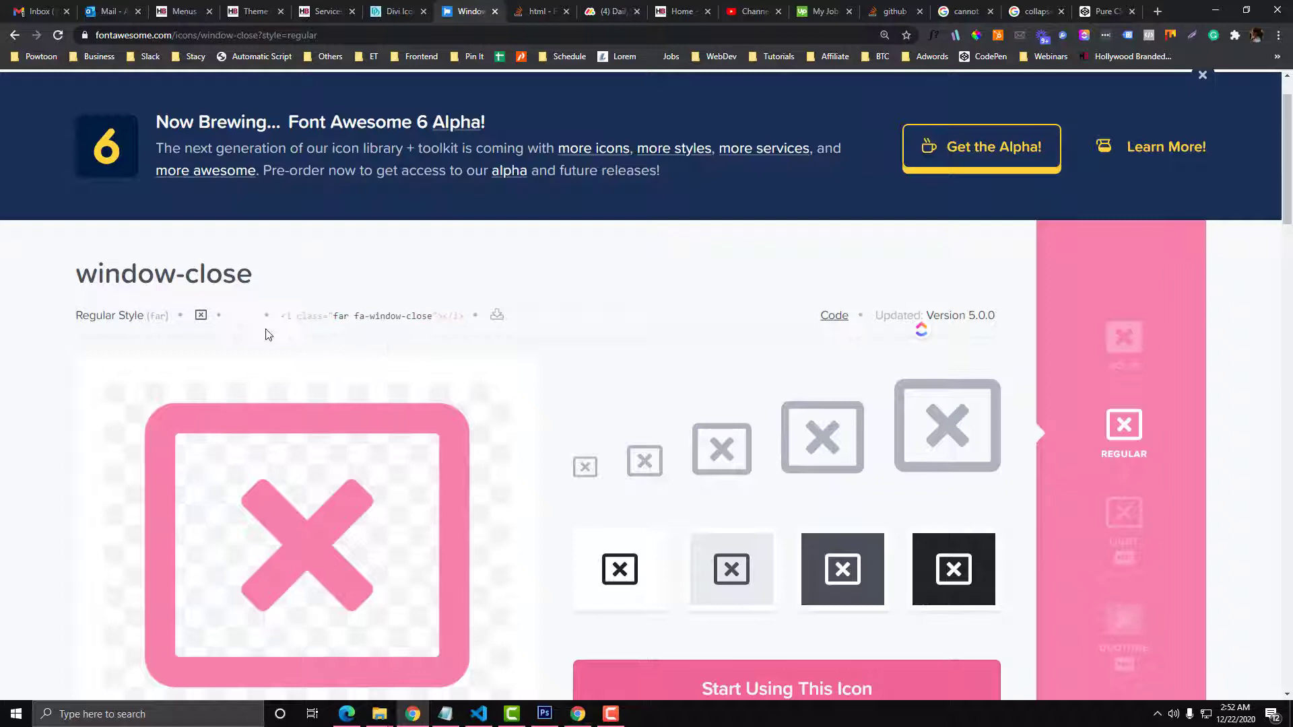
left_click(251, 10)
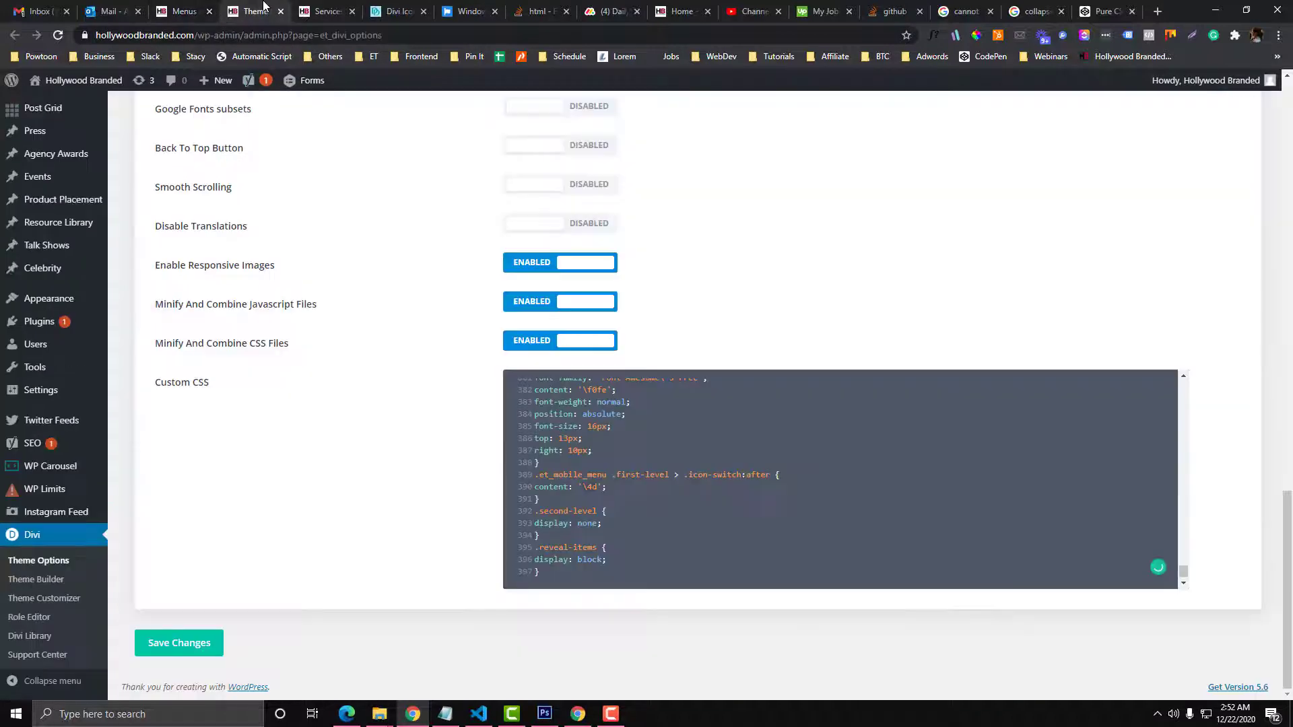
left_click(466, 10)
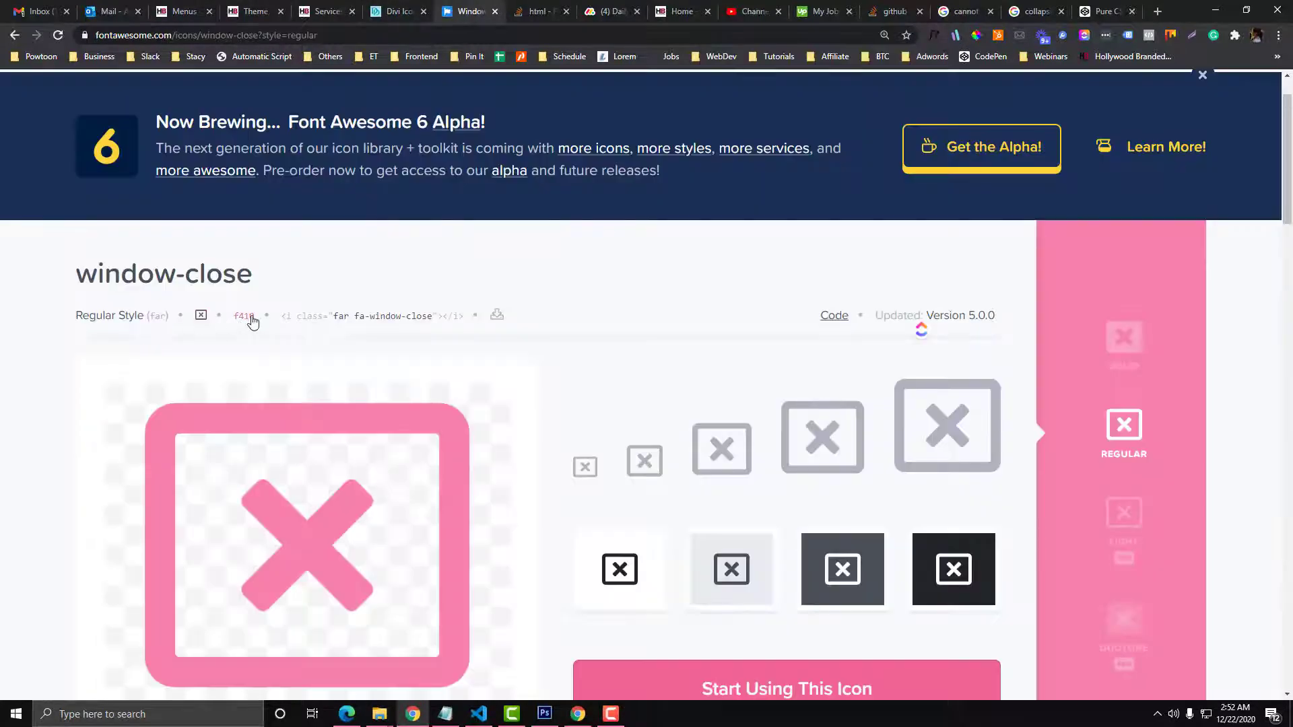
mouse_move(371, 315)
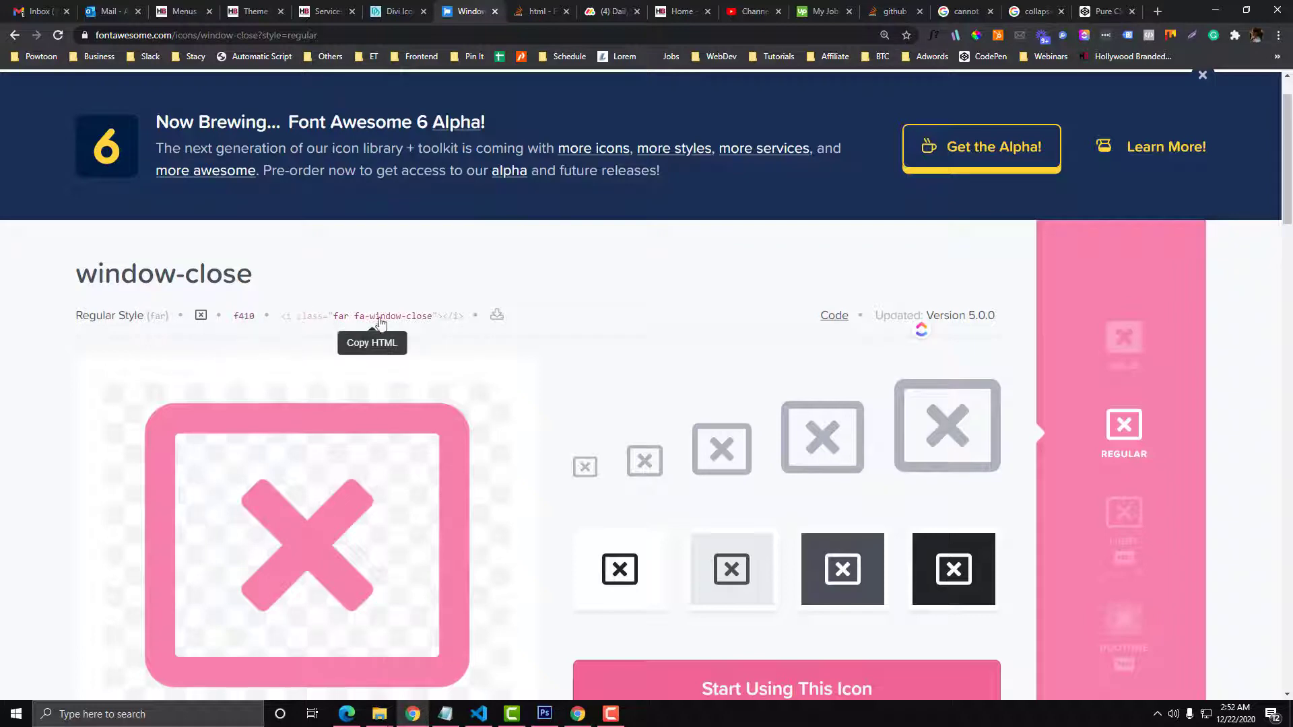
left_click(247, 11)
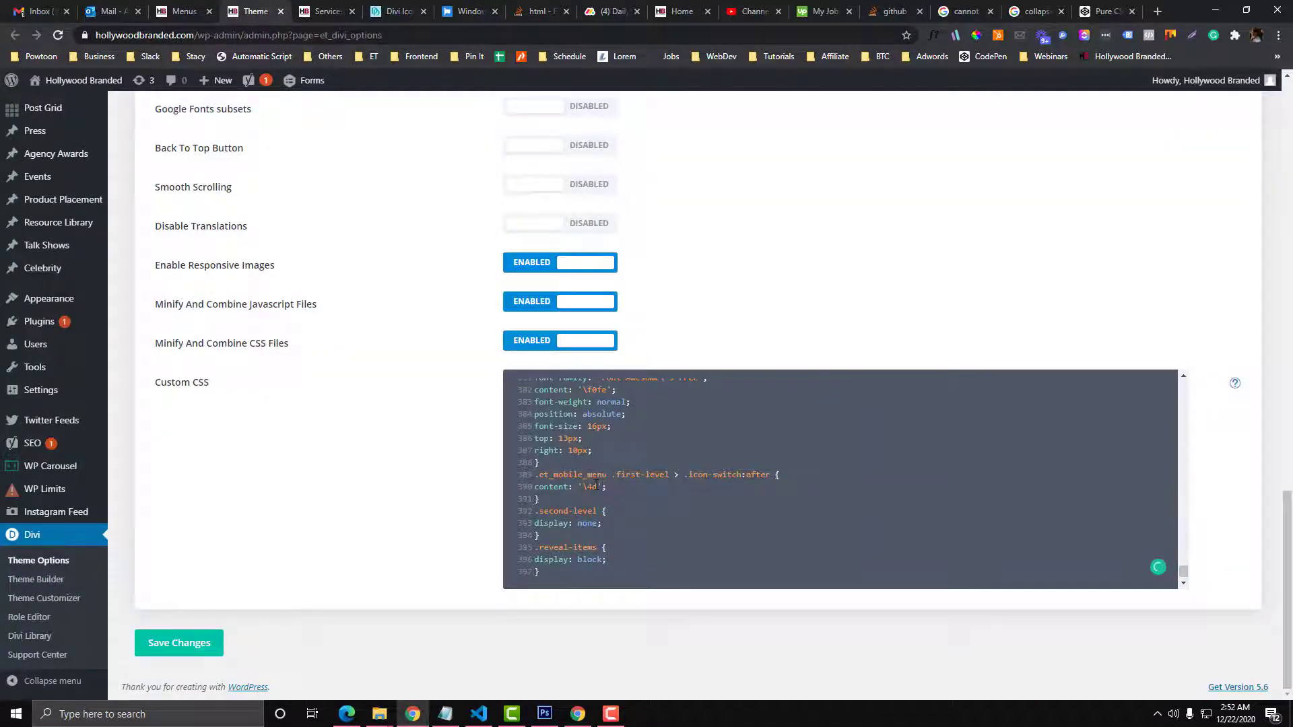
- Replace \4d with \f410 in the .icon-switch:after content, then view the mobile site
type("f410")
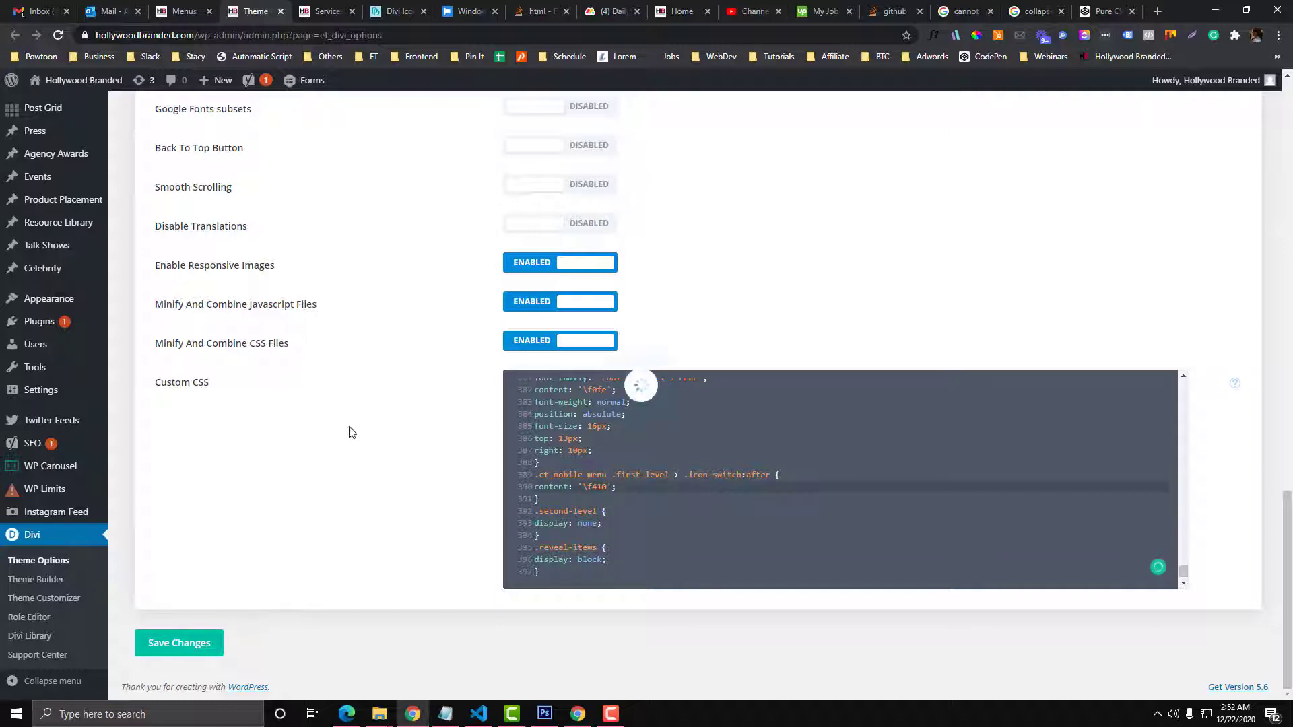
left_click(324, 11)
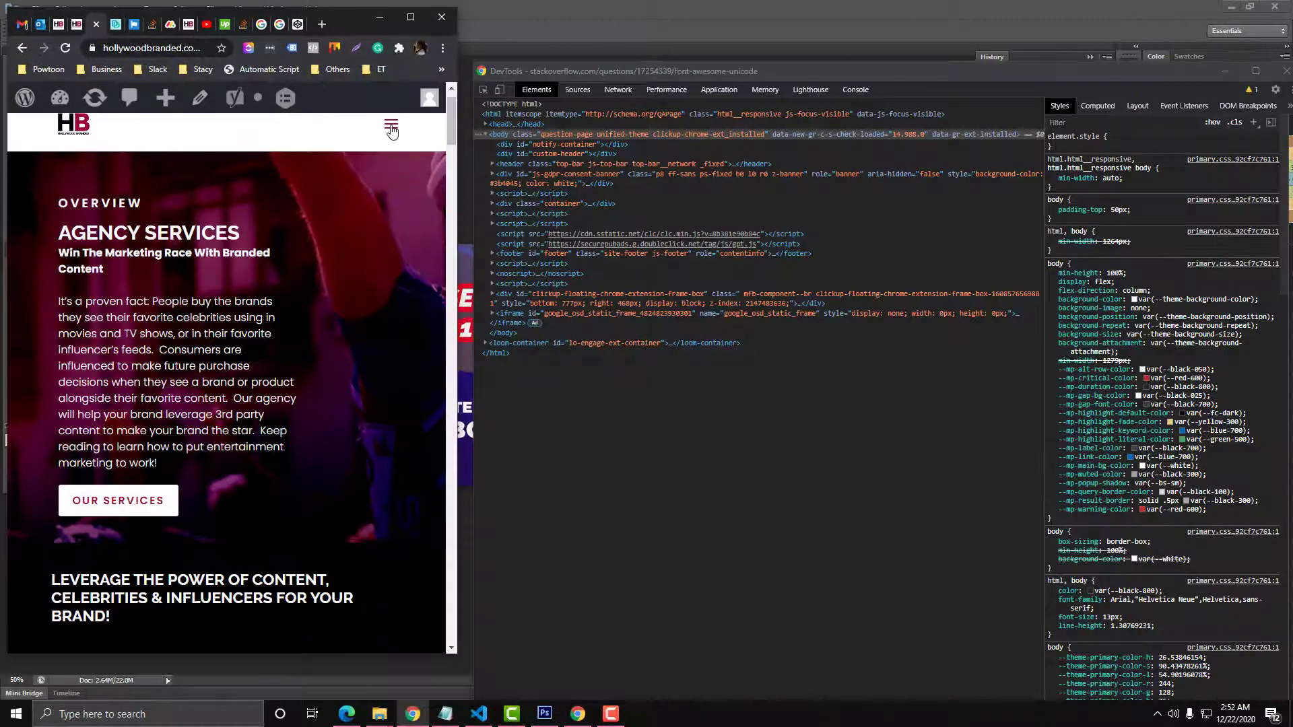
- Expand the Services and Portfolio submenus to check their window-close toggle icons
left_click(391, 130)
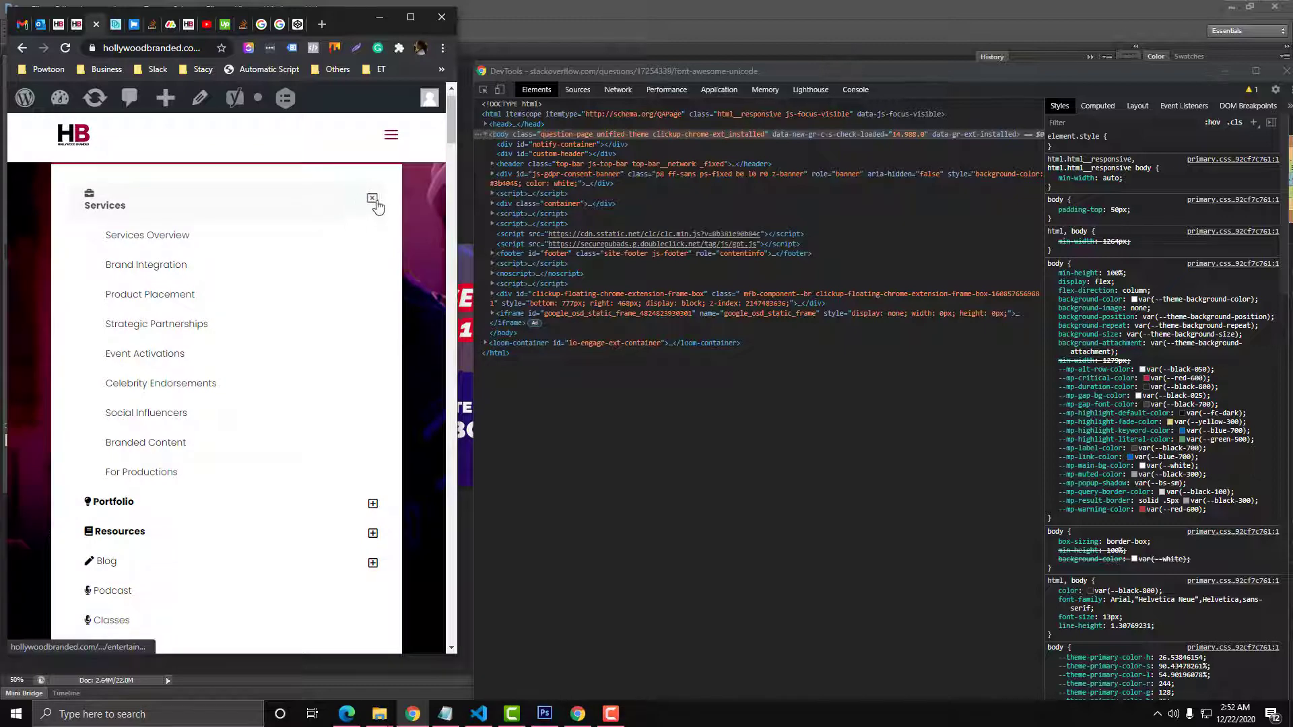
scroll("down", 3)
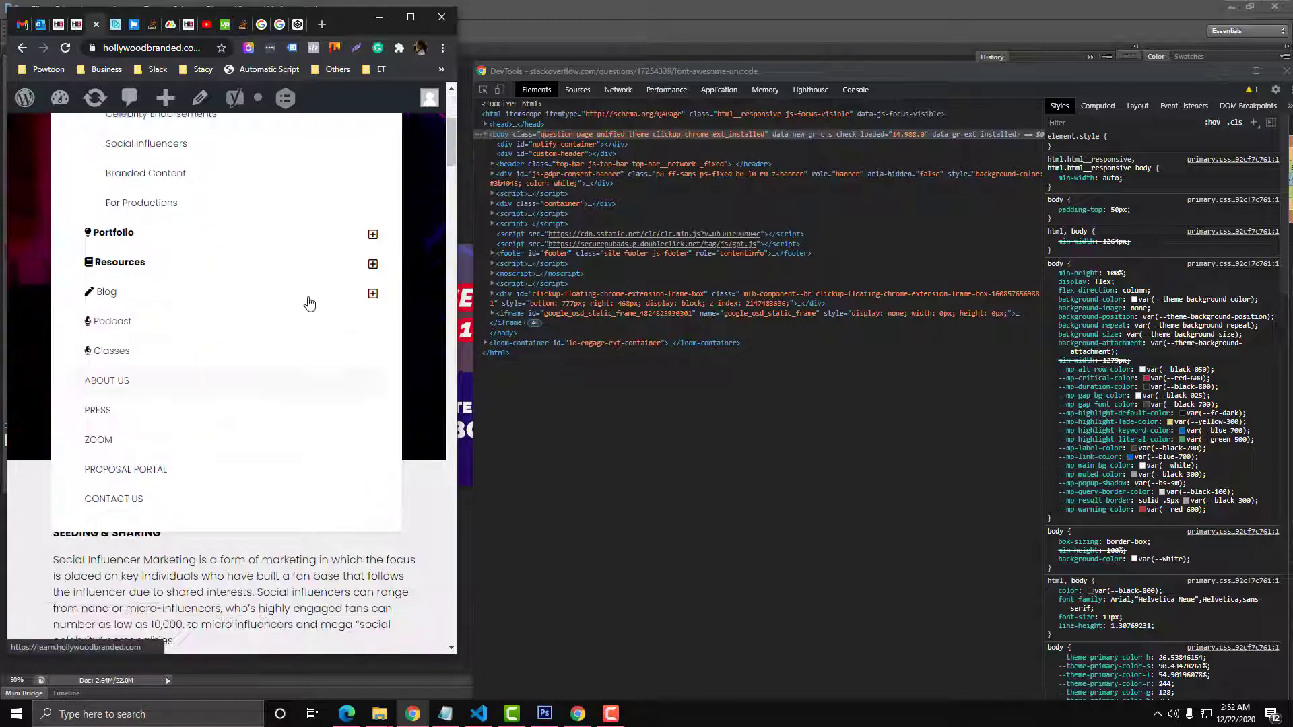
left_click(372, 234)
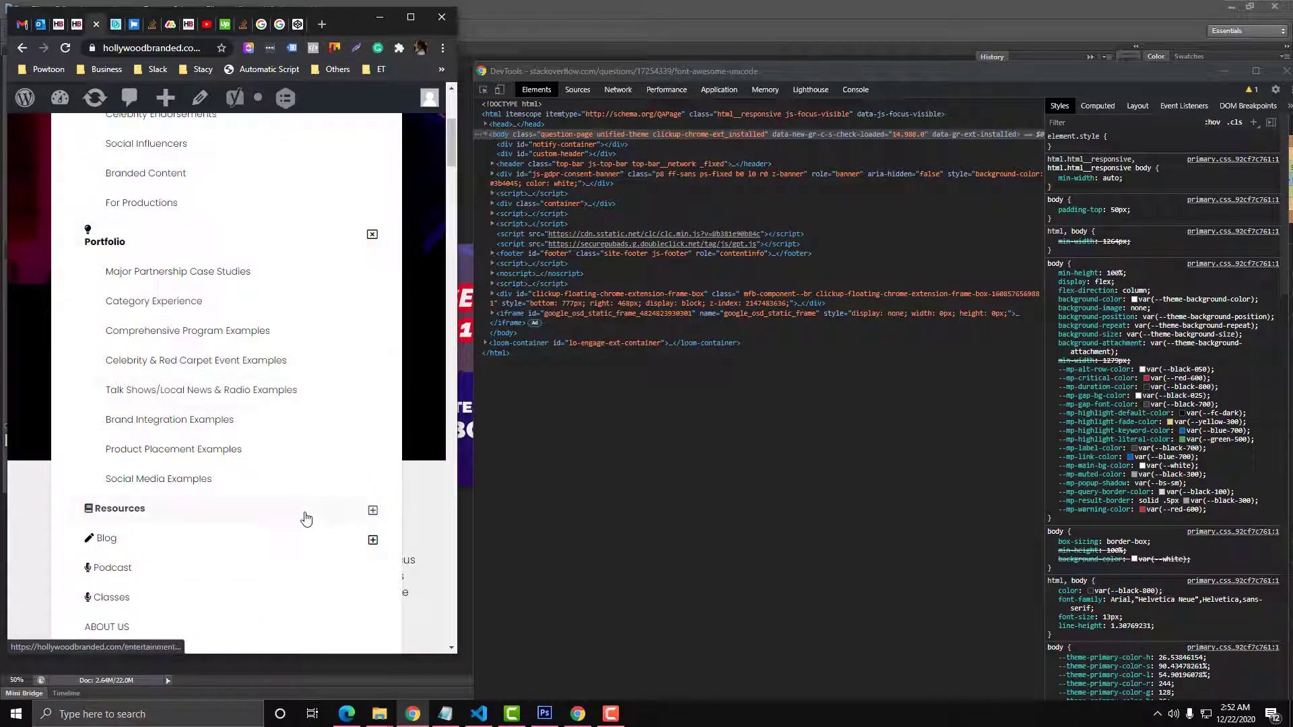
scroll("up", 3)
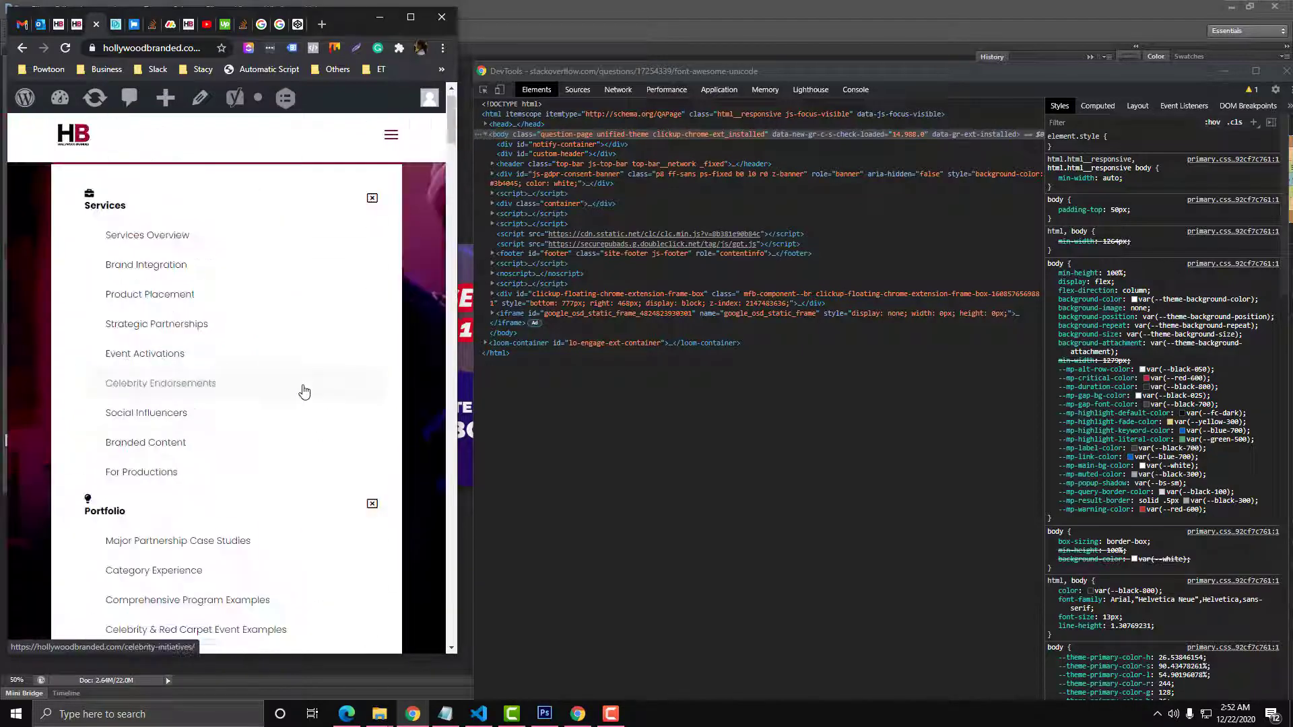
scroll("up", 3)
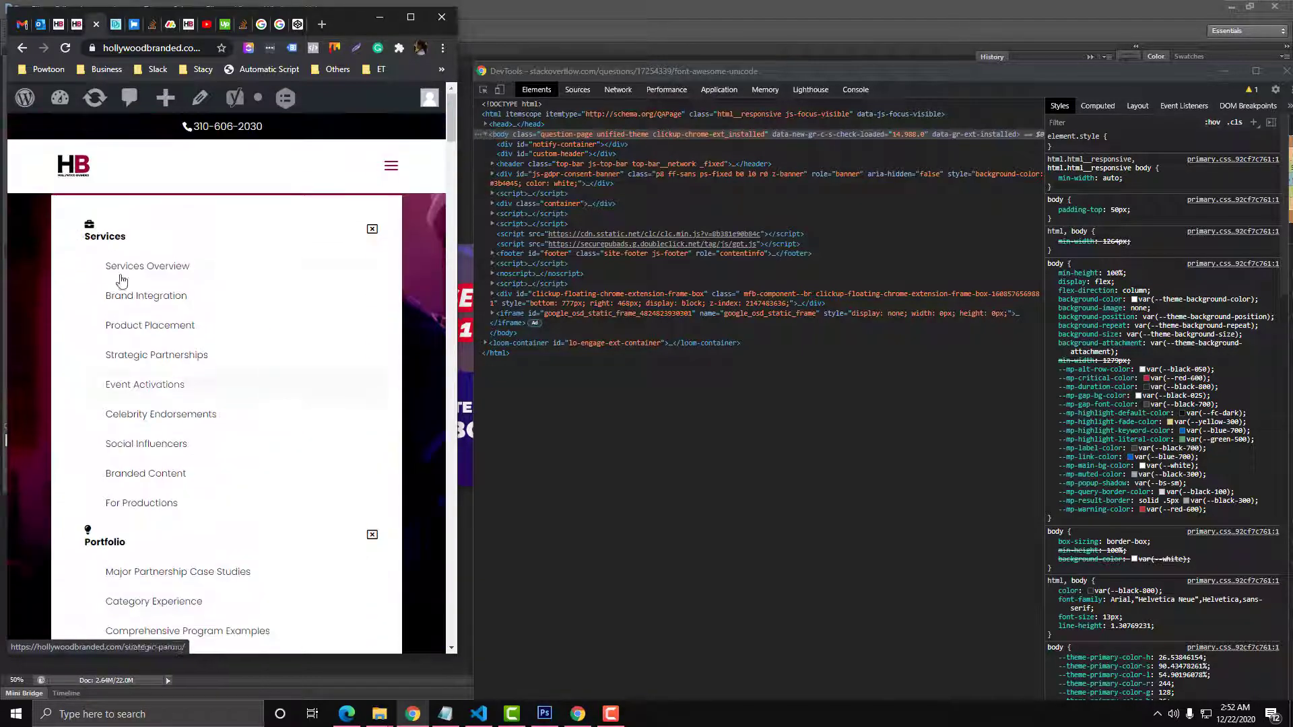